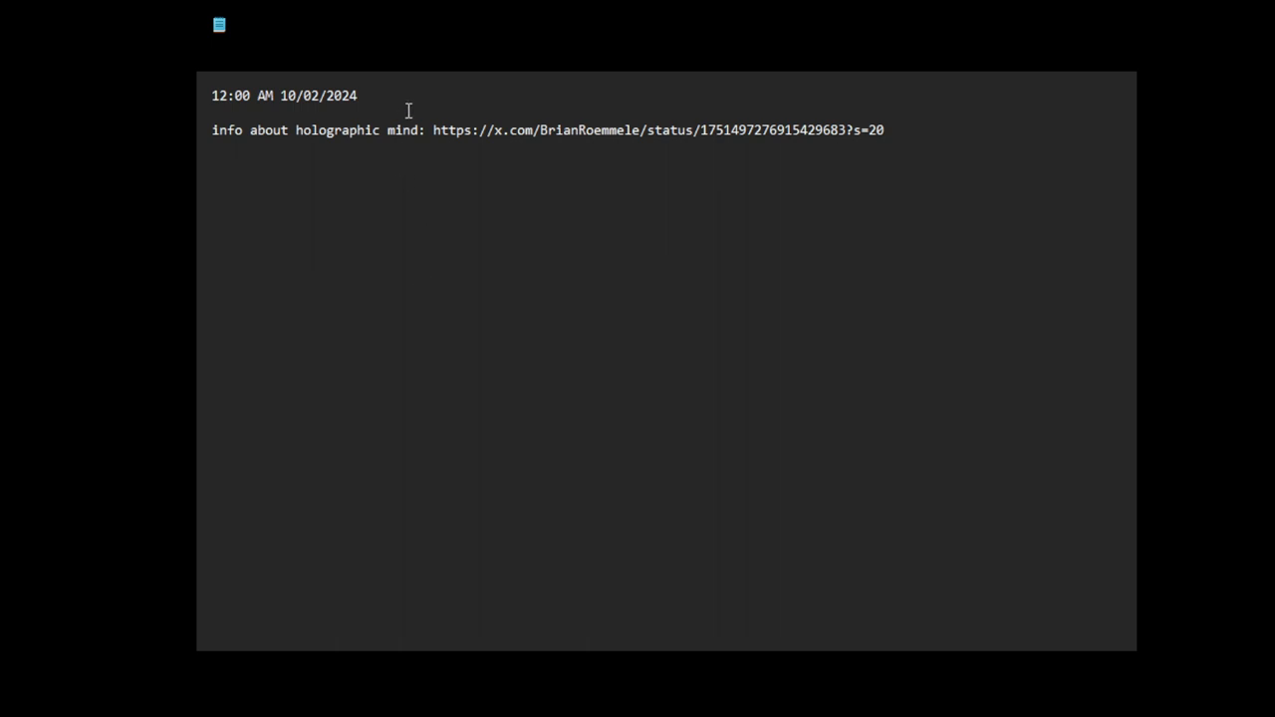
Step: Label the top timestamp with '-- date and time of recording video'
type("-- date a")
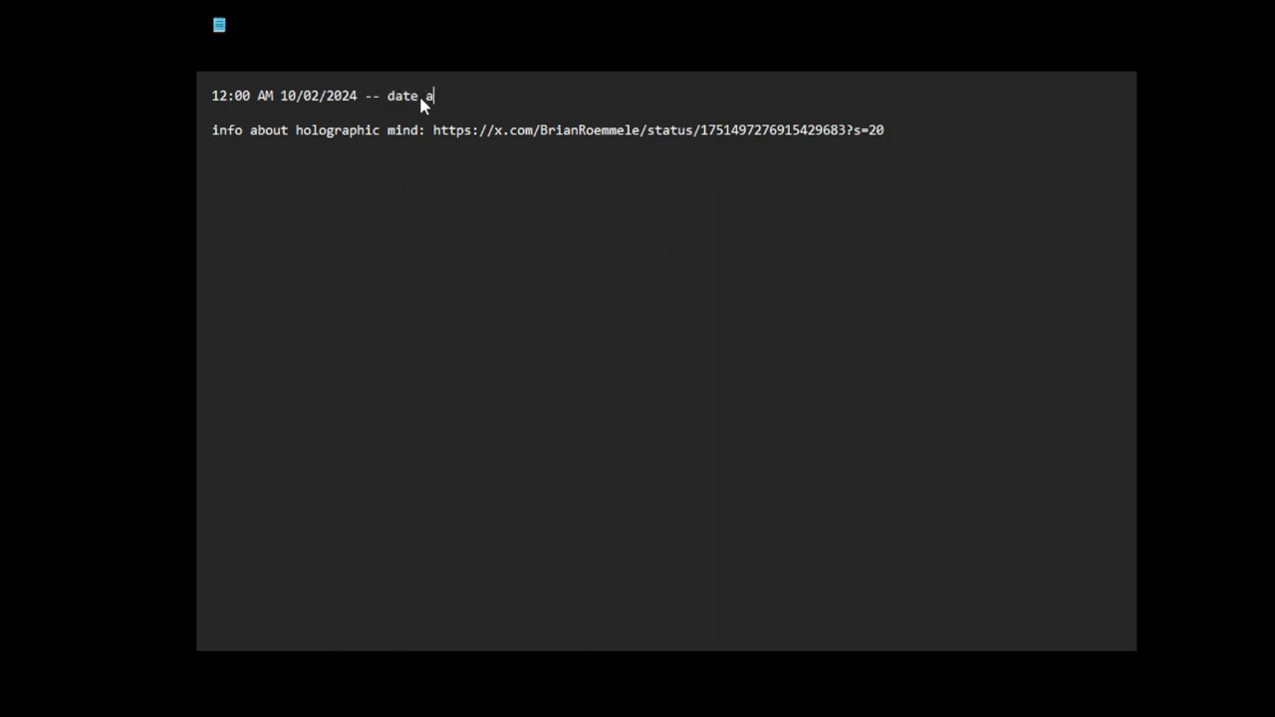
type("nd time o")
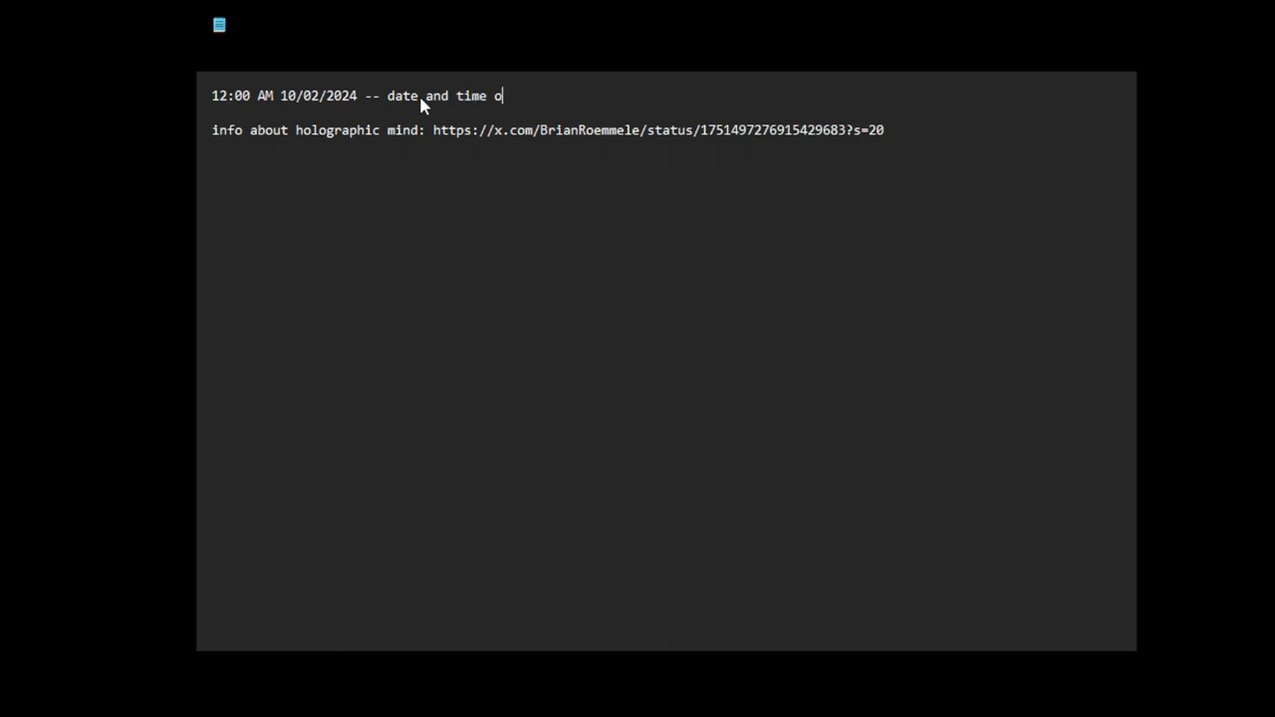
type("f recor")
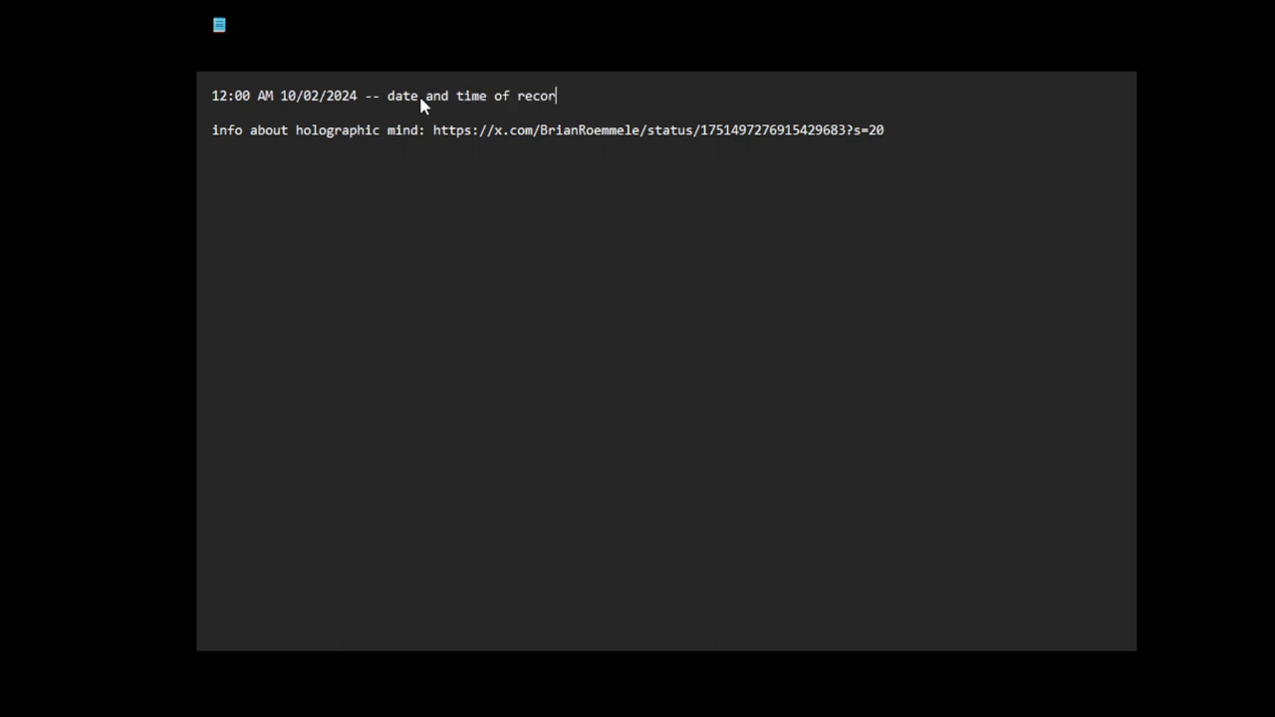
type("ding b")
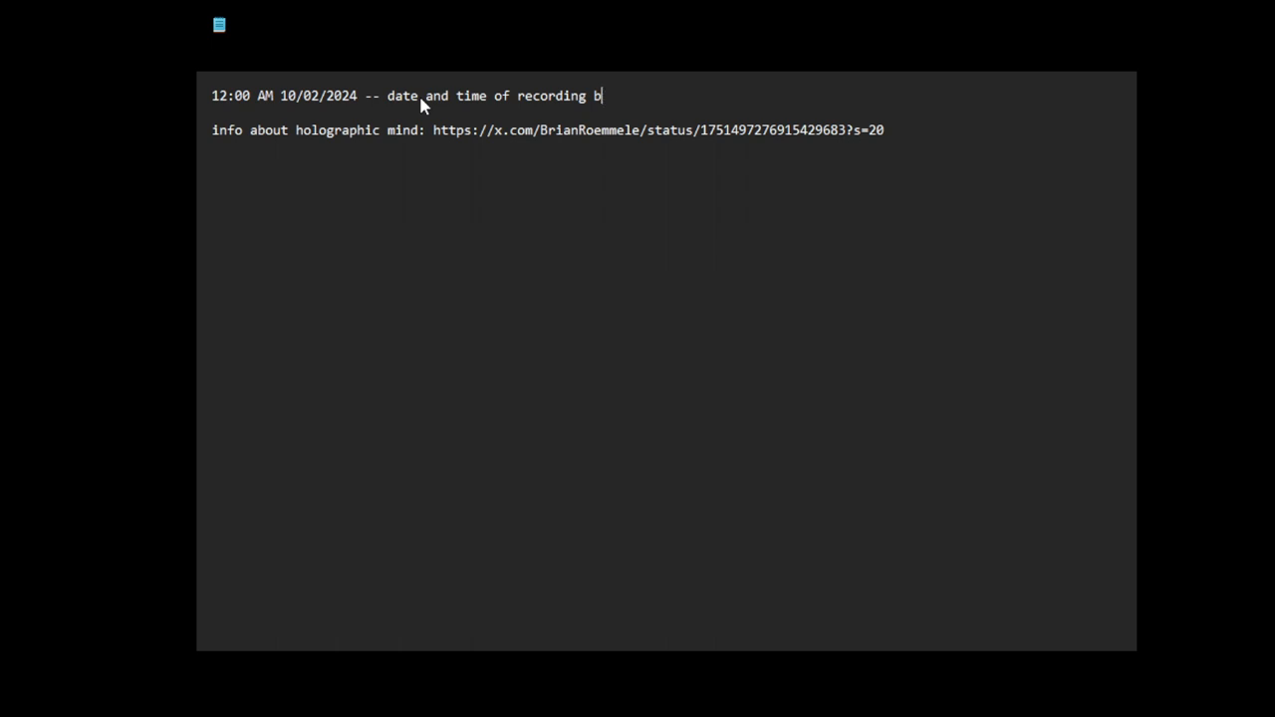
type("ideo")
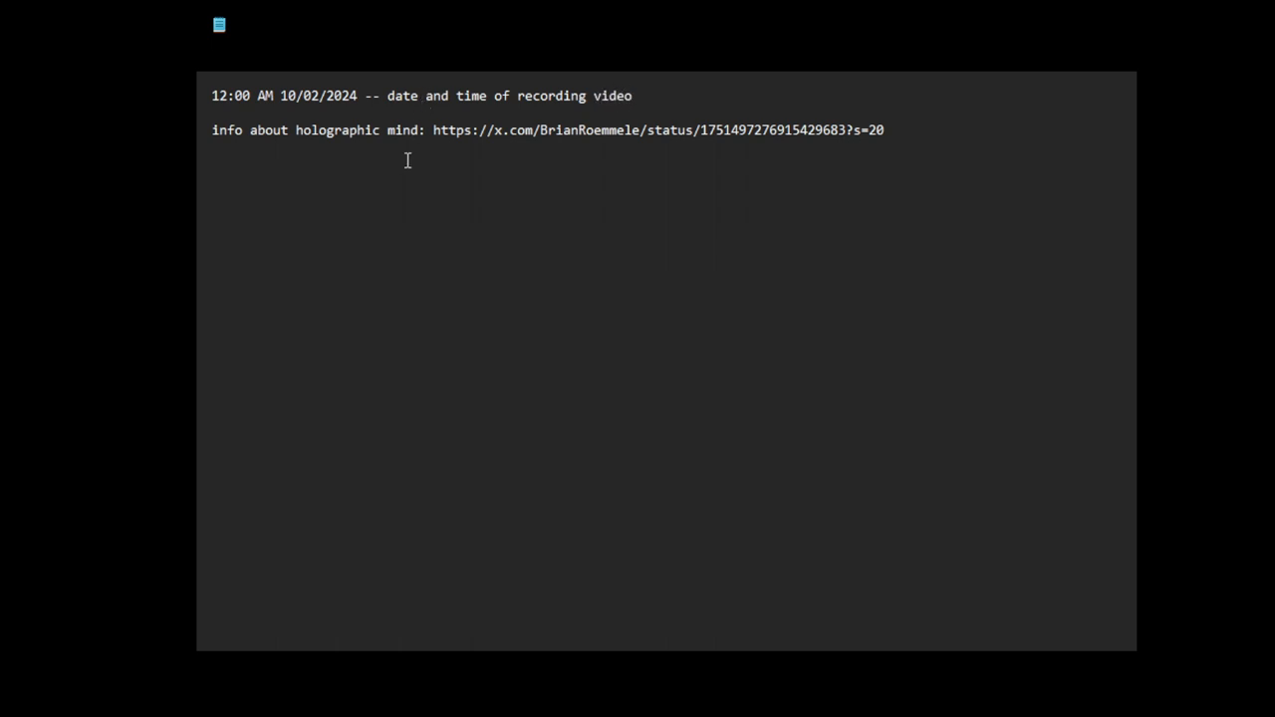
mouse_move(277, 239)
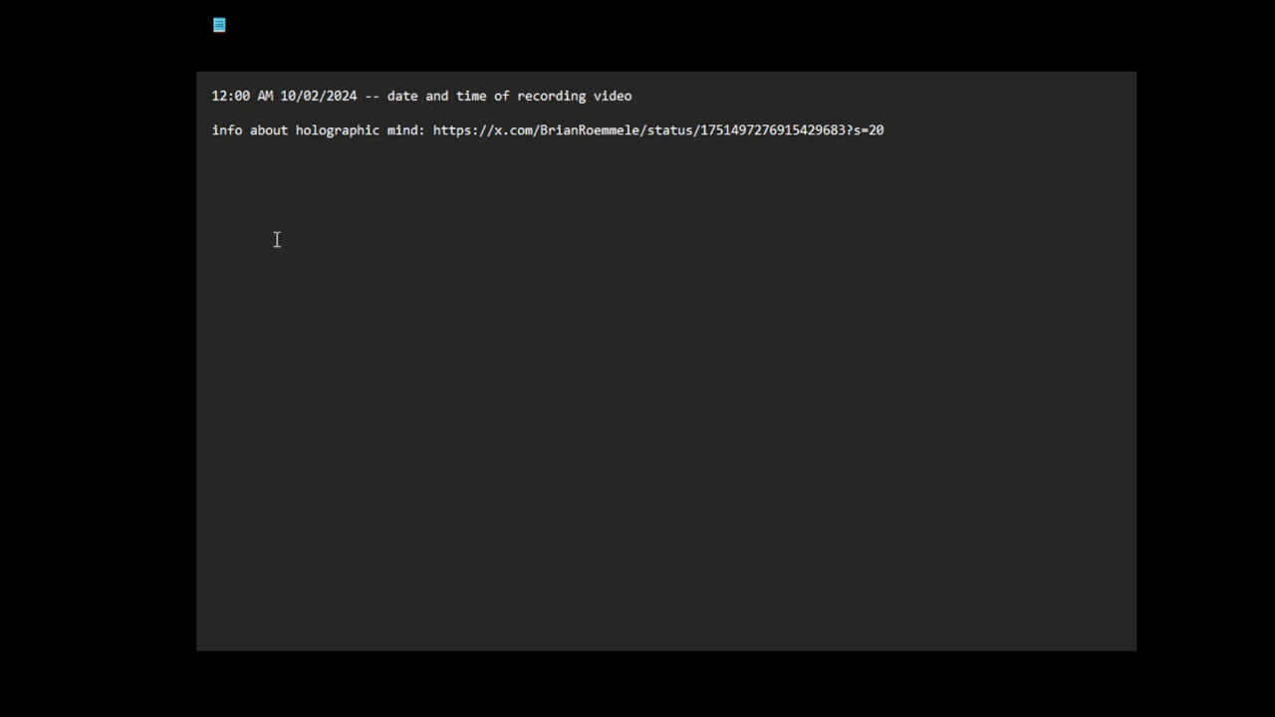
mouse_move(915, 178)
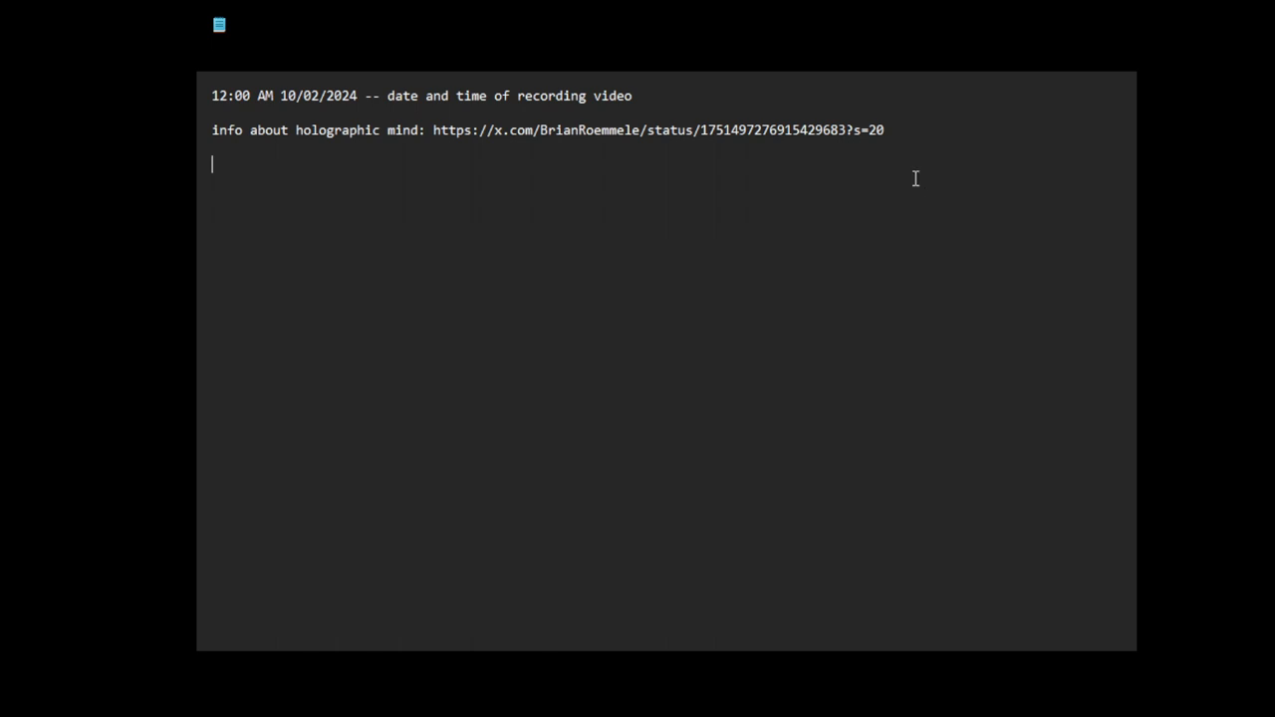
Step: Write 'we live on a prison planet' on the line below the mind link
type("we l")
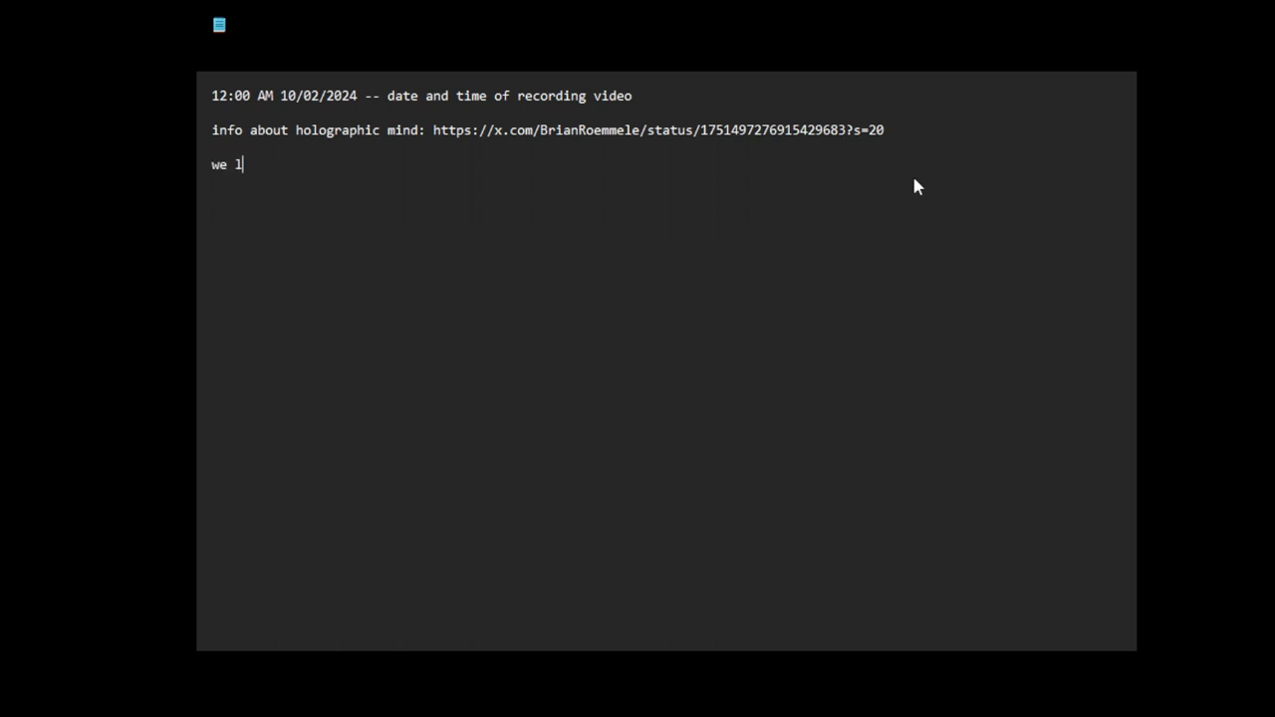
type("ive on")
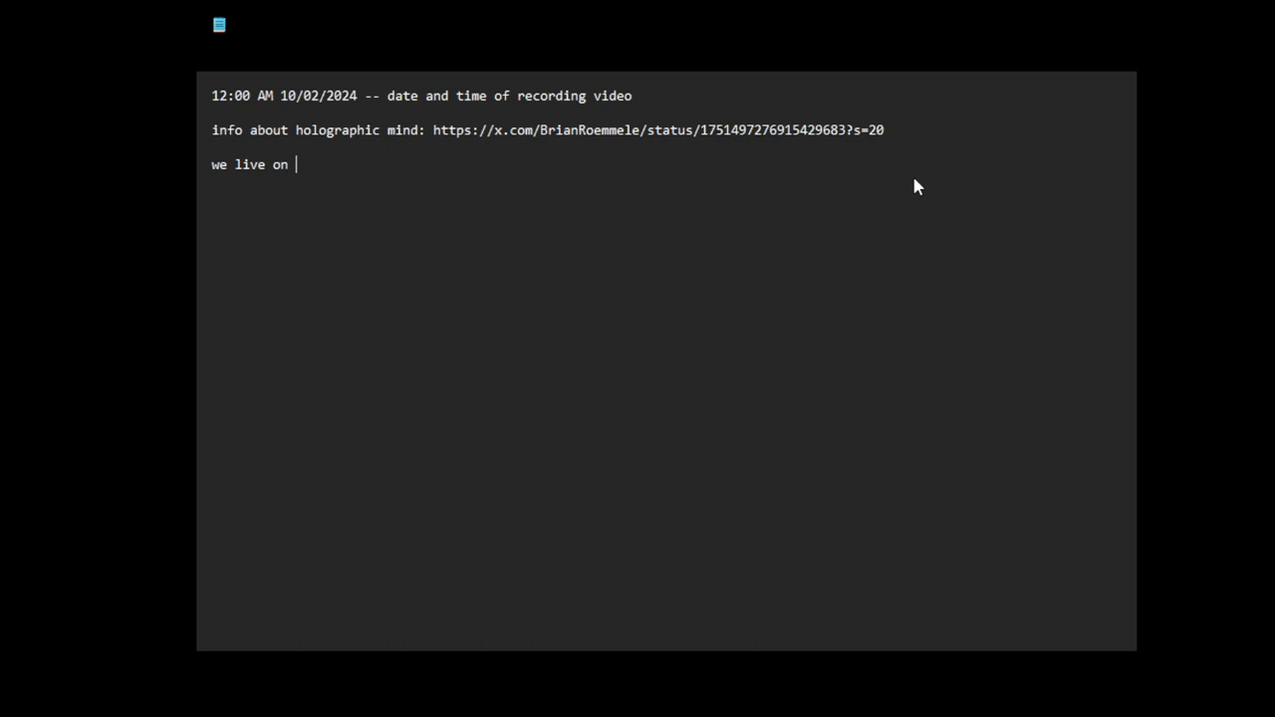
type("a prison")
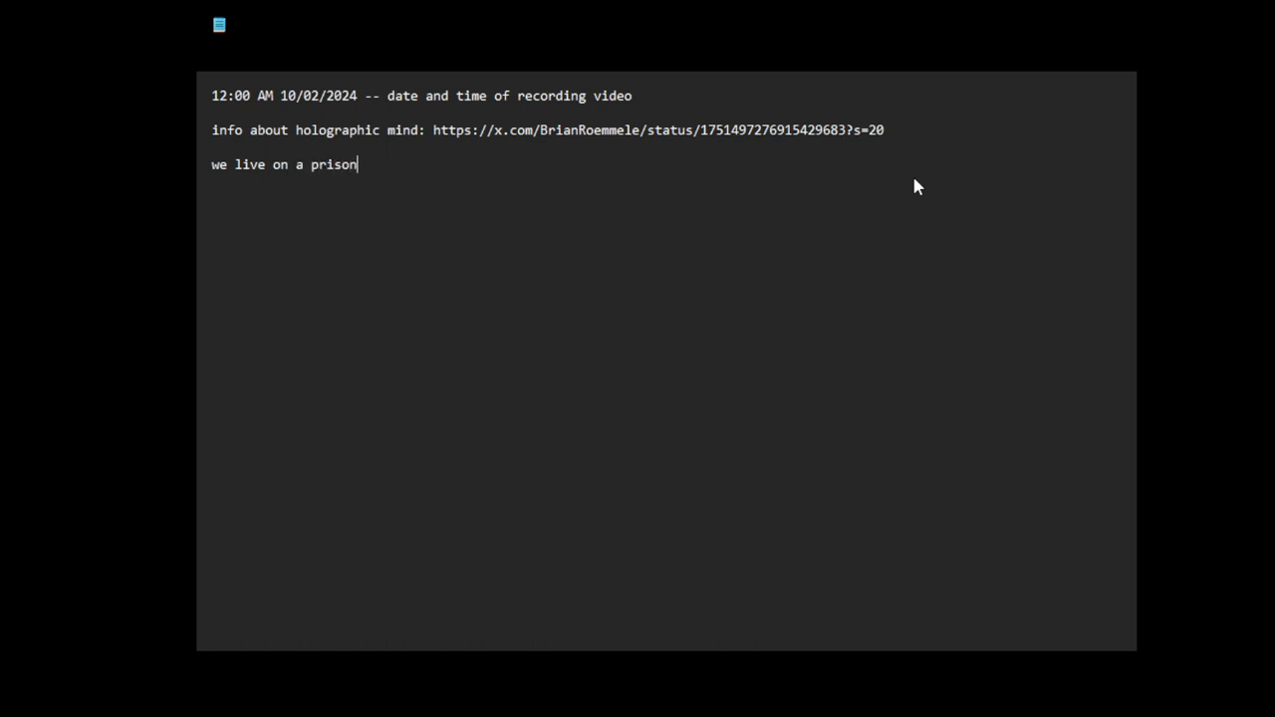
type("planet")
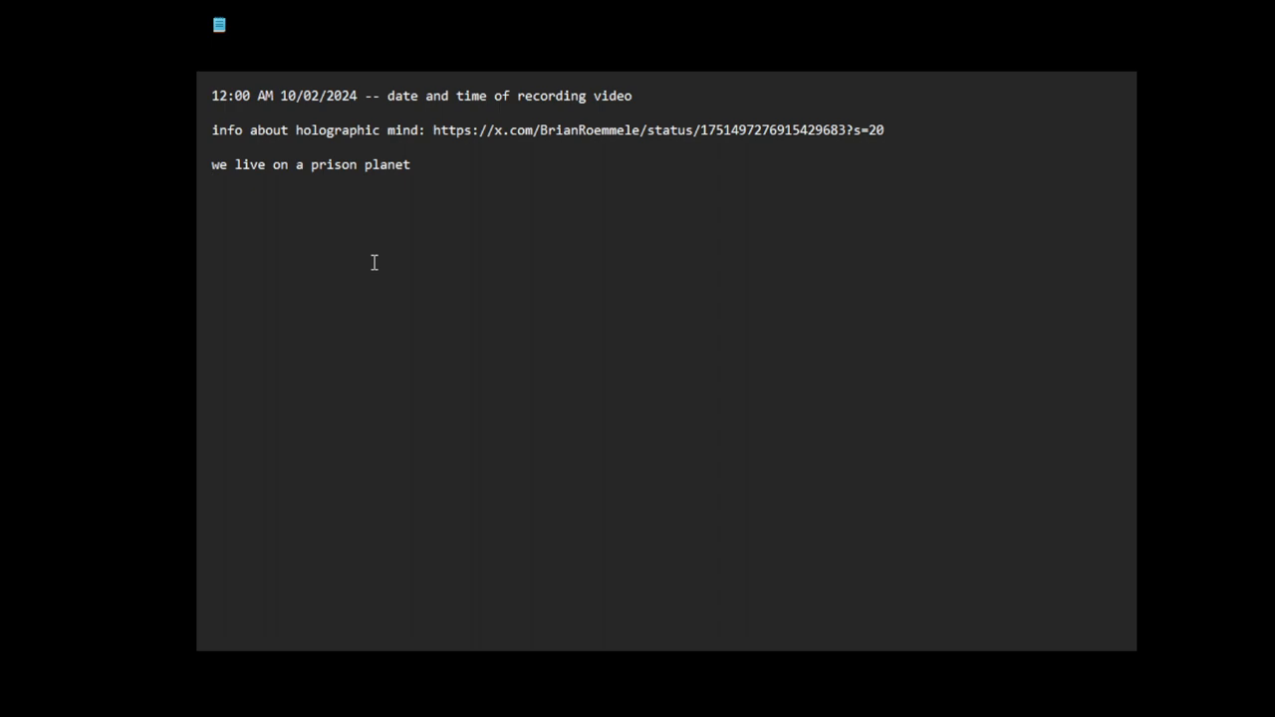
Step: Add the line 'you live on a prison planet'
type("you live on a p")
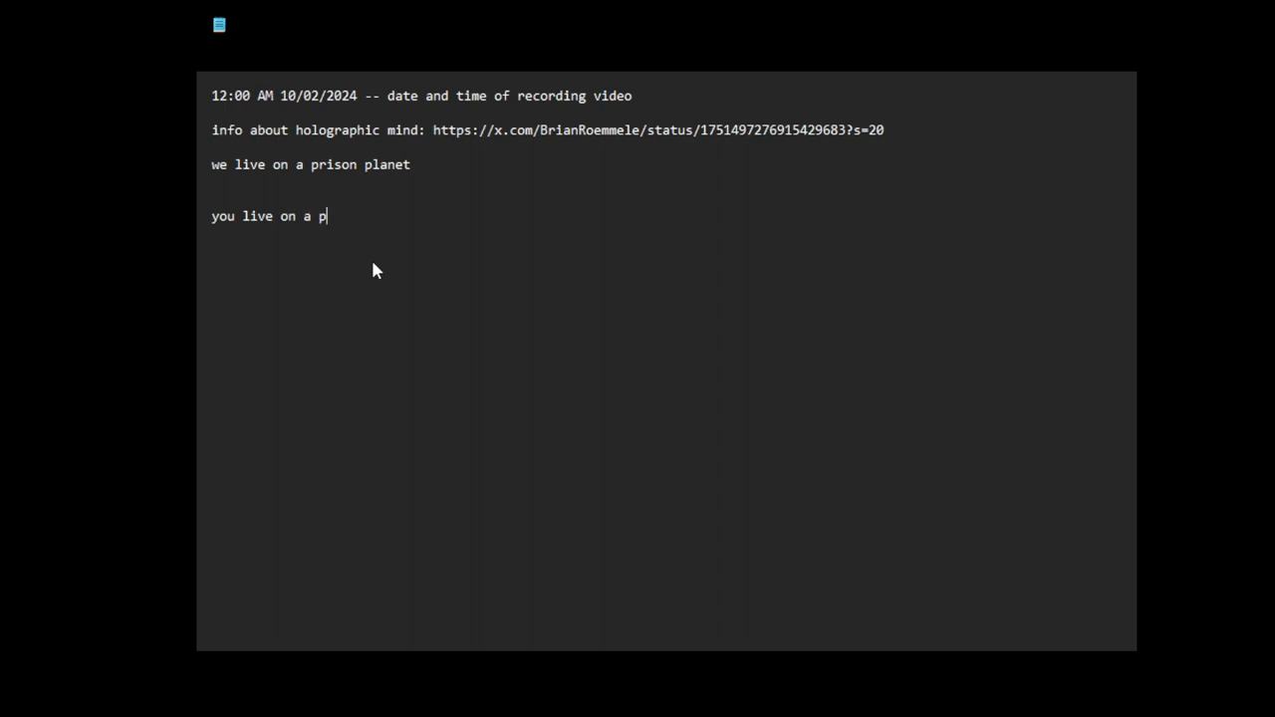
type("rison pl")
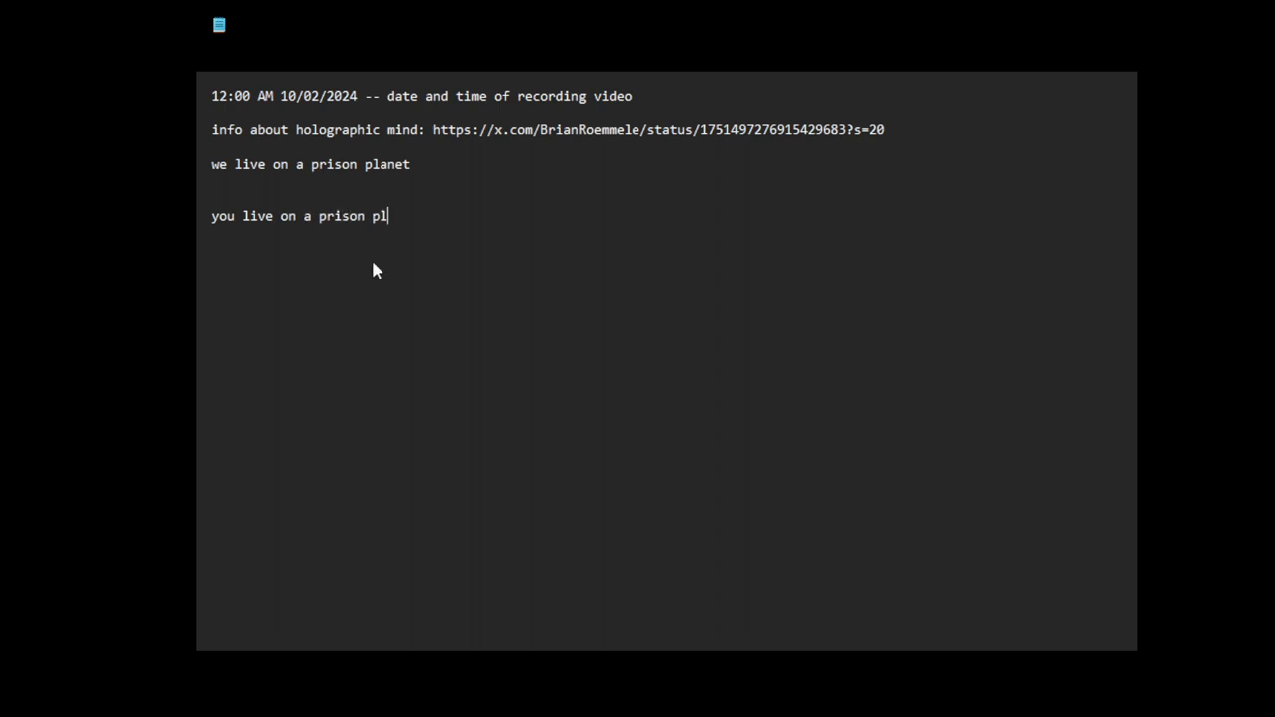
type("anet")
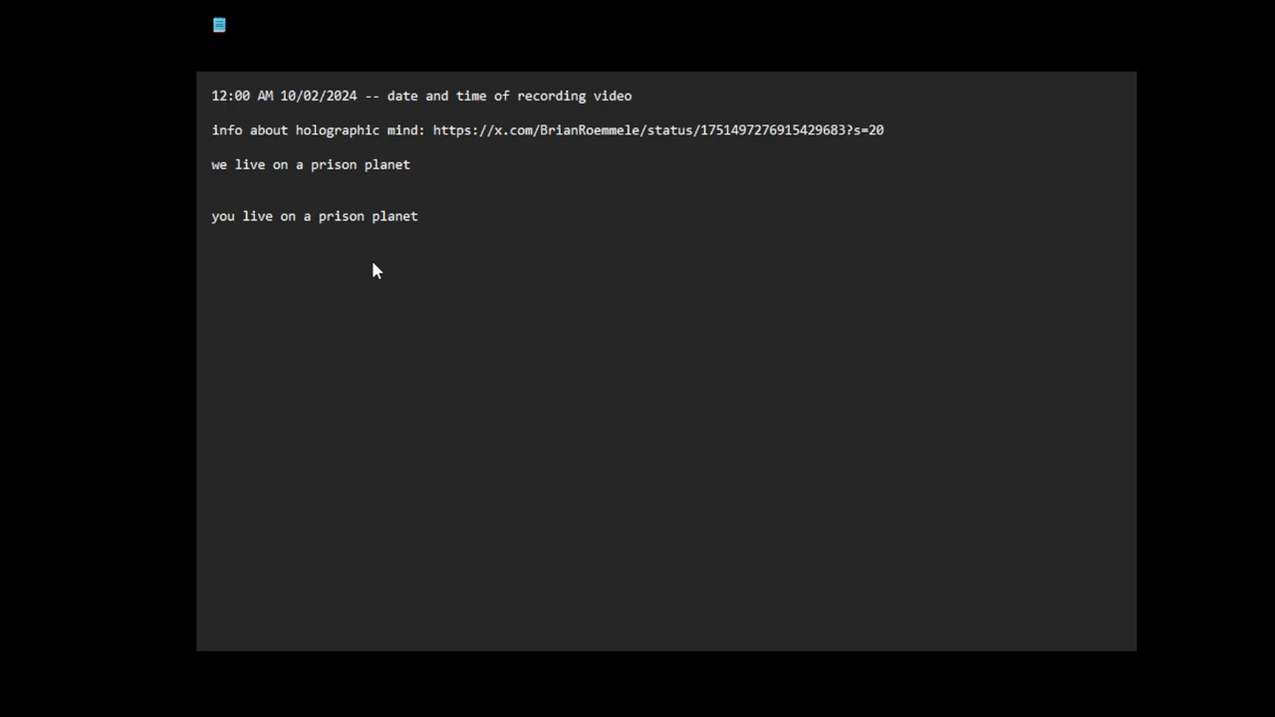
Step: Add the line 'you are being farmed for resources, like cattle'
type("you are being")
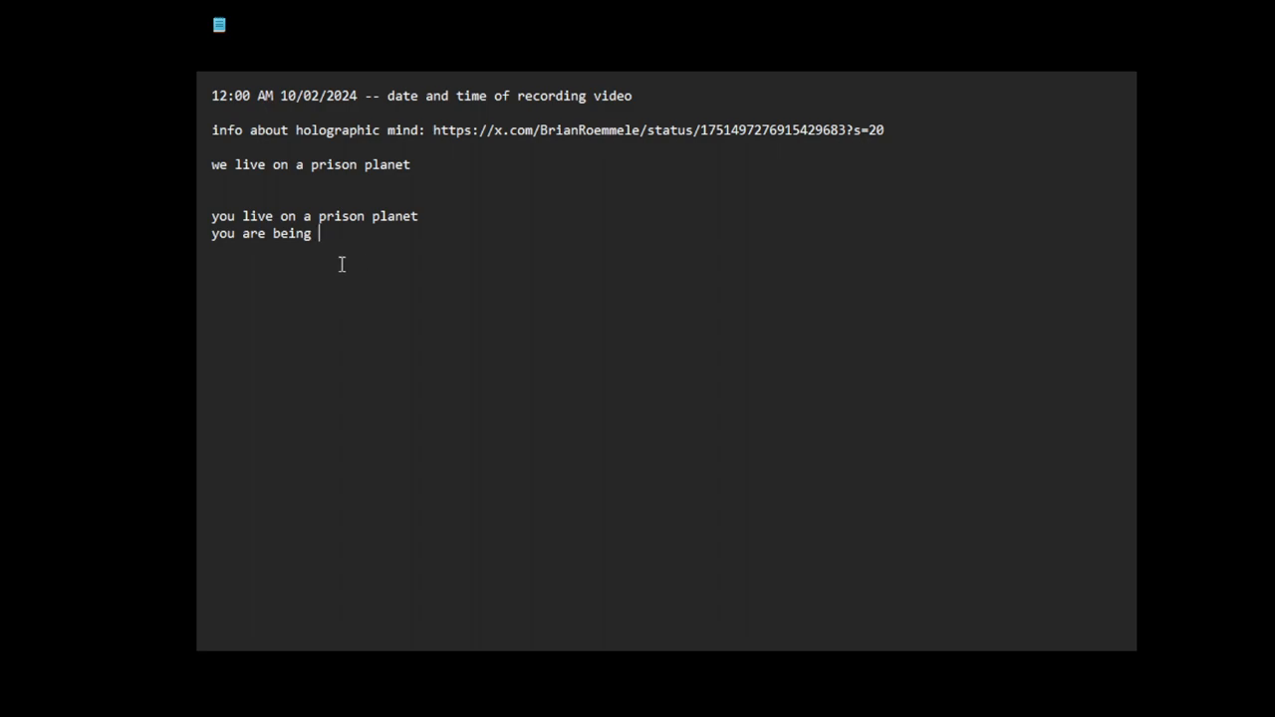
double_click(228, 130)
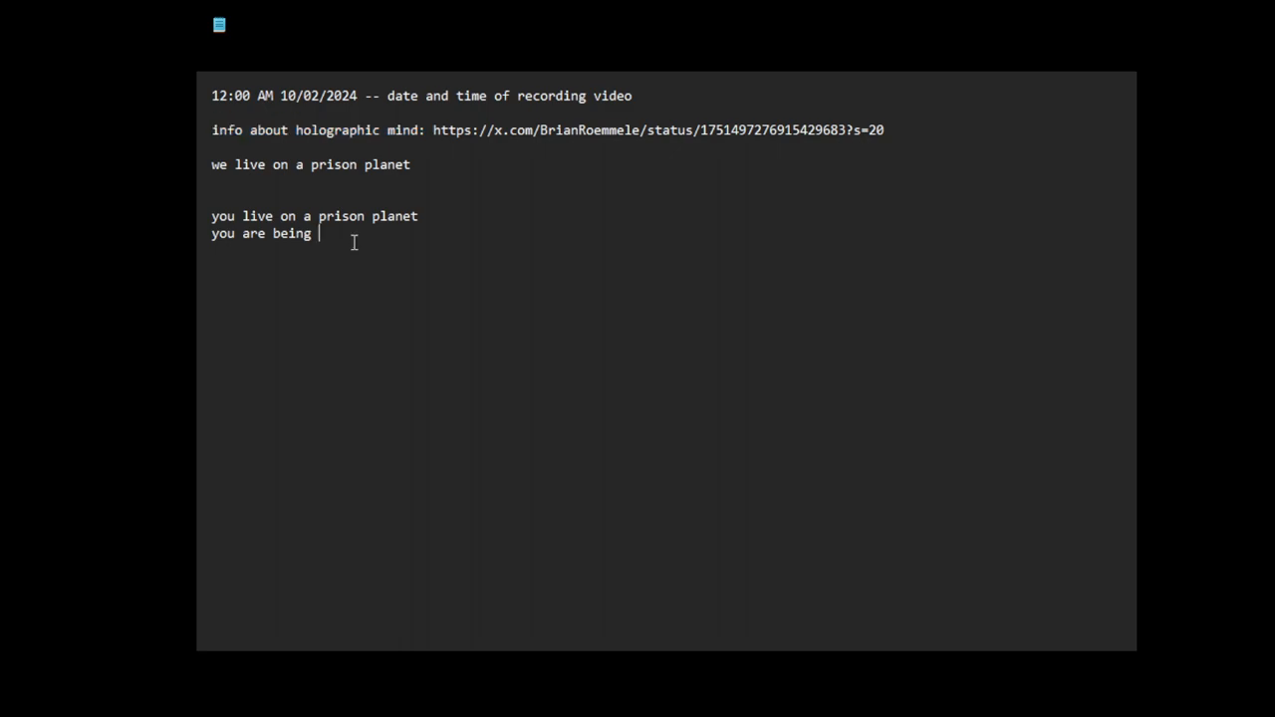
type("farmed for reso")
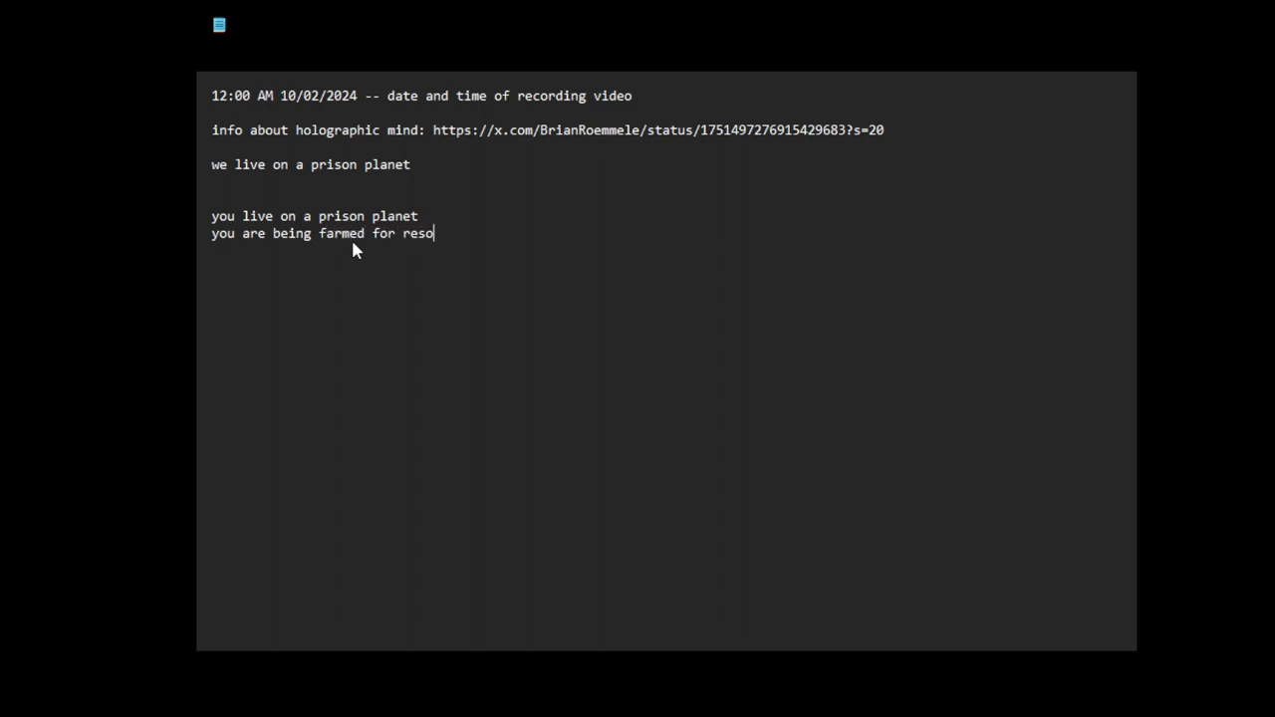
type("urces")
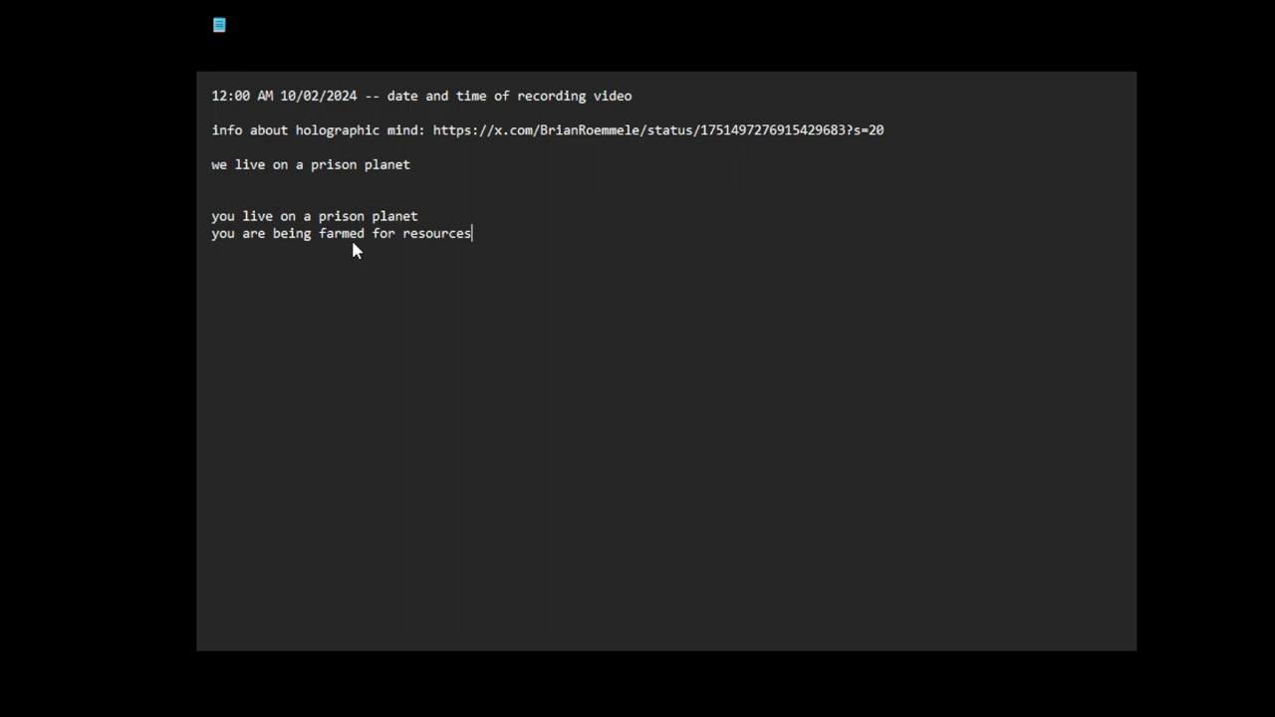
type(", like ca")
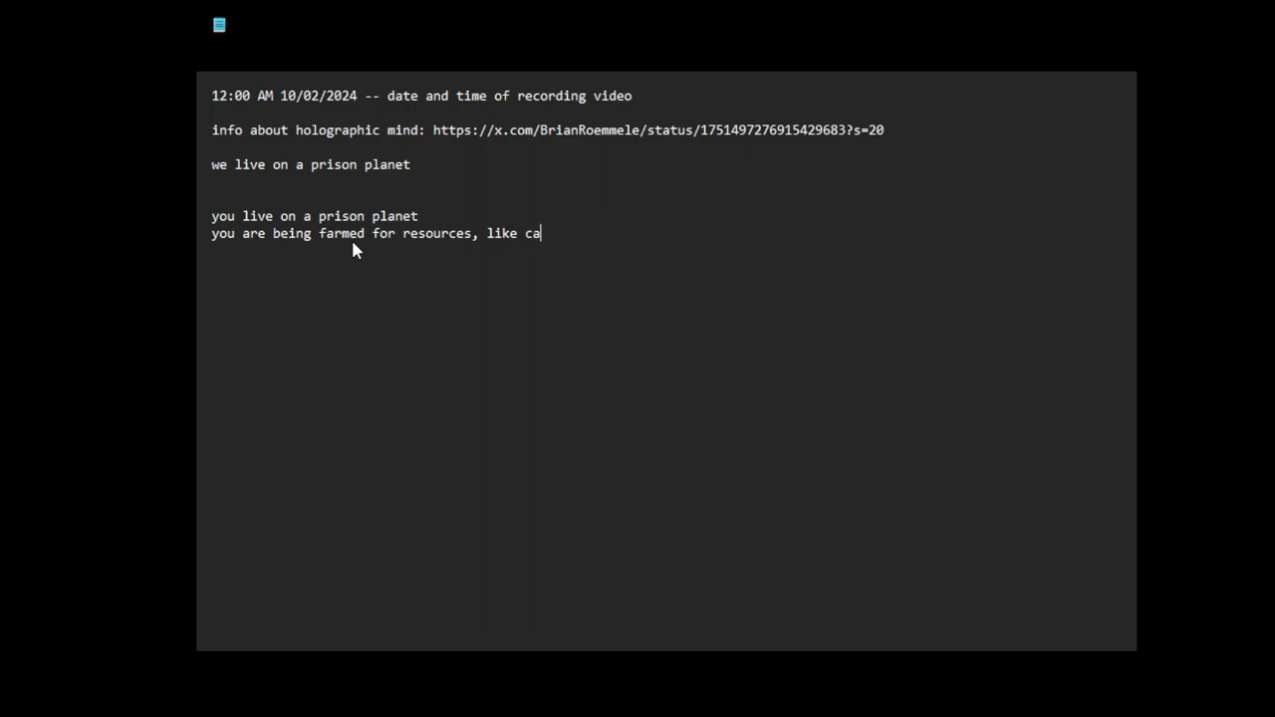
type("ttle")
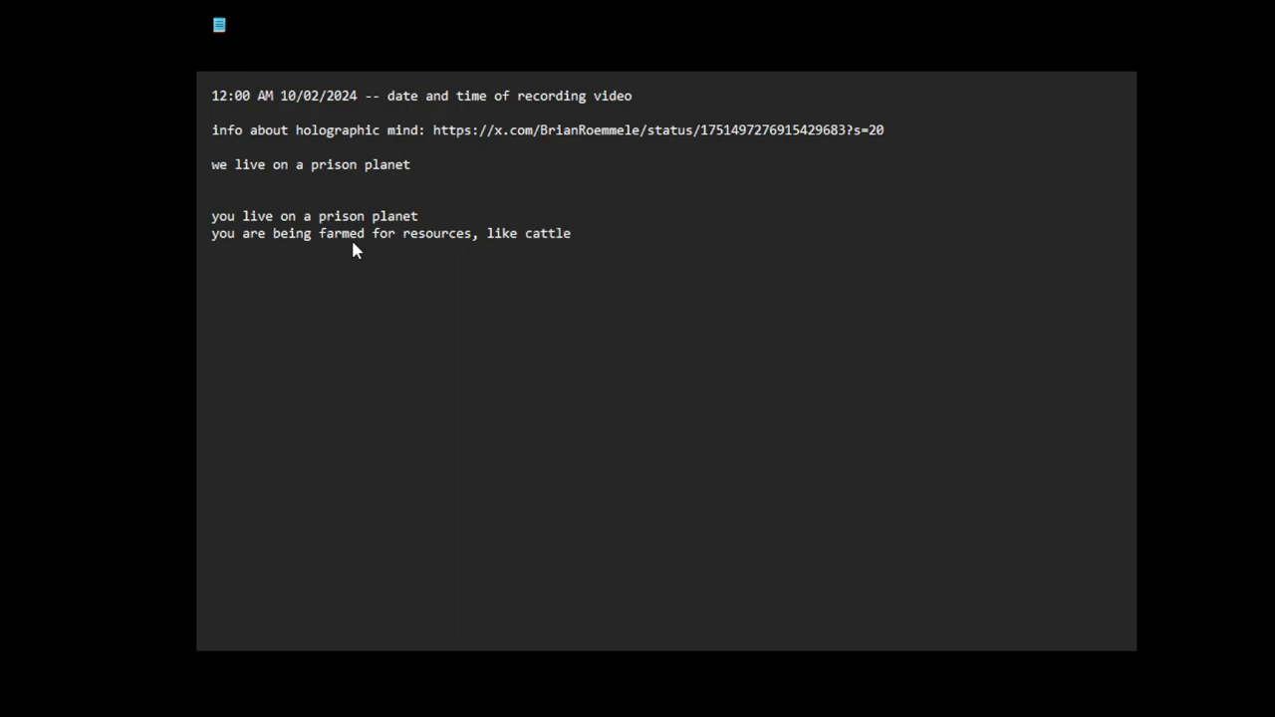
Step: Add the line 'it's impossible to defeat the system' and start a new line
type("i")
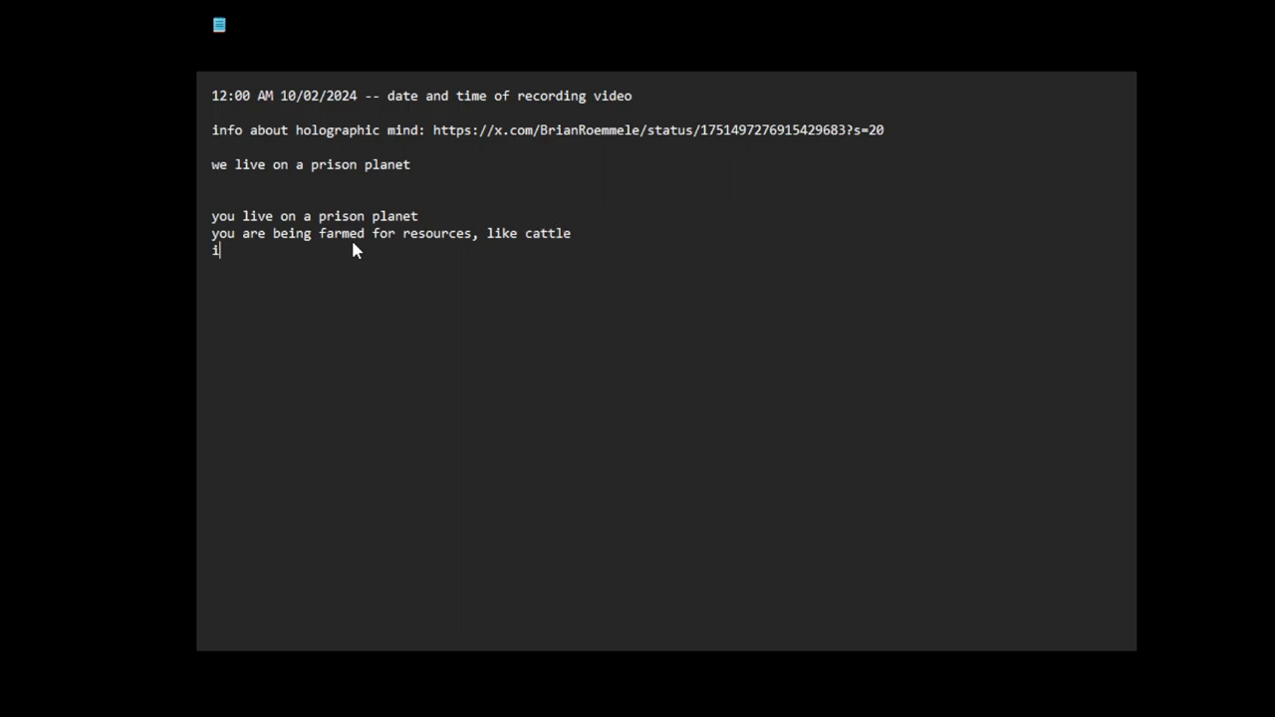
type("t's impo")
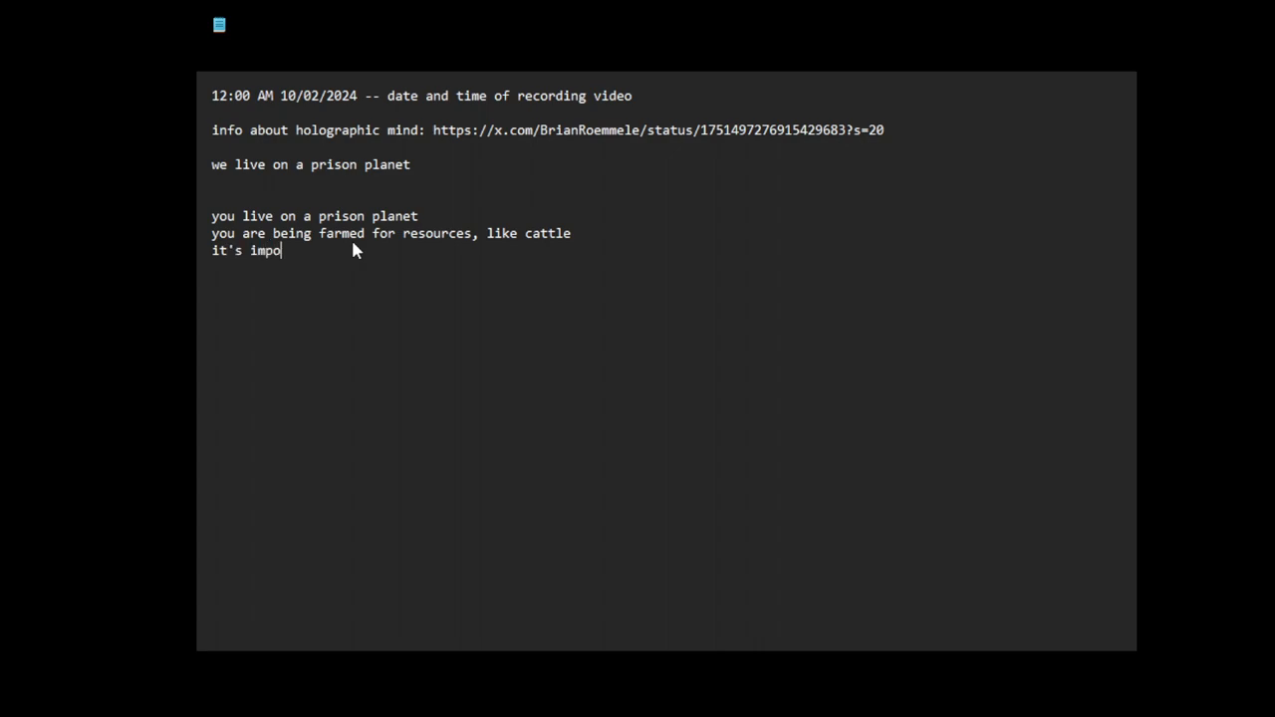
type("ssible to")
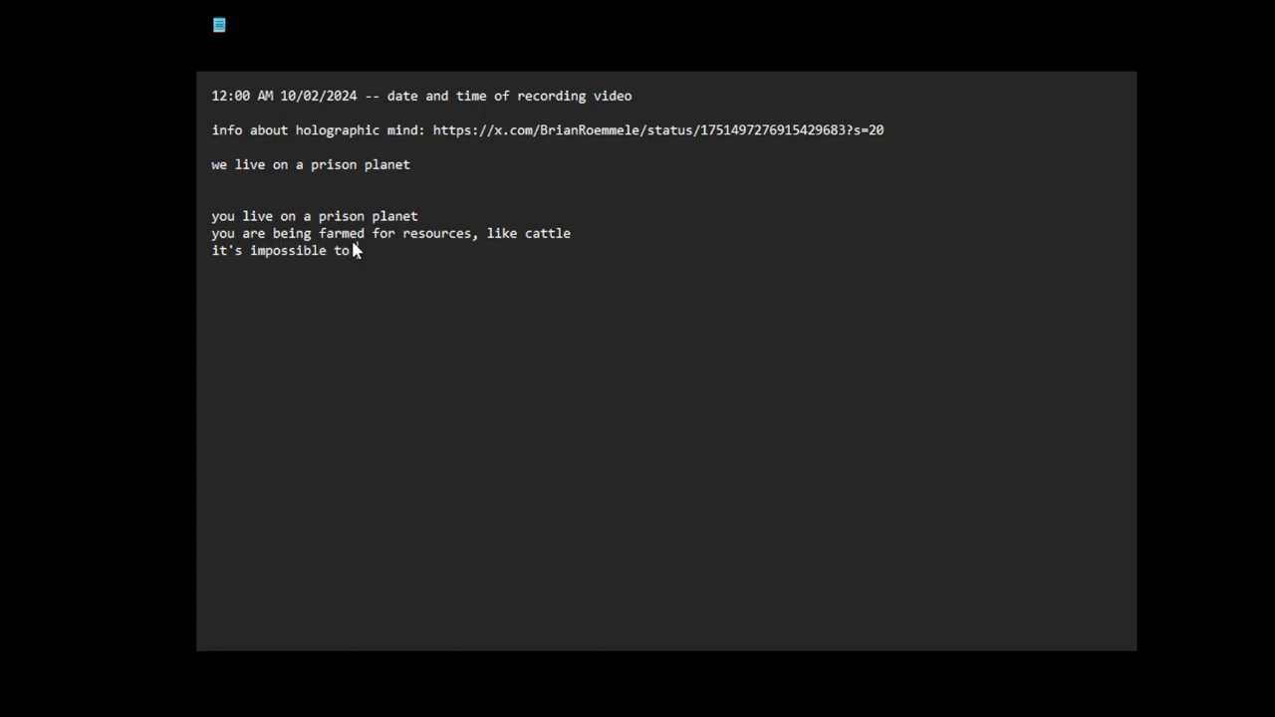
type("defeat the sy")
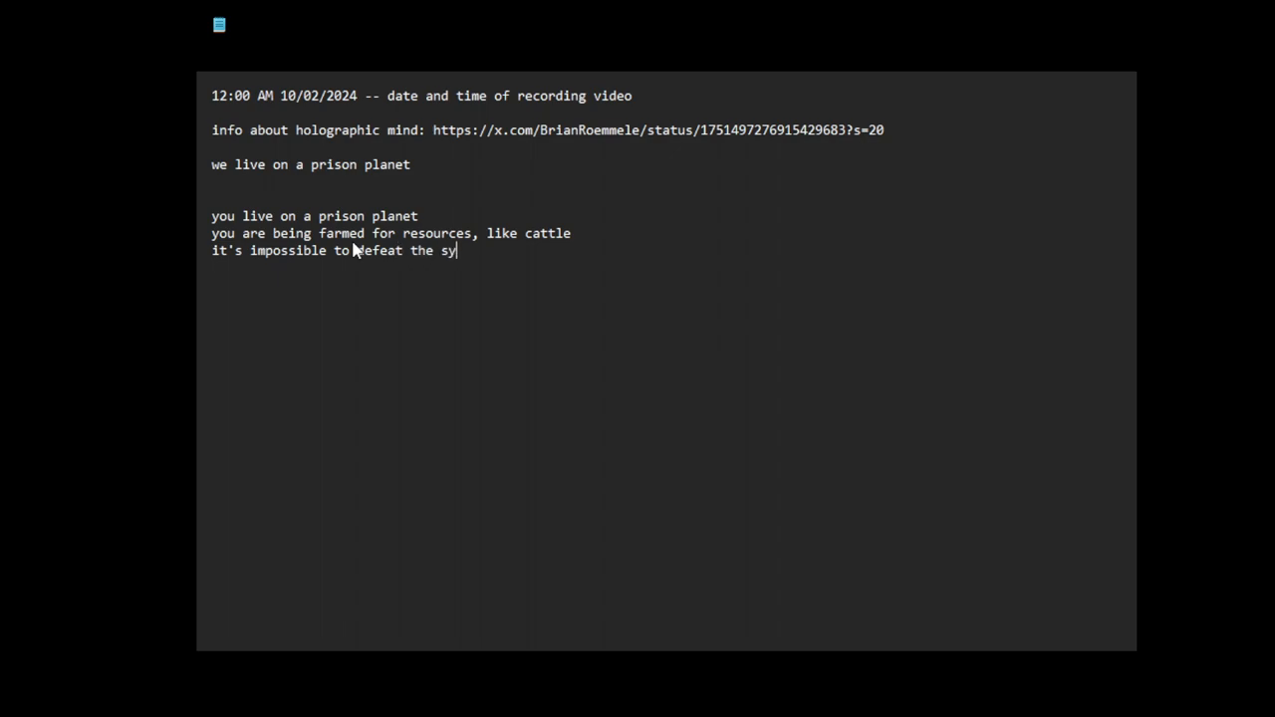
type("stem")
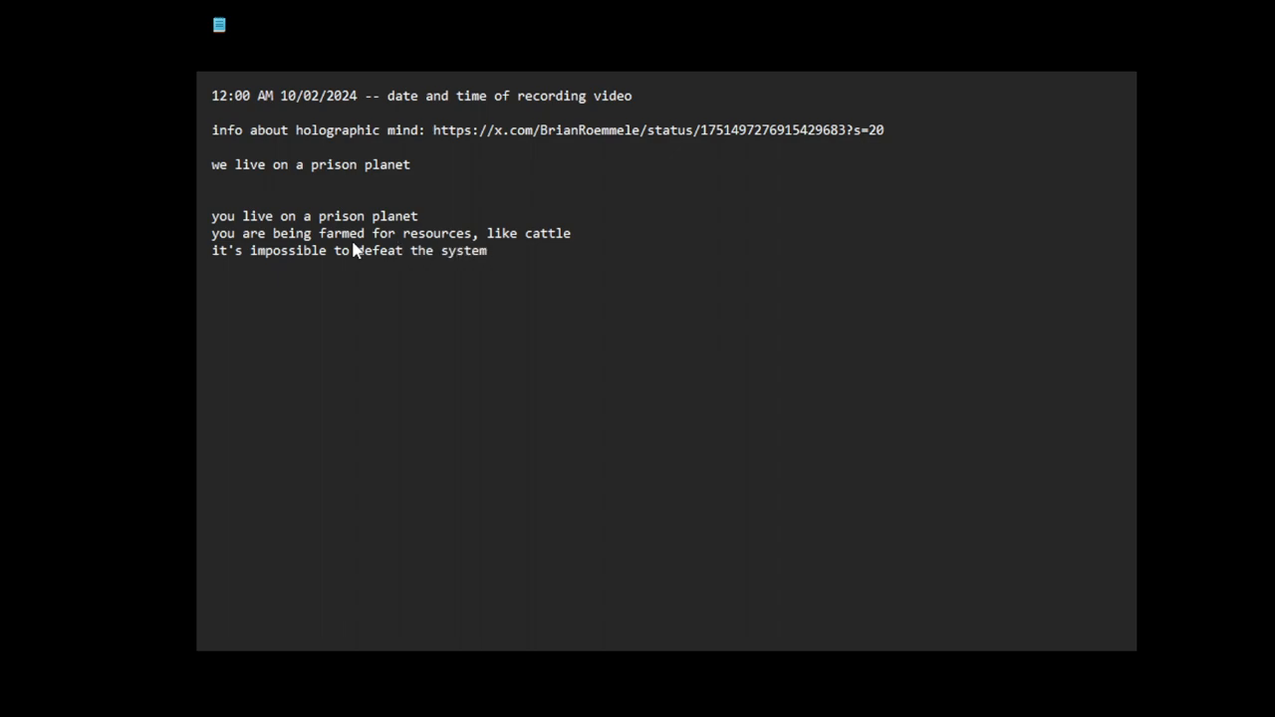
key("enter")
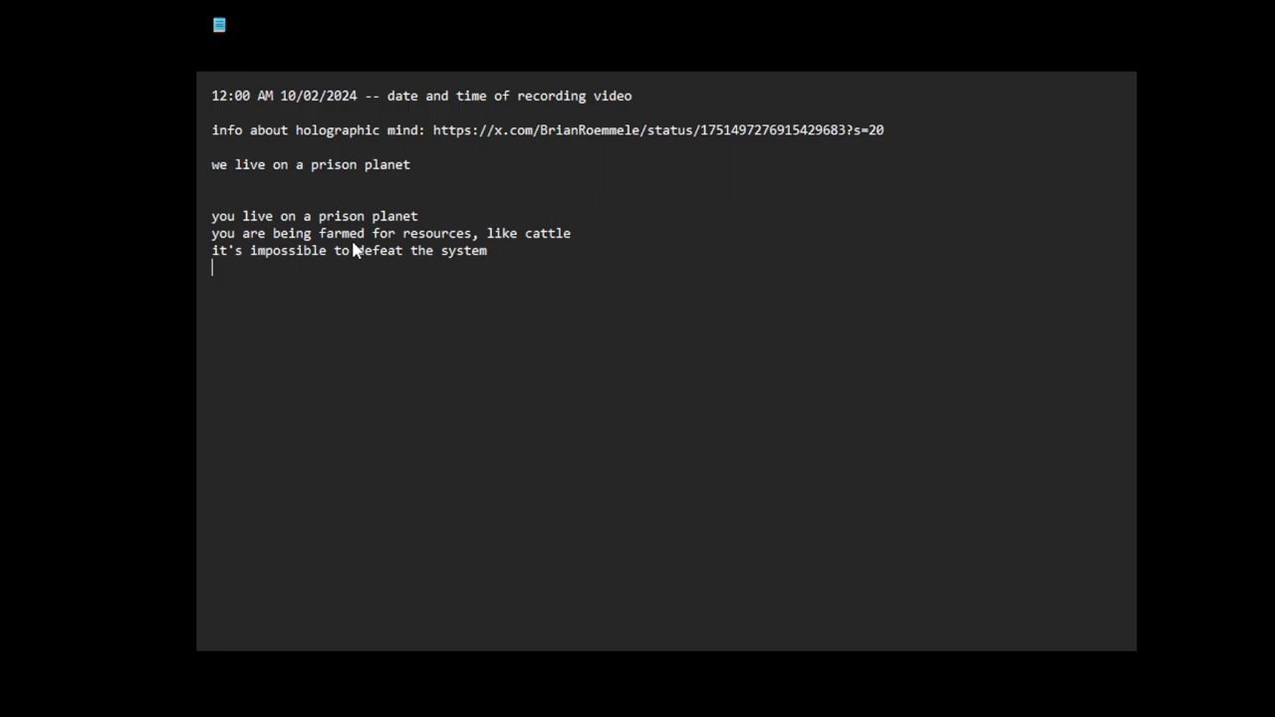
Step: Add the line 'it's rigged to the core'
type("i")
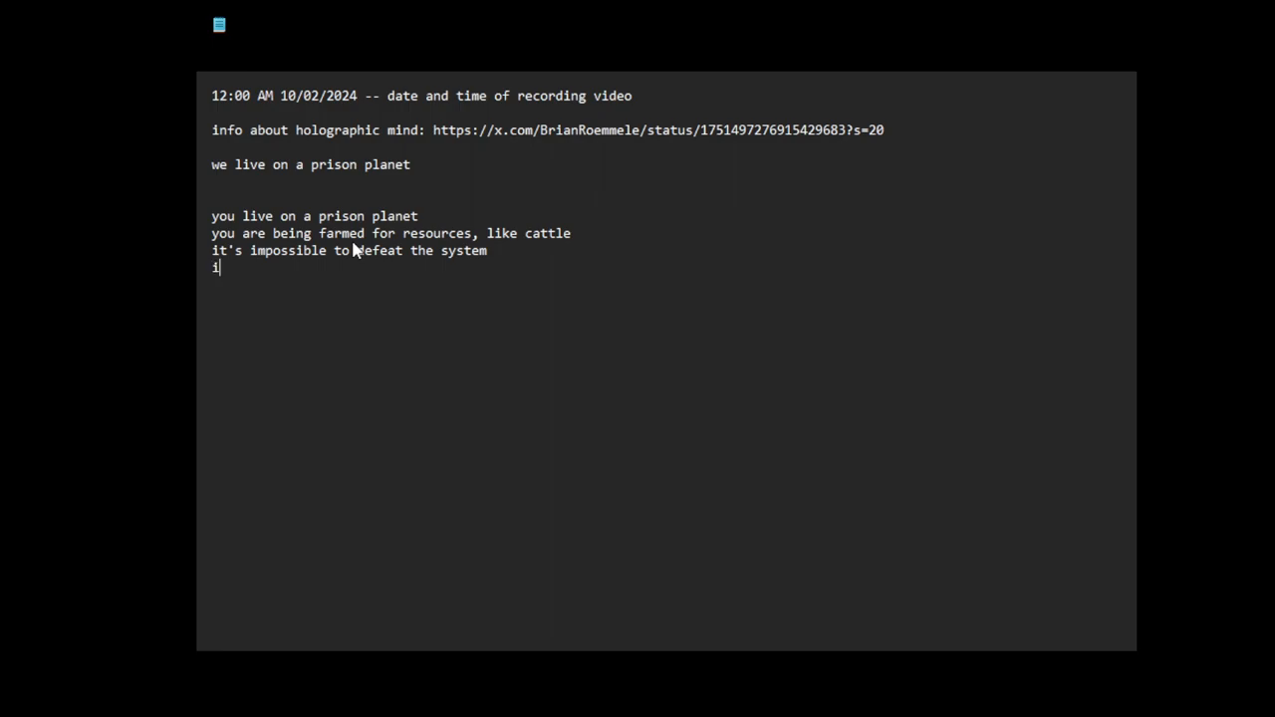
type("t's rig")
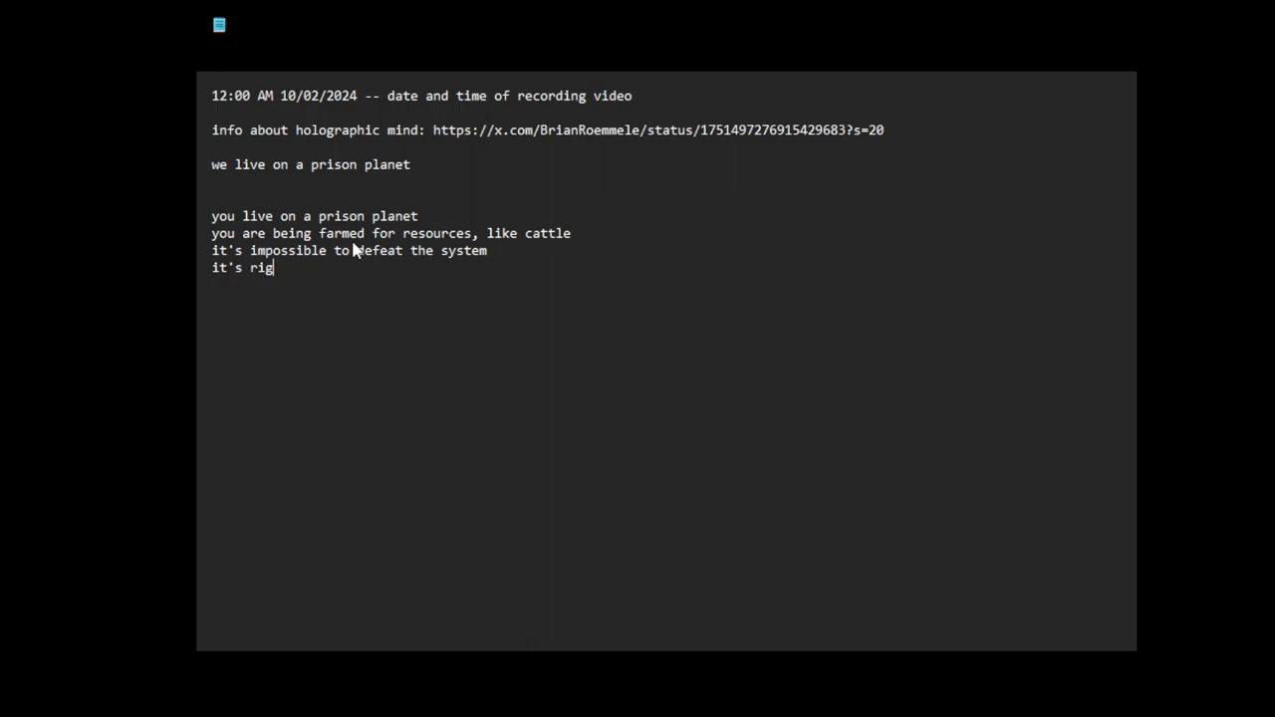
type("ged to the")
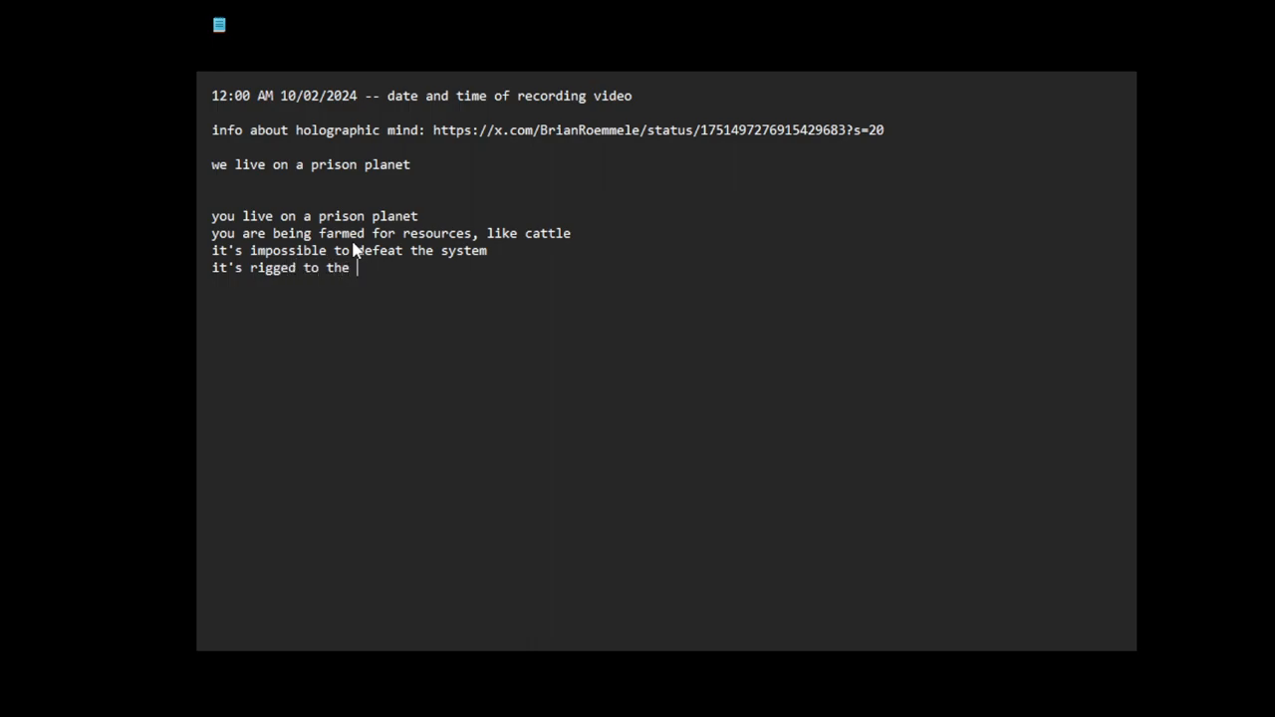
type("core")
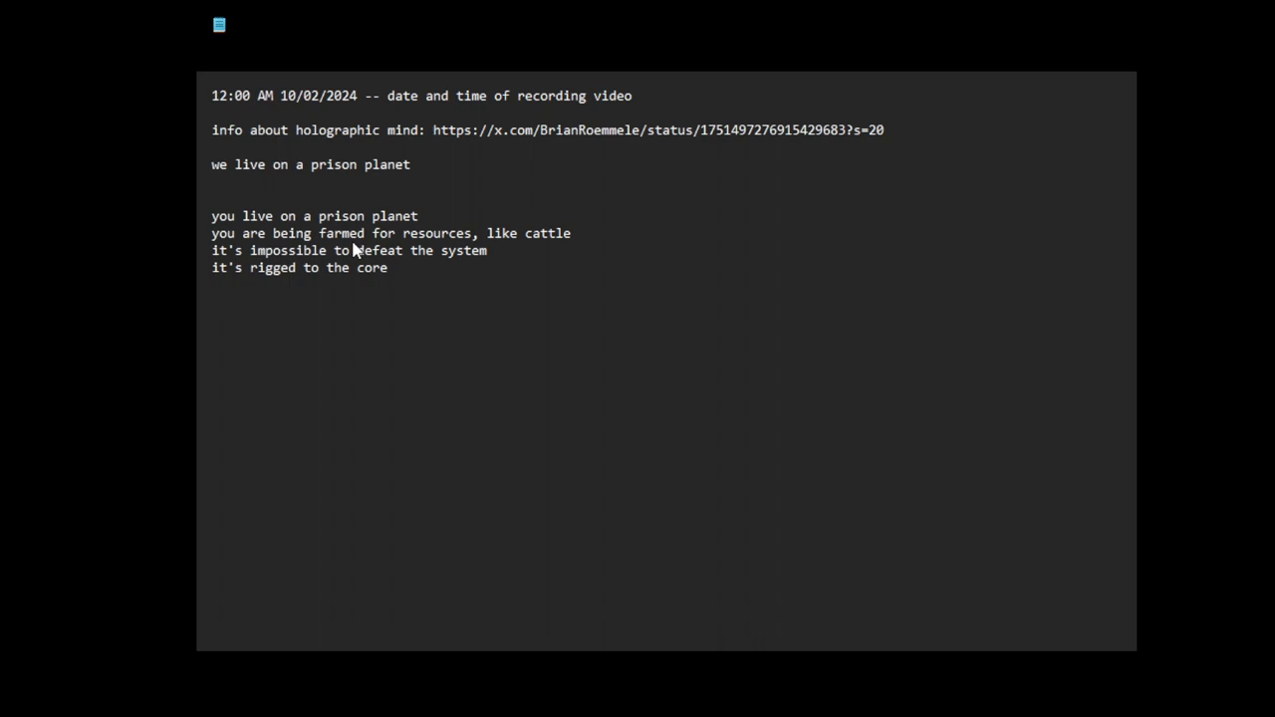
Step: Begin the rebellion line: 'if you rebel, join forces and try to defeat the system, they wil destroy'
type("if")
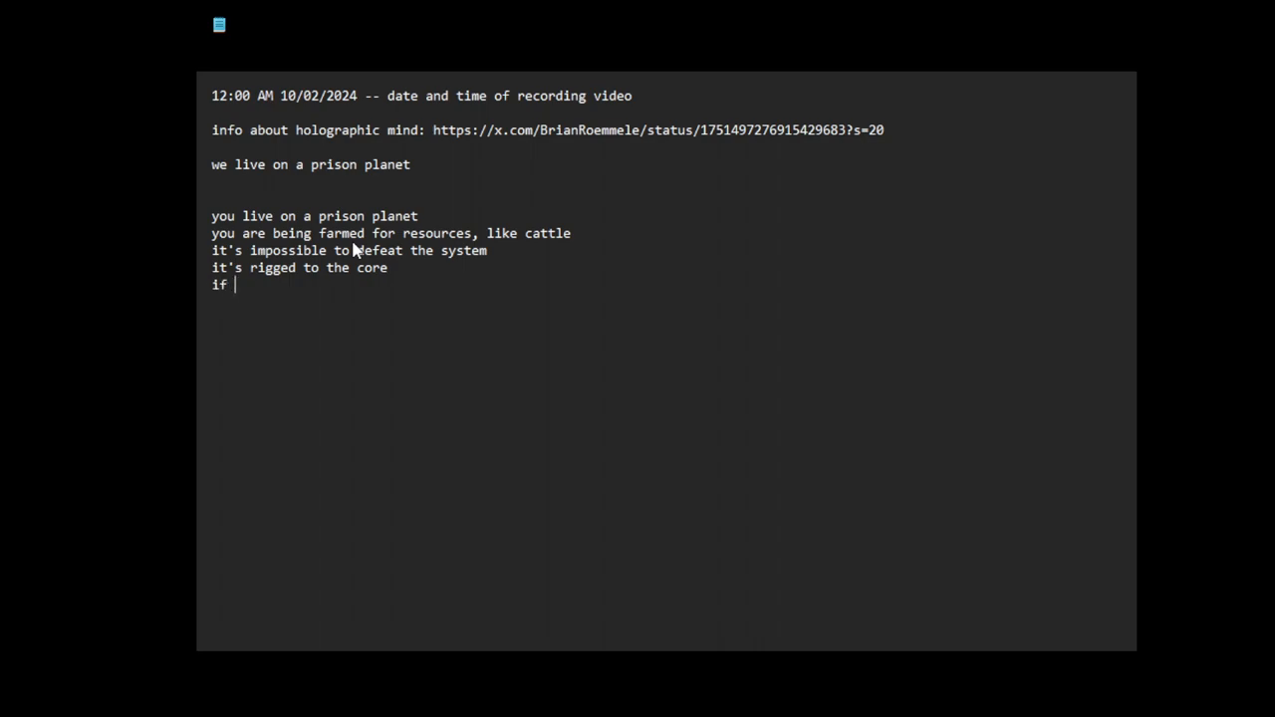
type("you rebel")
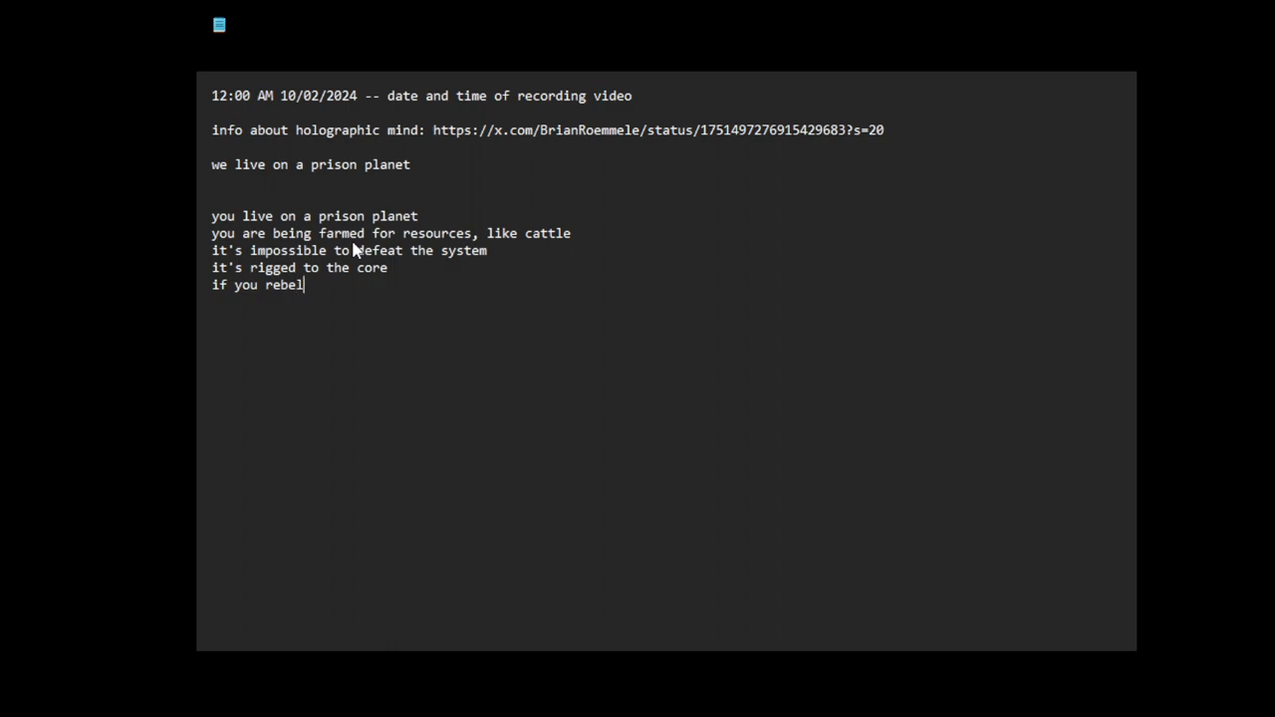
type(", jo")
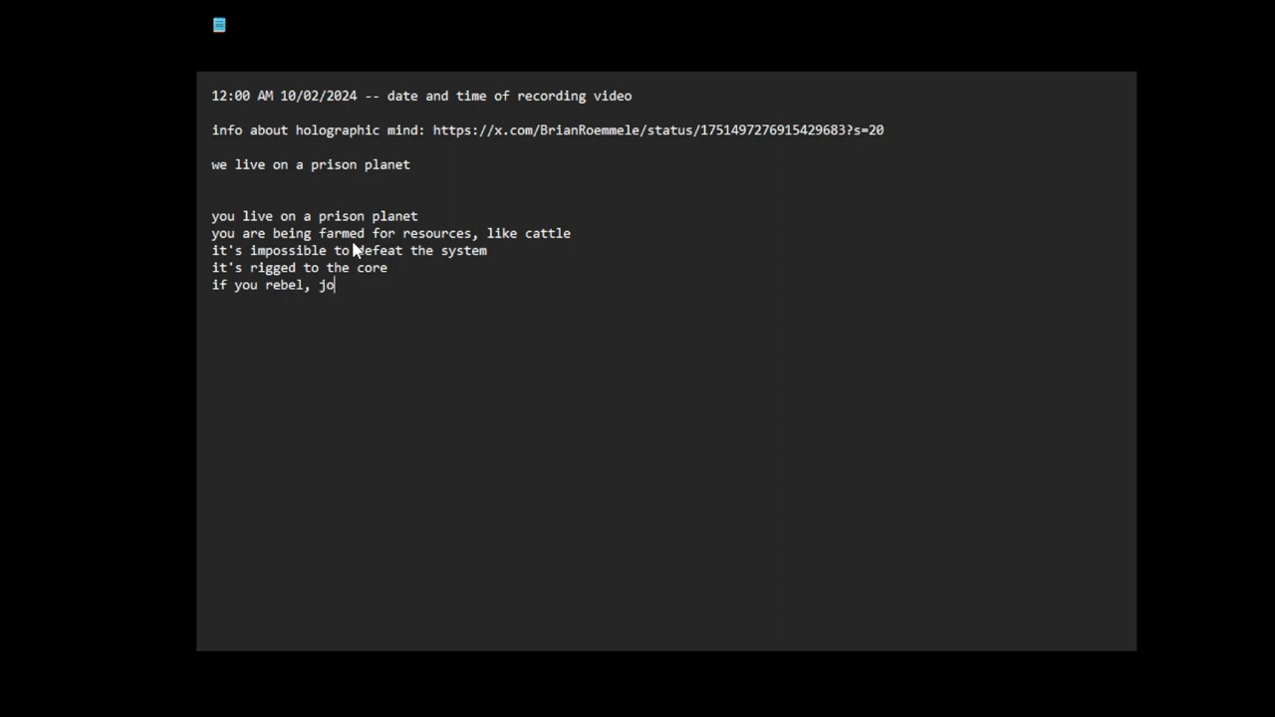
type("in force")
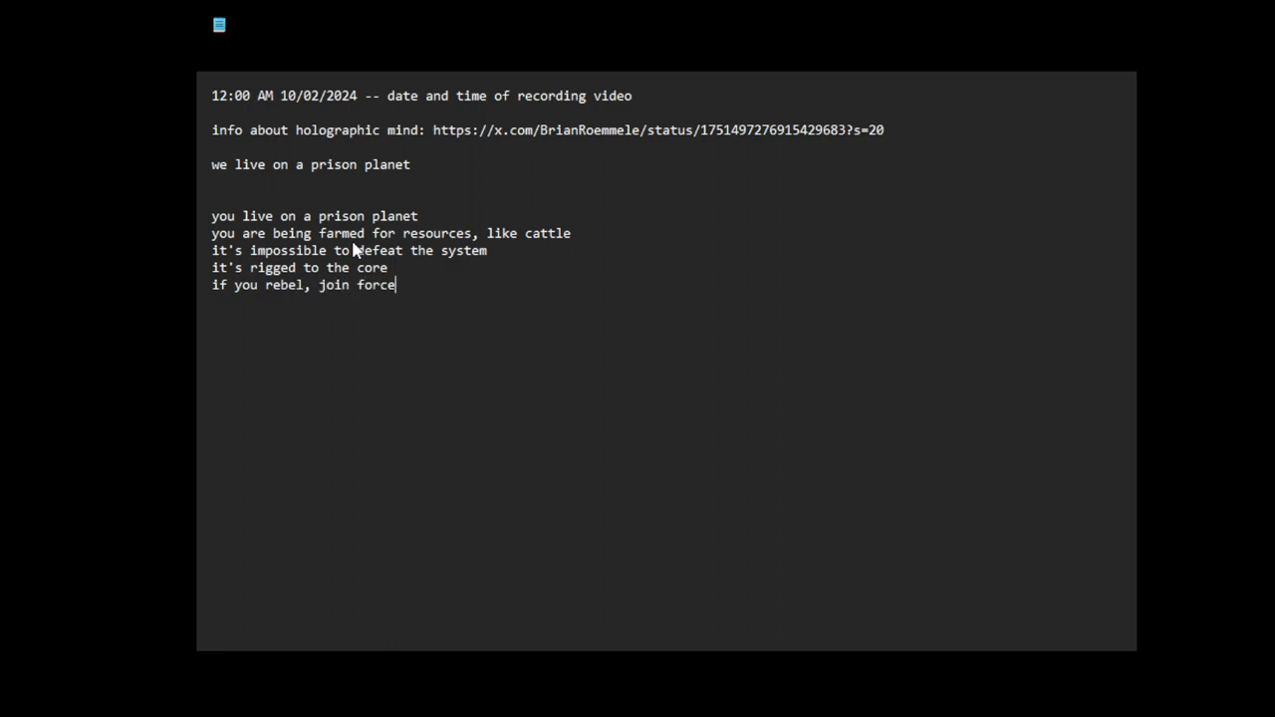
type("s and try")
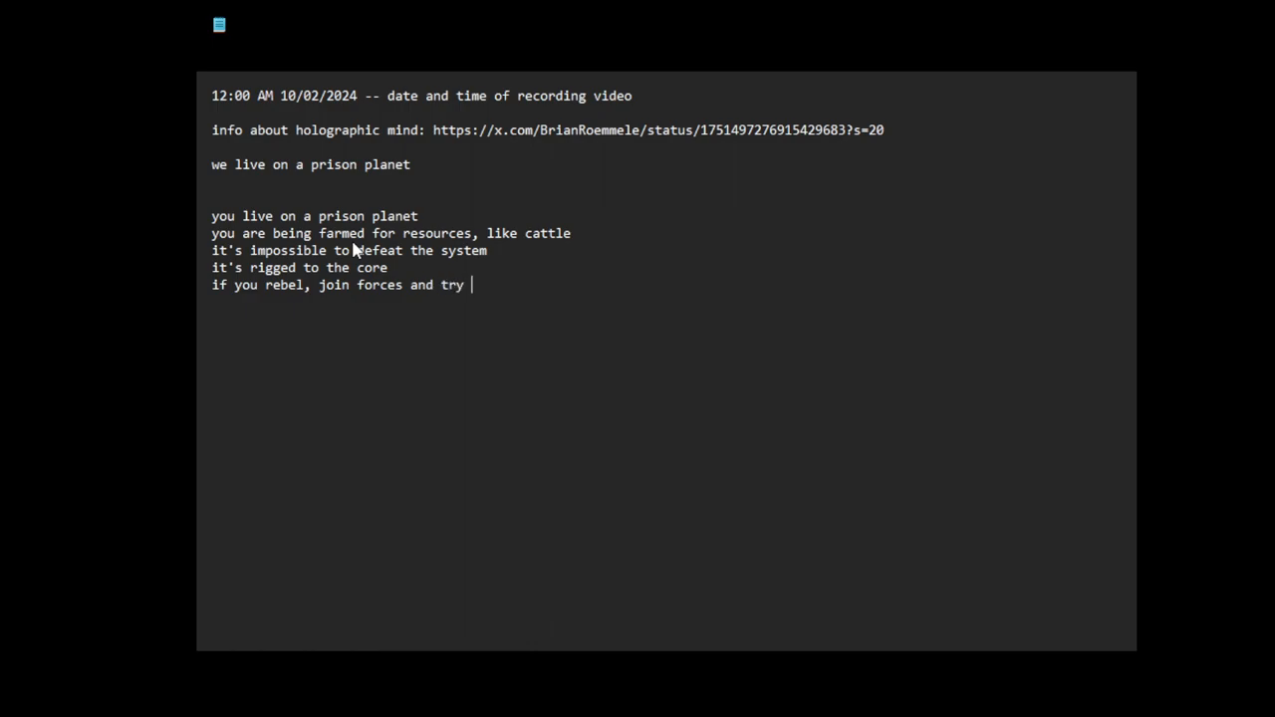
type("to de")
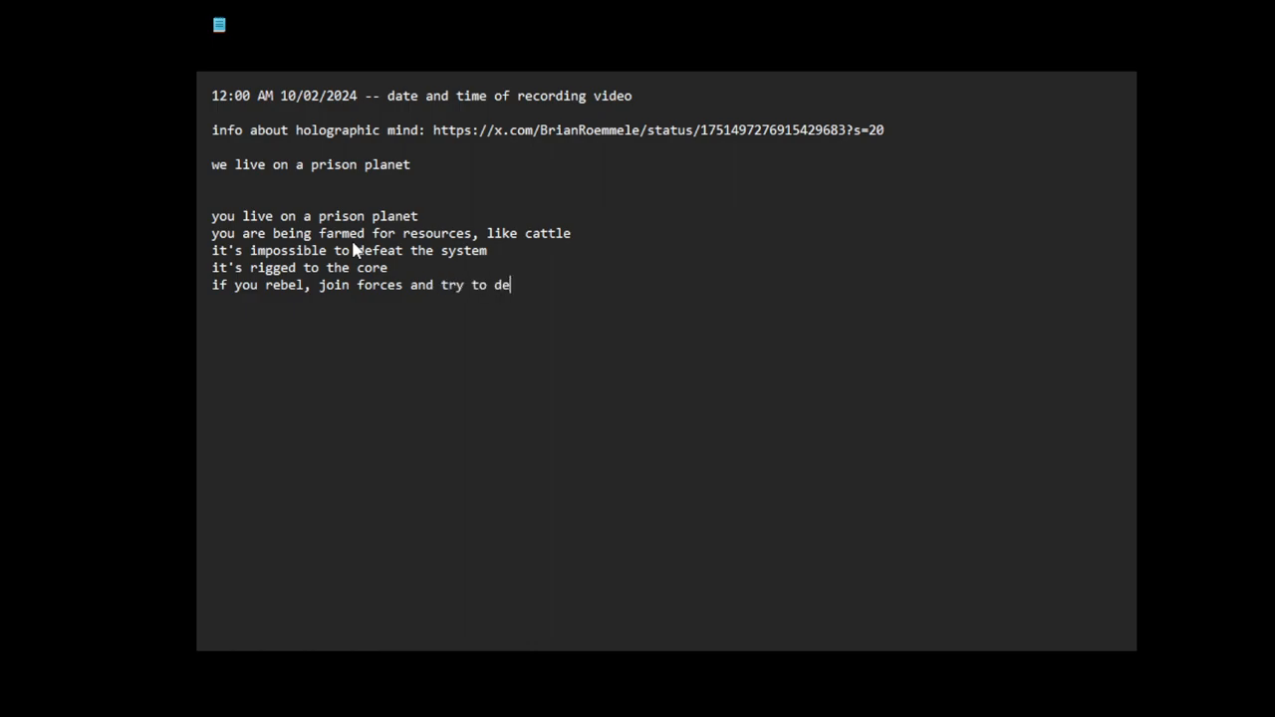
type("feat the system")
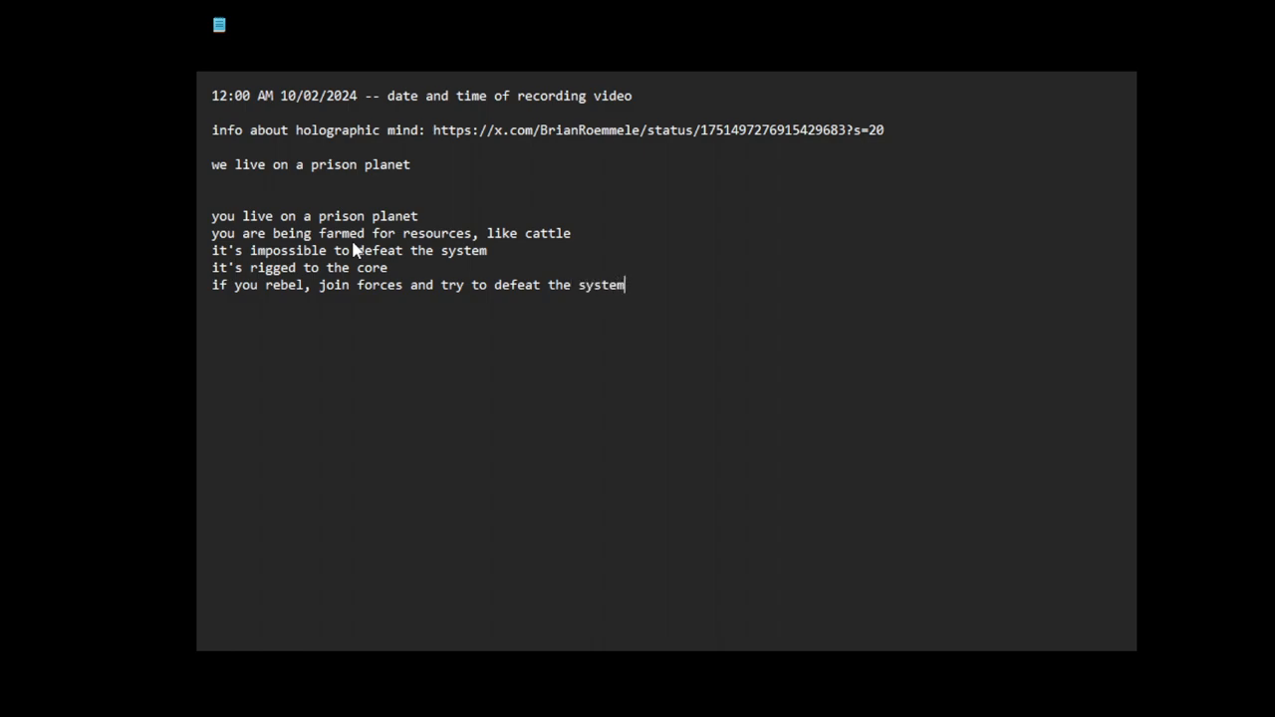
type(", they")
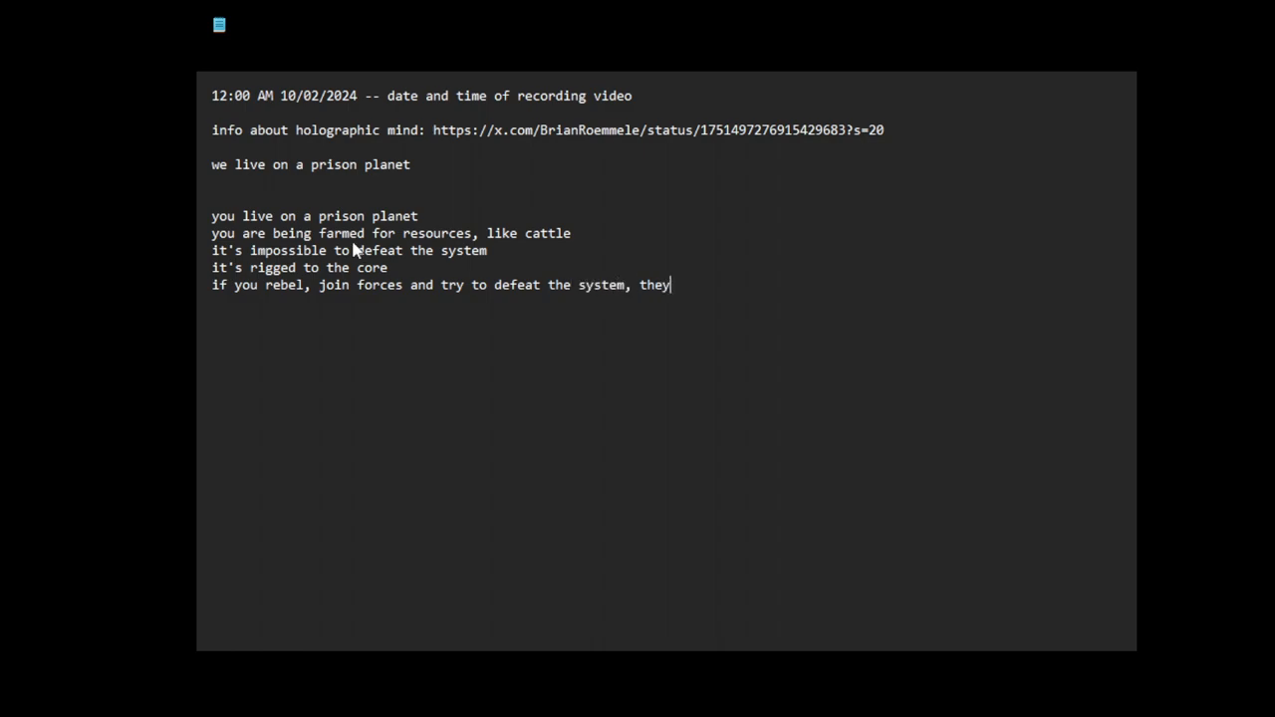
type("wil")
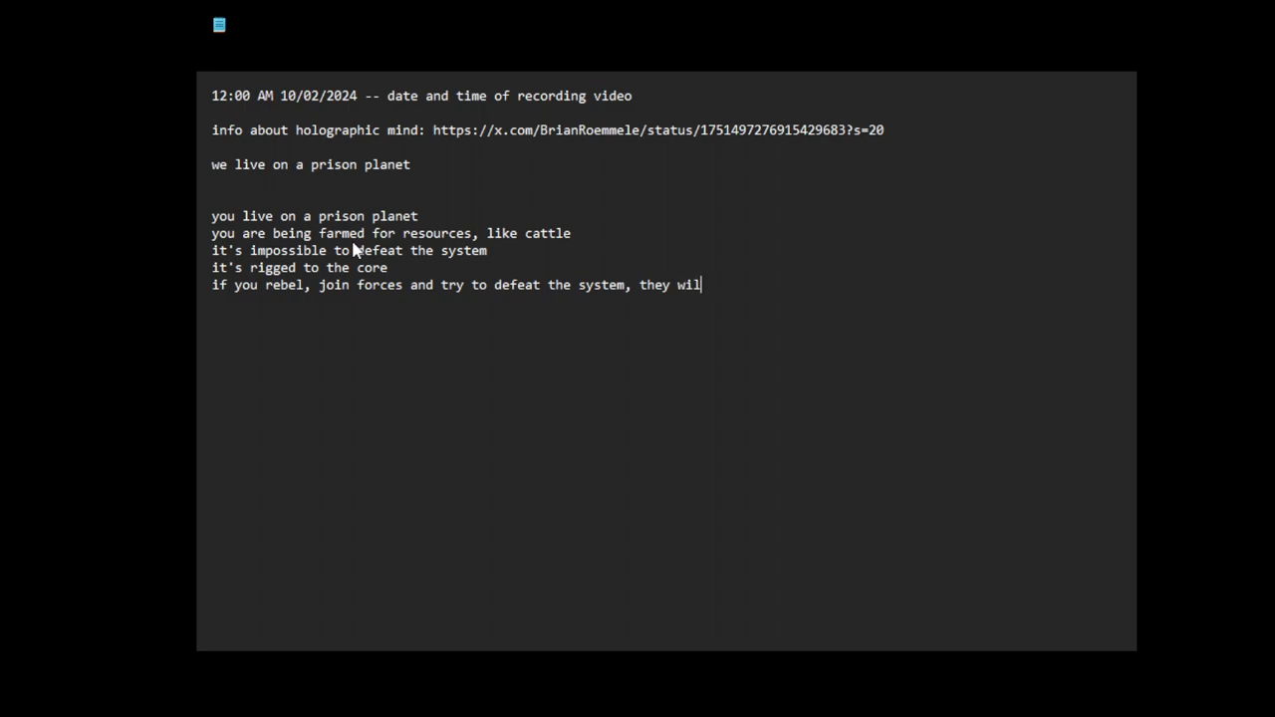
type("destroy you and may even restart the w")
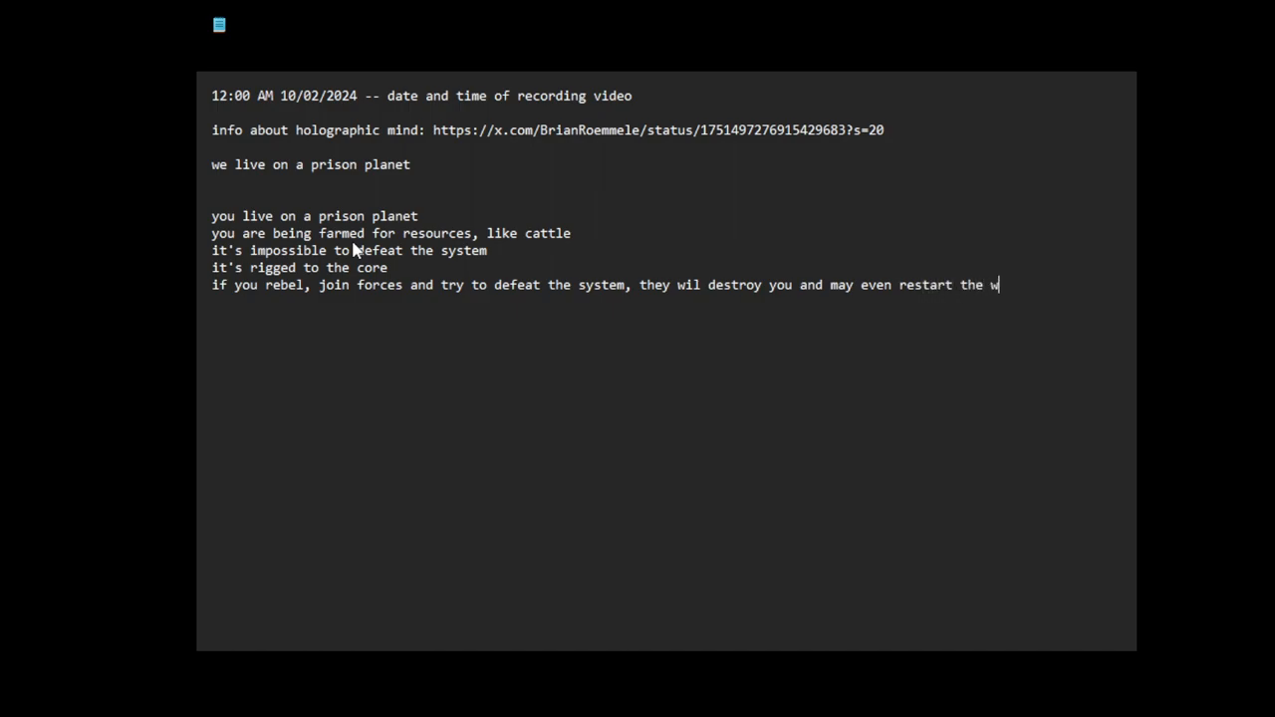
Step: Finish it with 'the whole system, planet-wide, think great flood as an example, possibly'
type("hole")
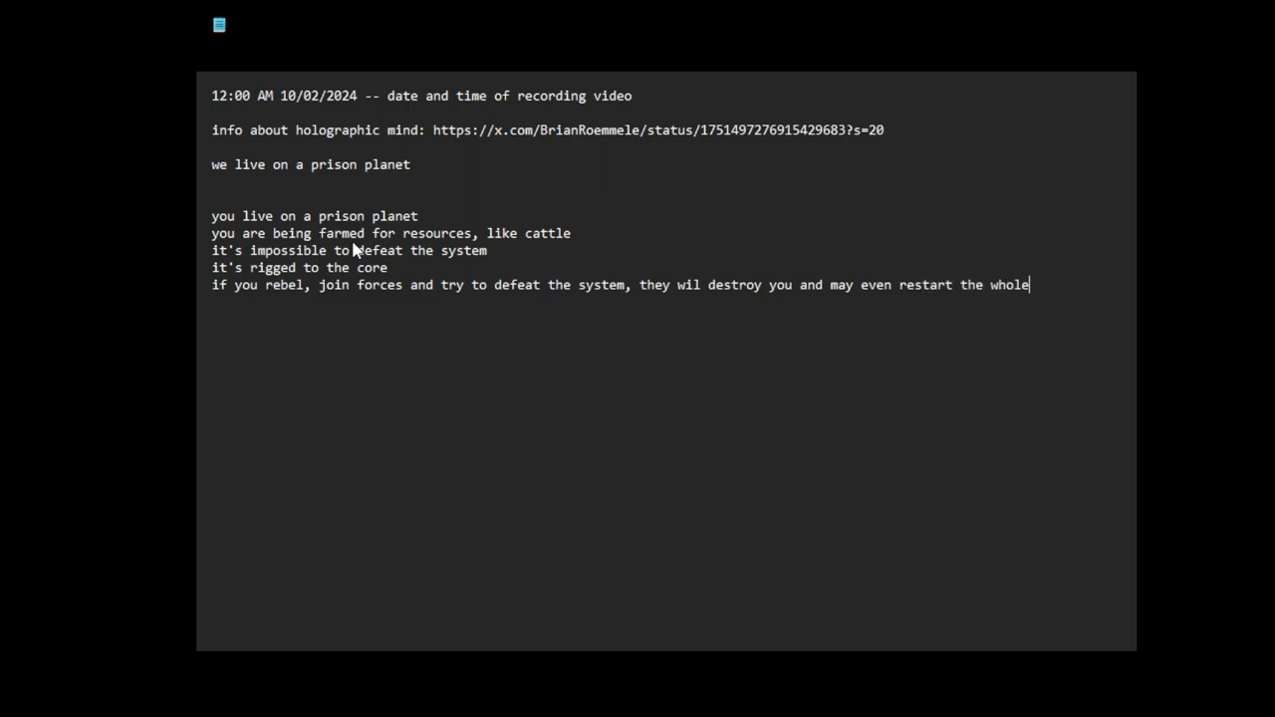
type("sys")
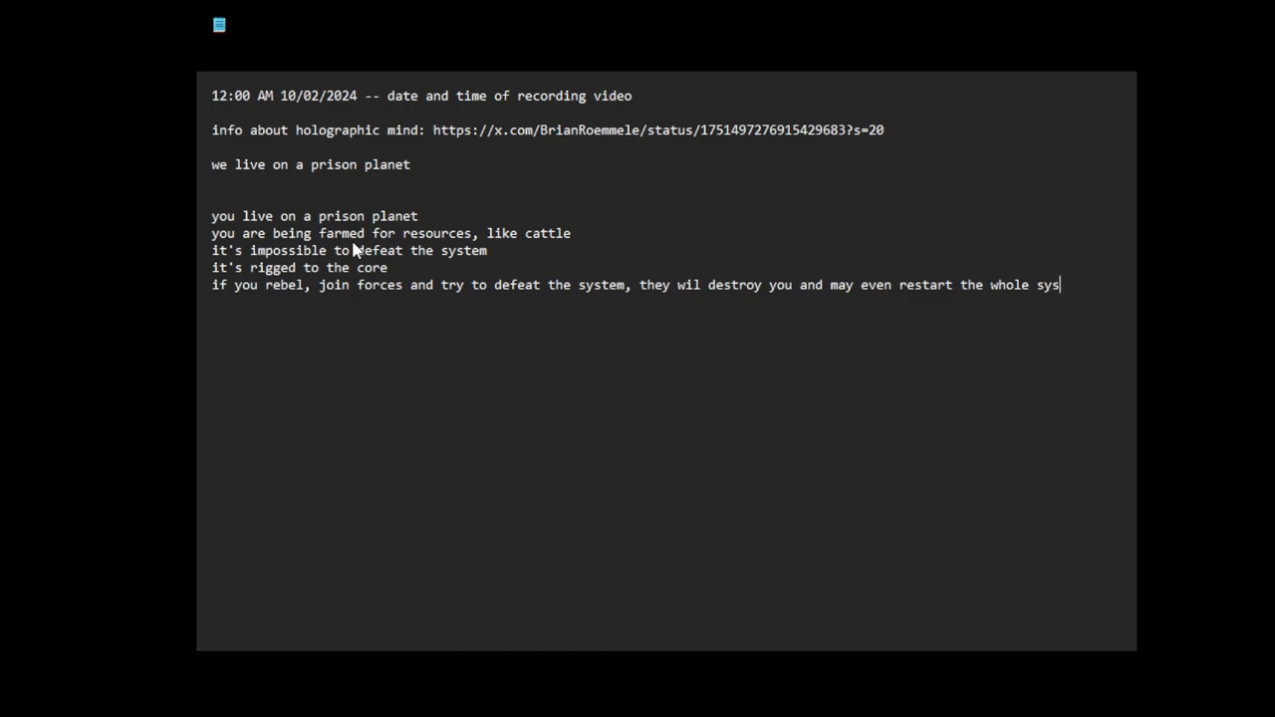
type("tem,")
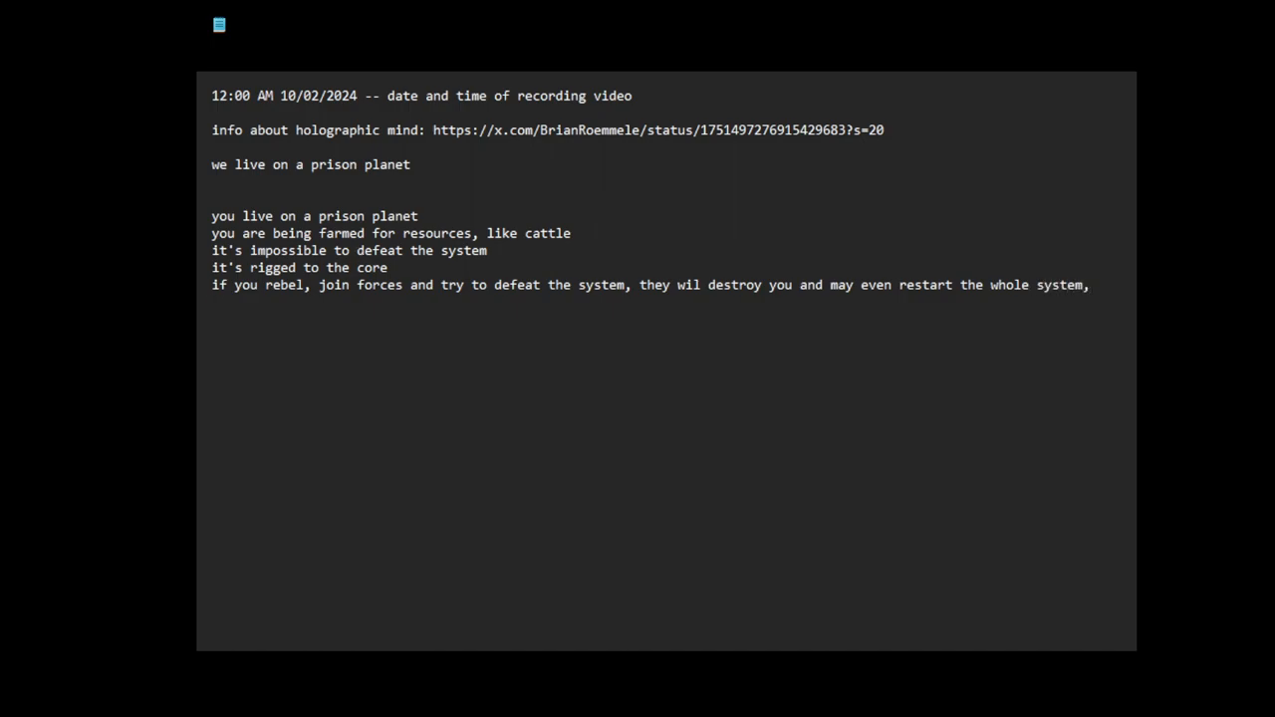
type("planet-wi")
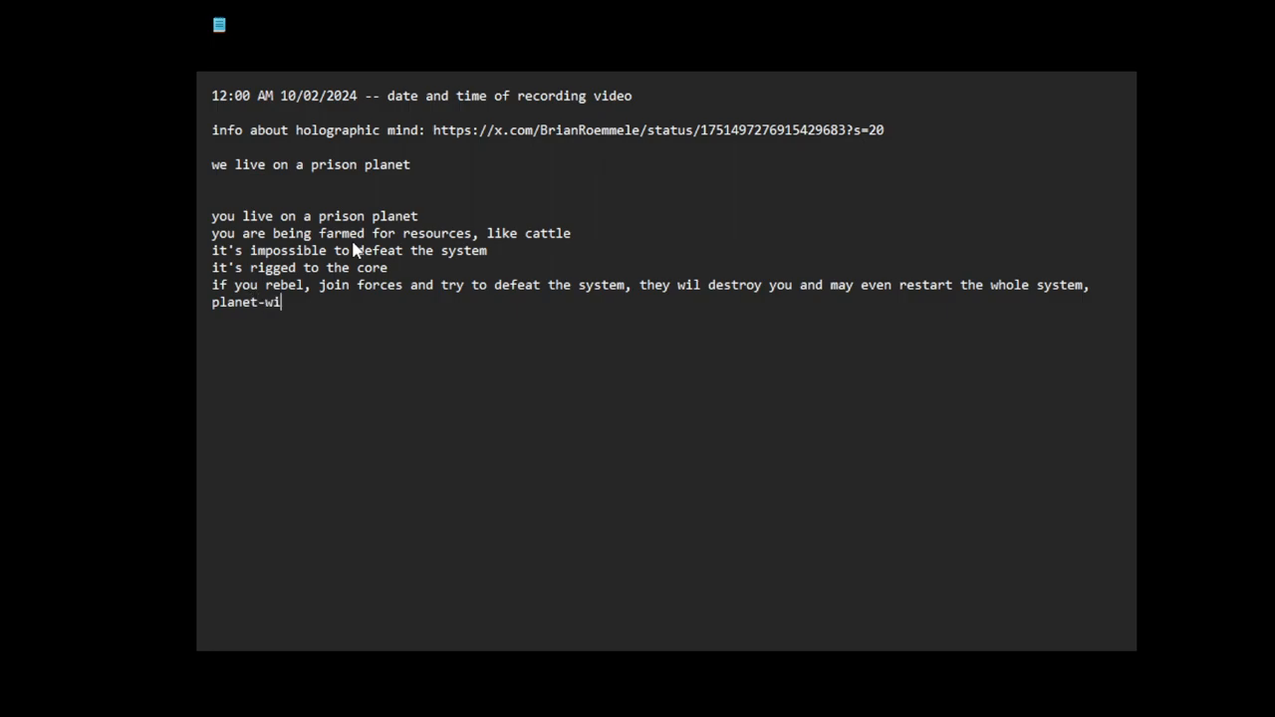
type("de,")
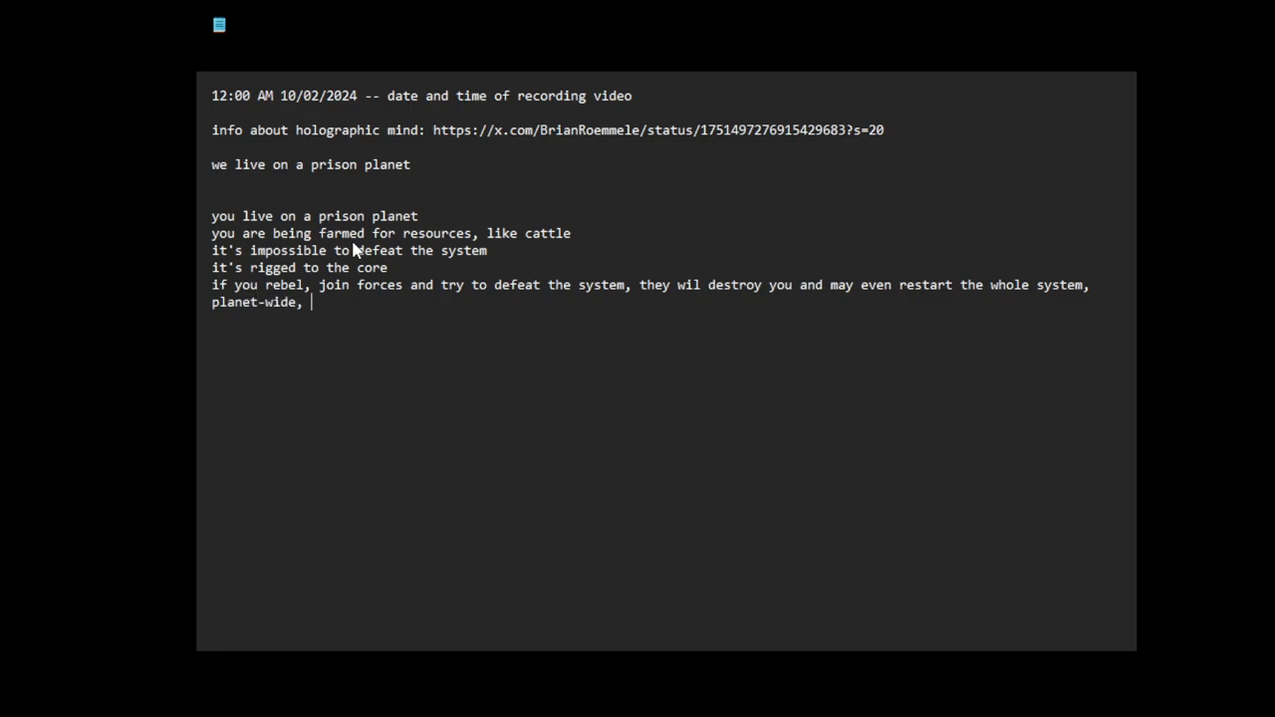
type("thin")
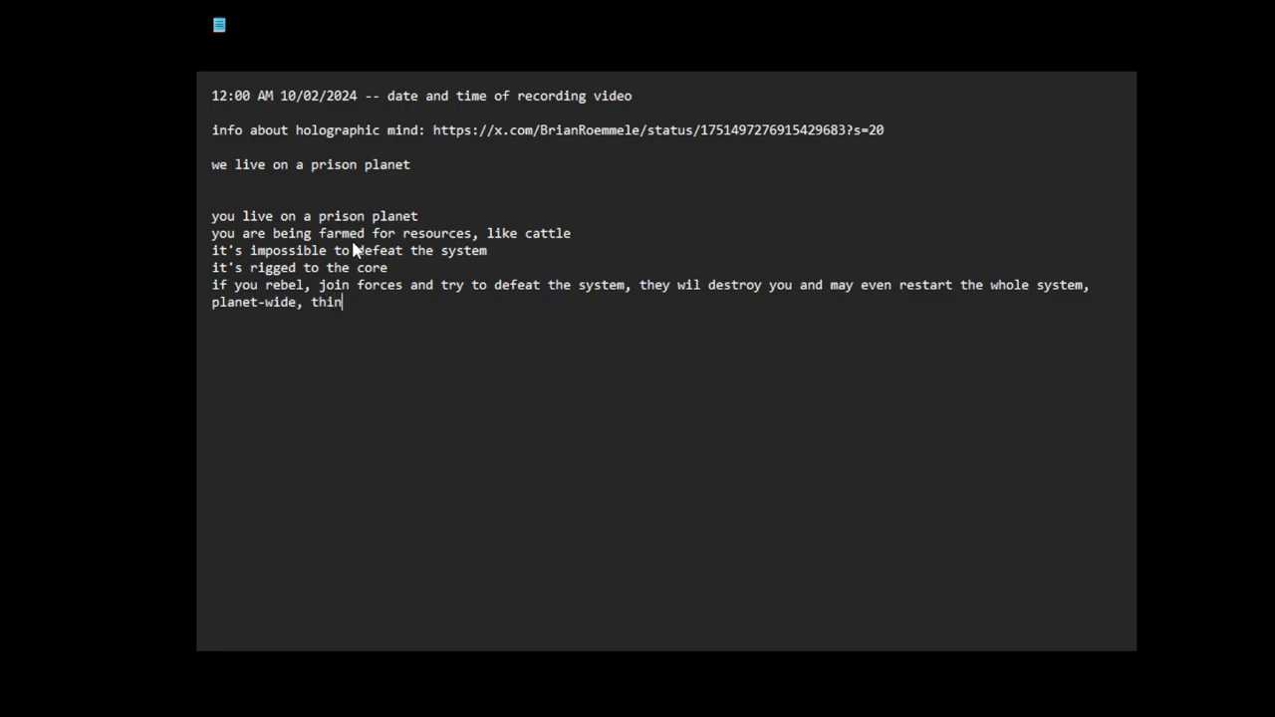
type("k great")
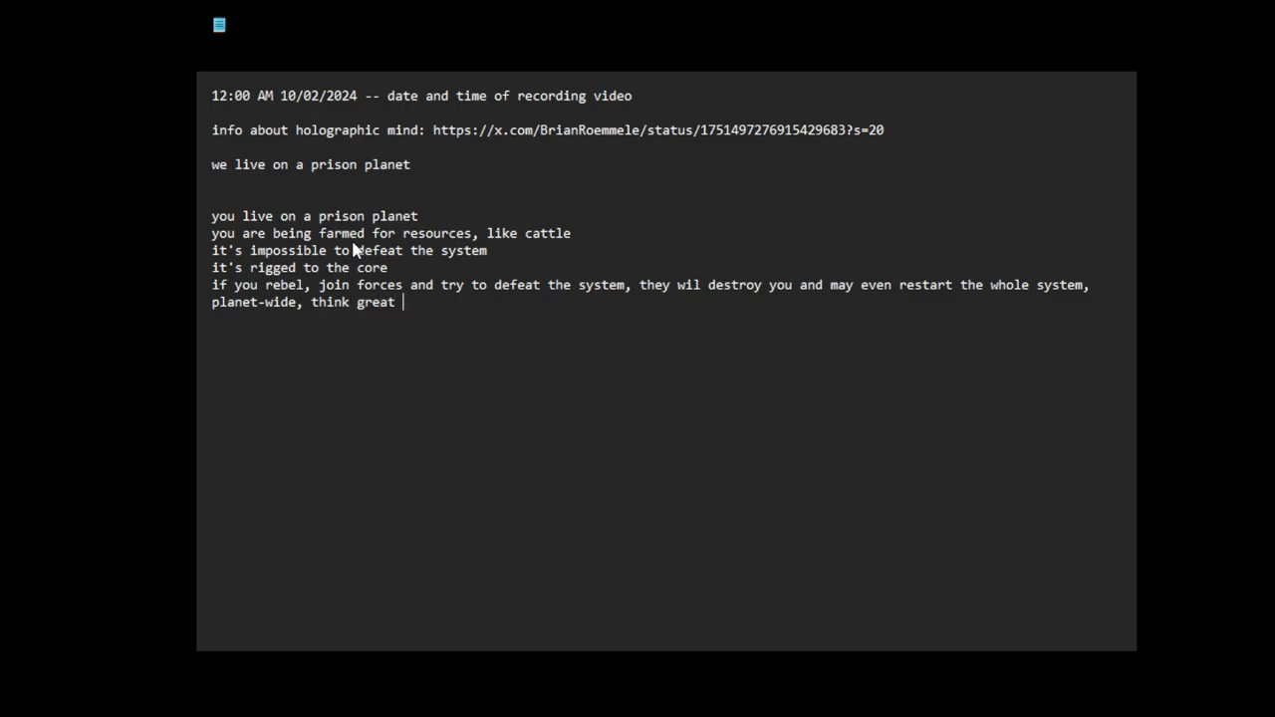
type("flood as")
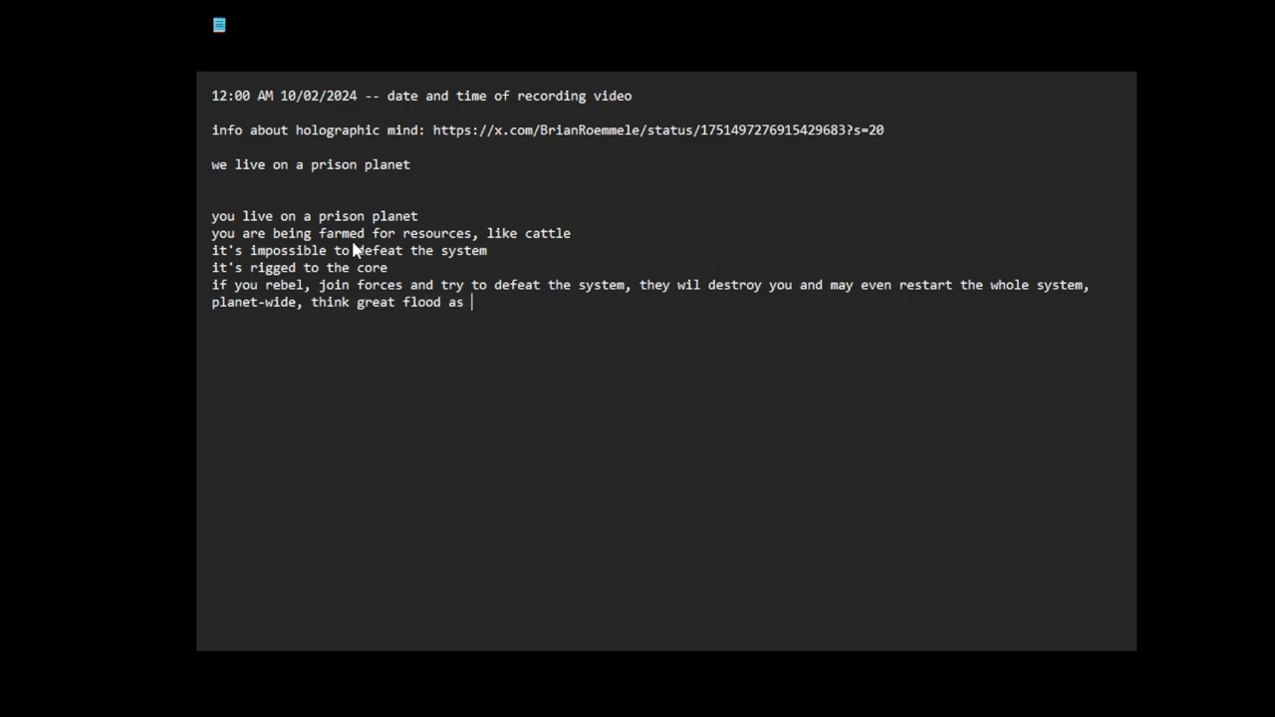
type("an example")
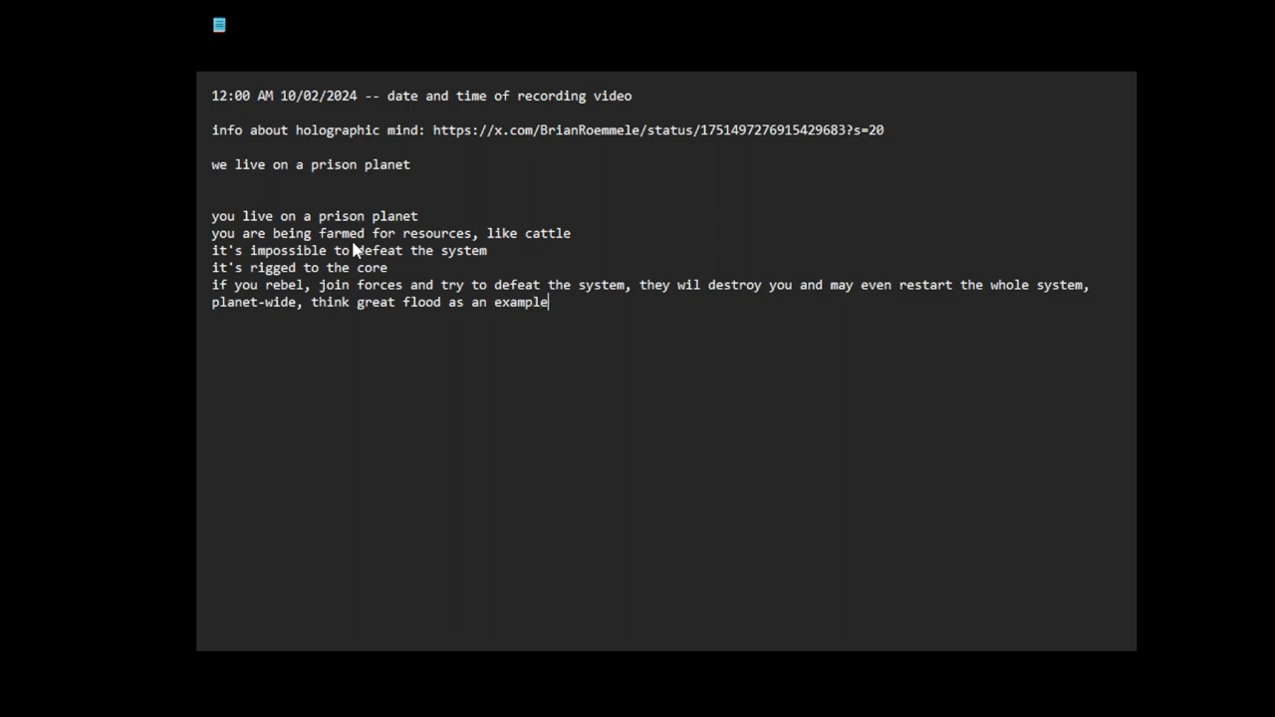
type(", p")
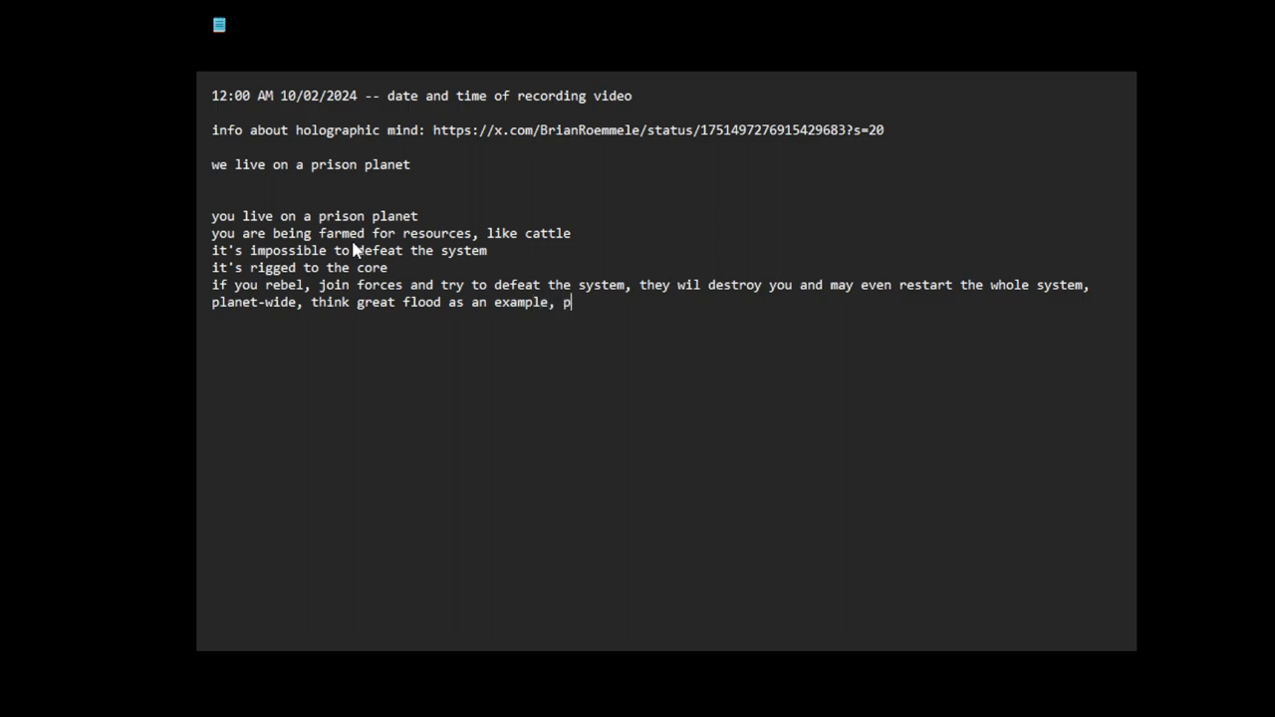
type("ossibly")
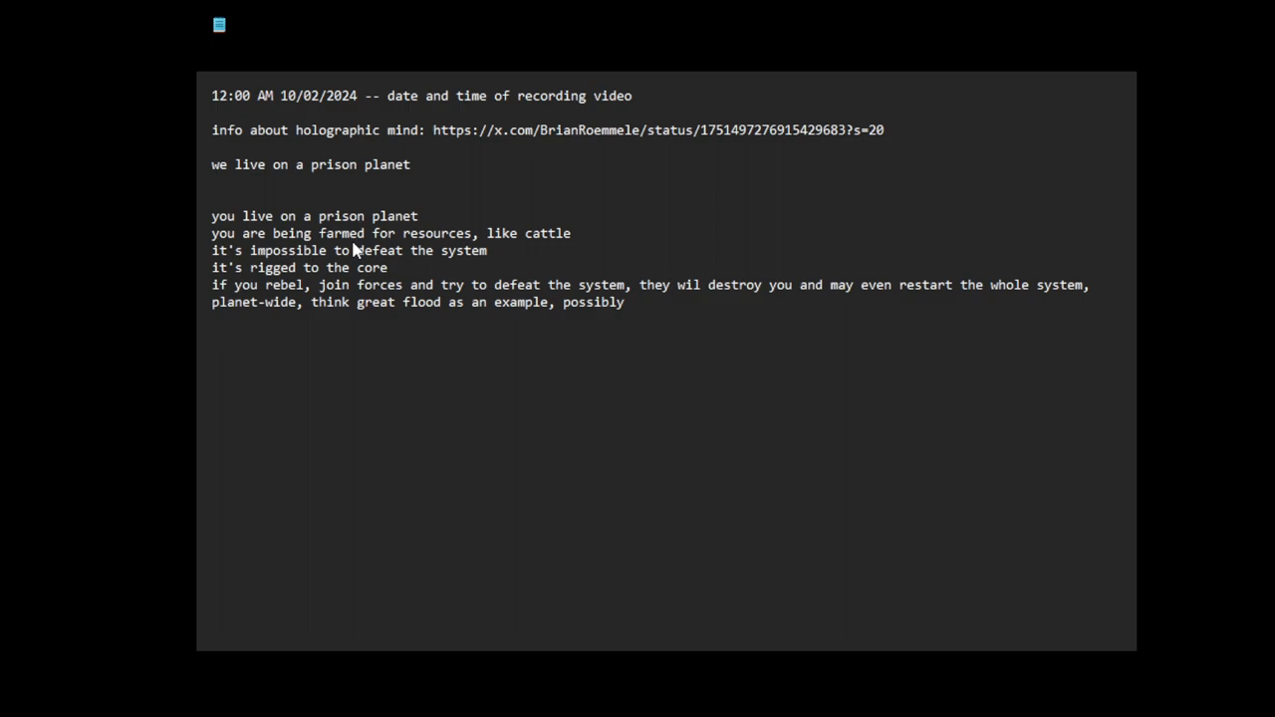
Step: Add the question 'so, how do you respond?'
type("so,")
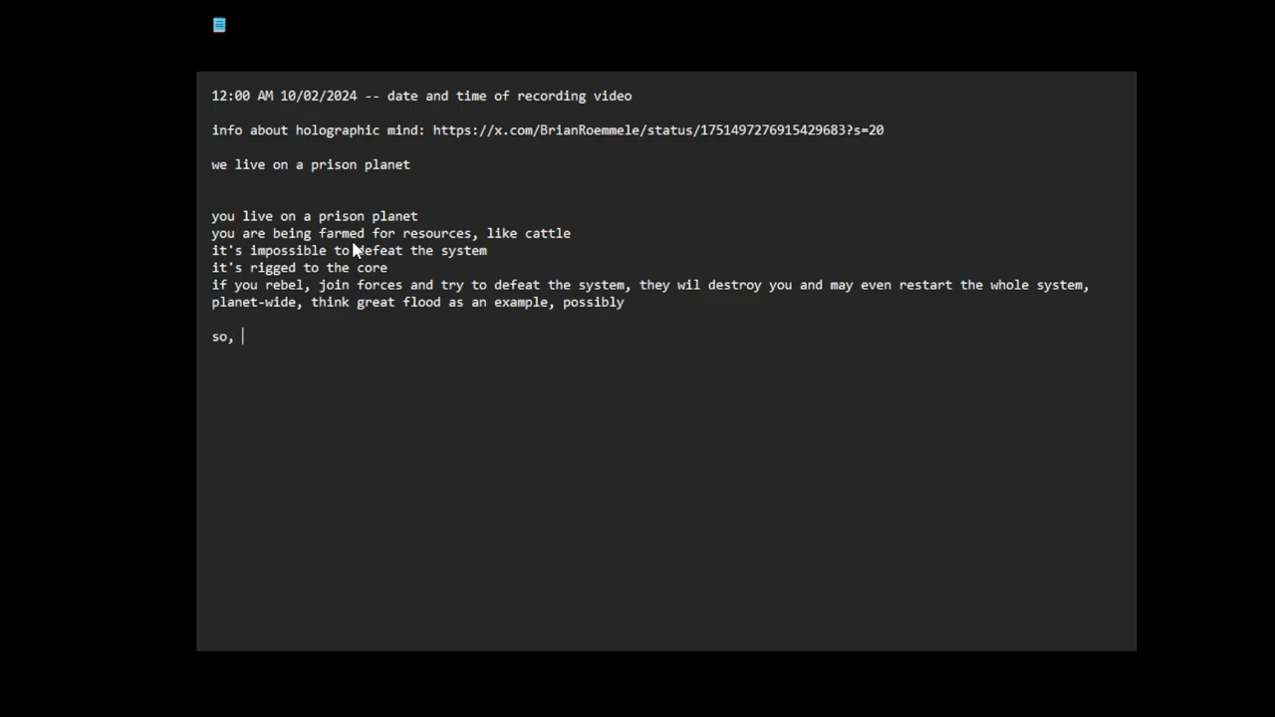
type("how")
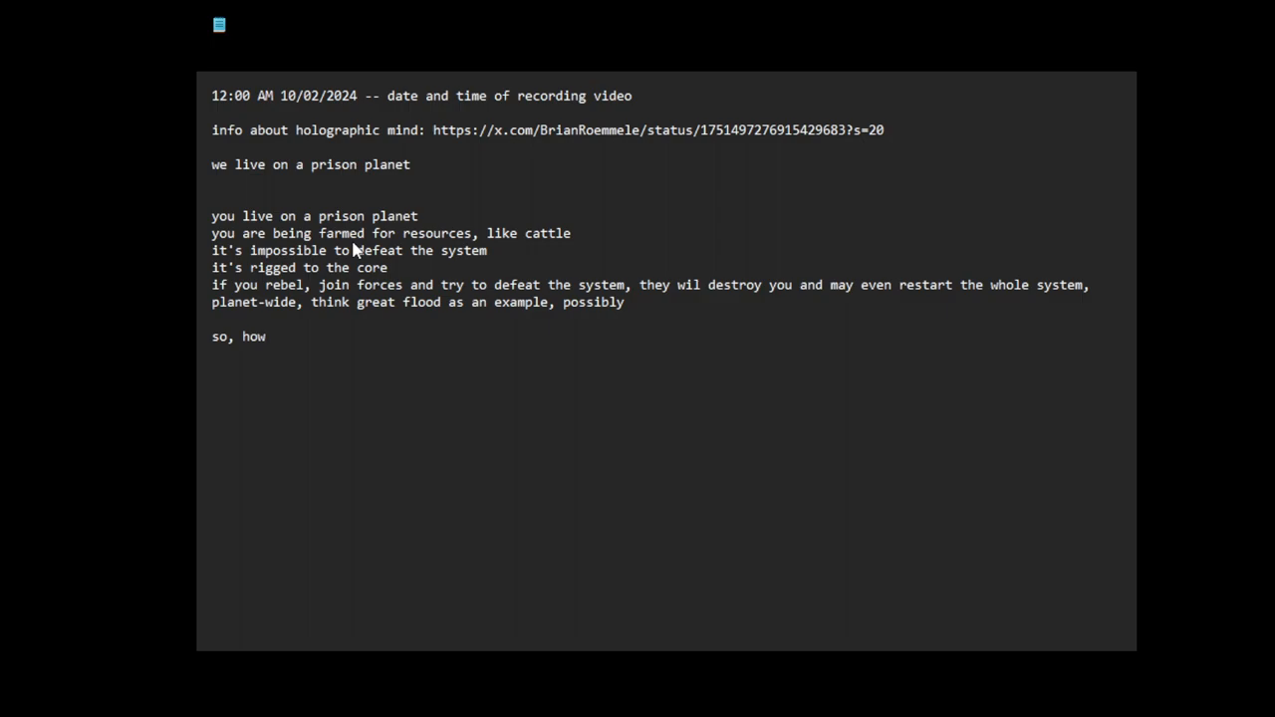
type("do")
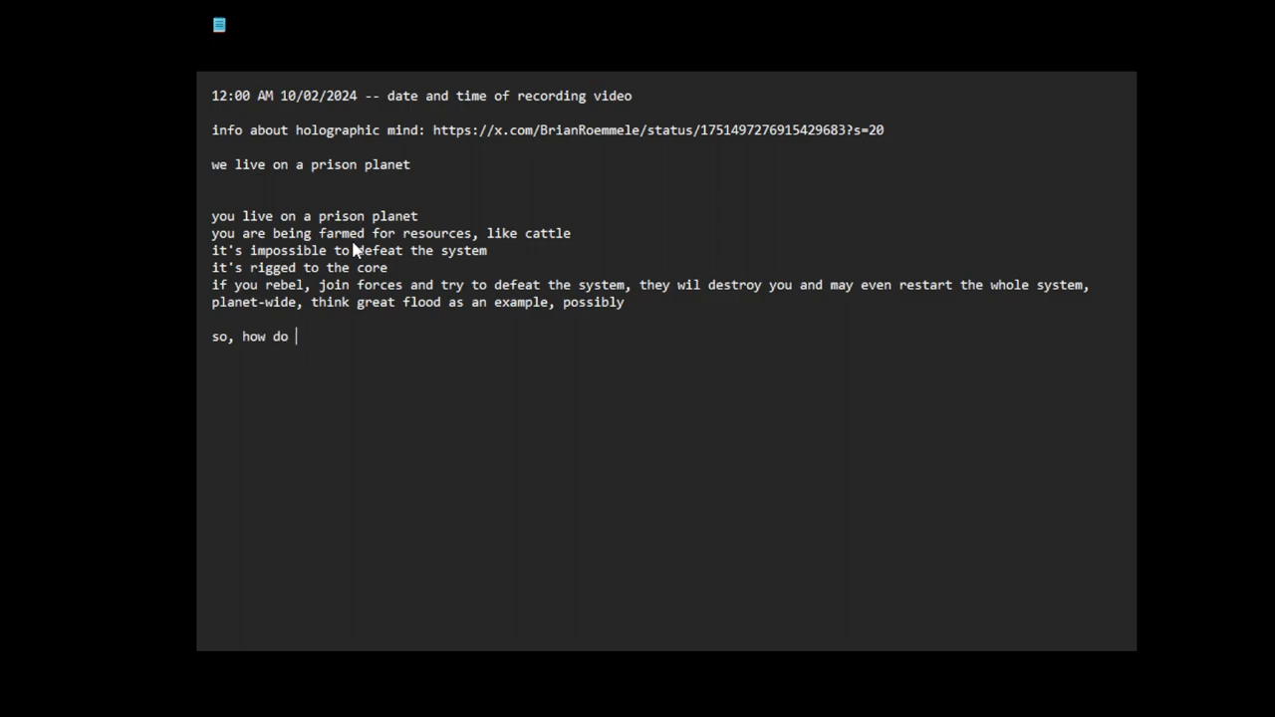
type("you resp")
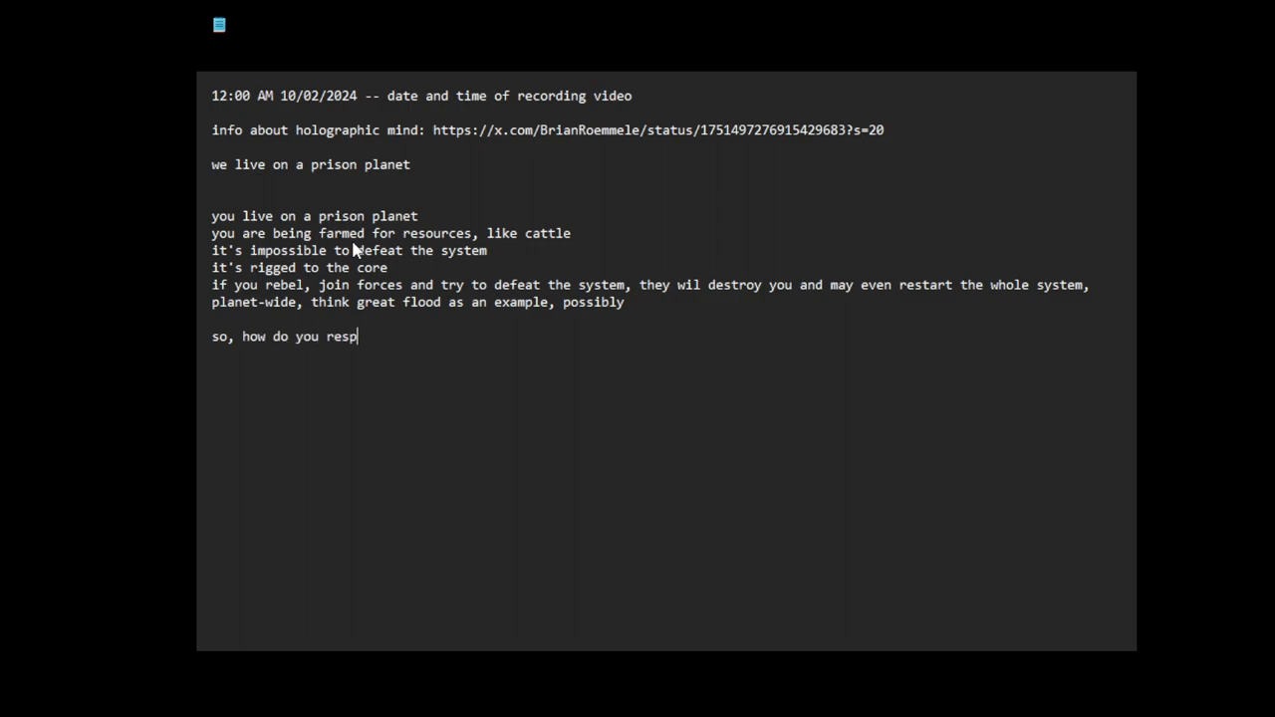
type("ond?")
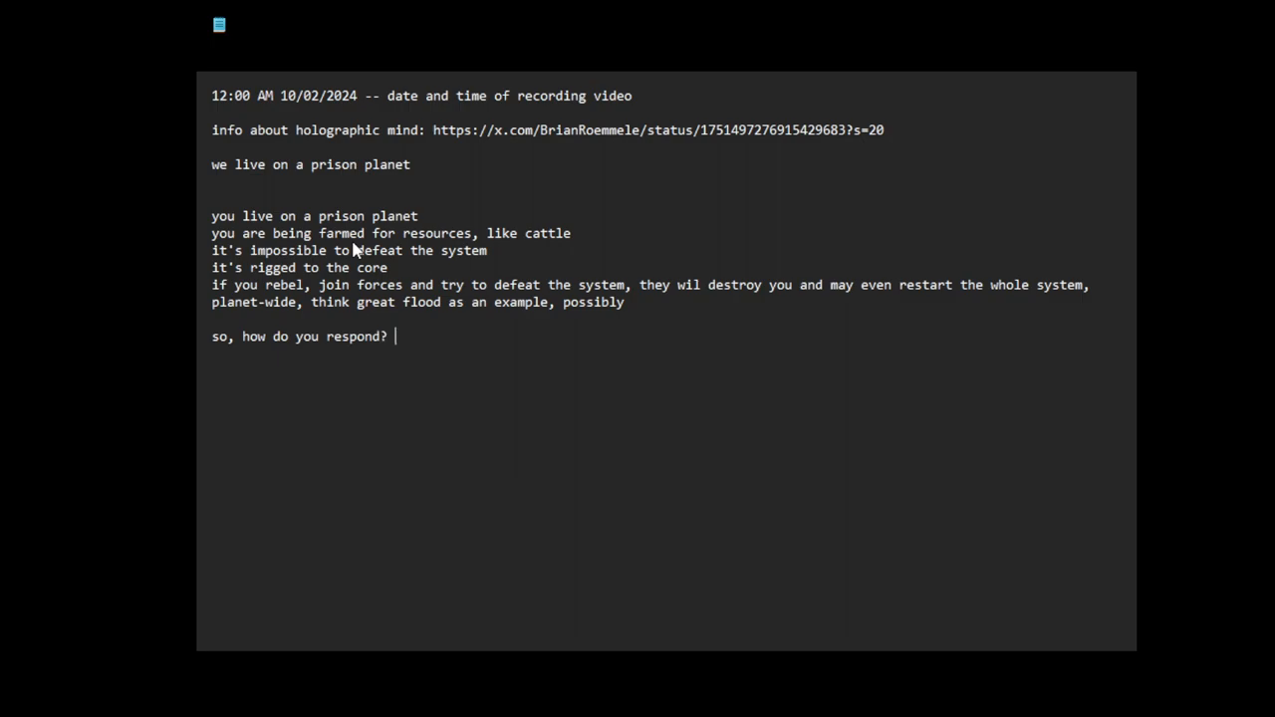
Step: Ask what to do in such a circumstance against insurmountable odds, then start a new paragraph
type("what")
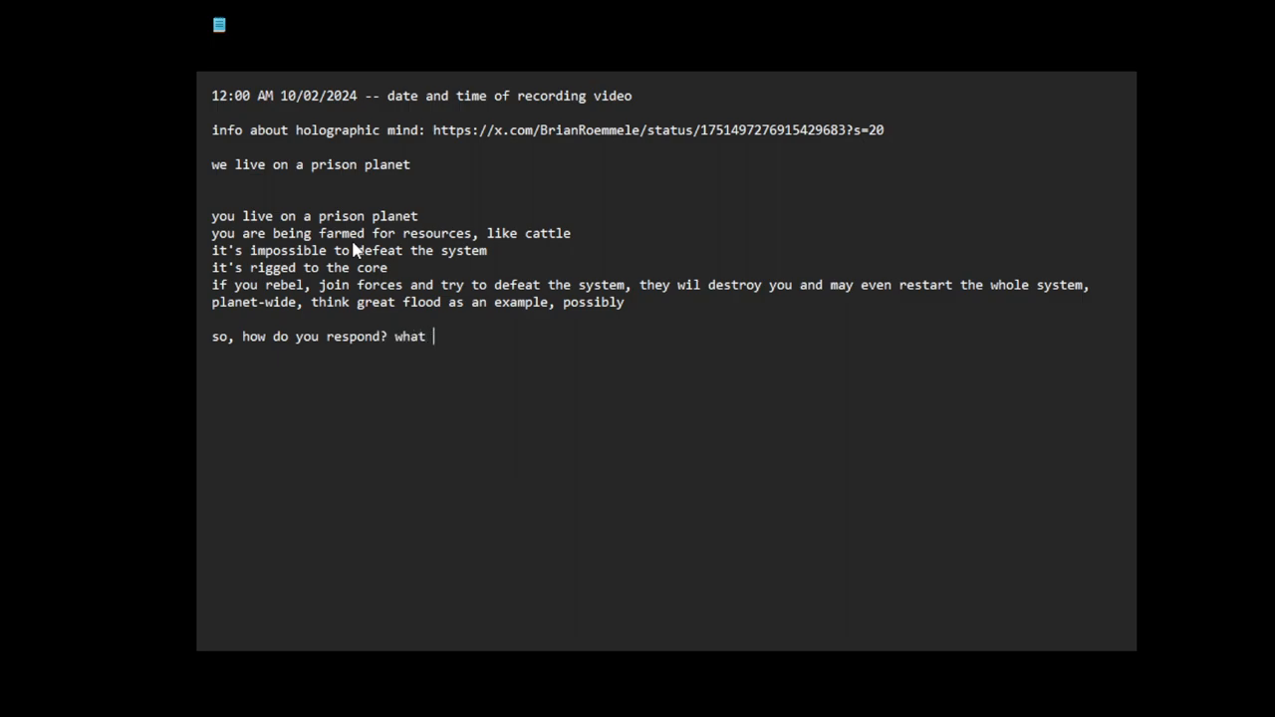
type("do you do in")
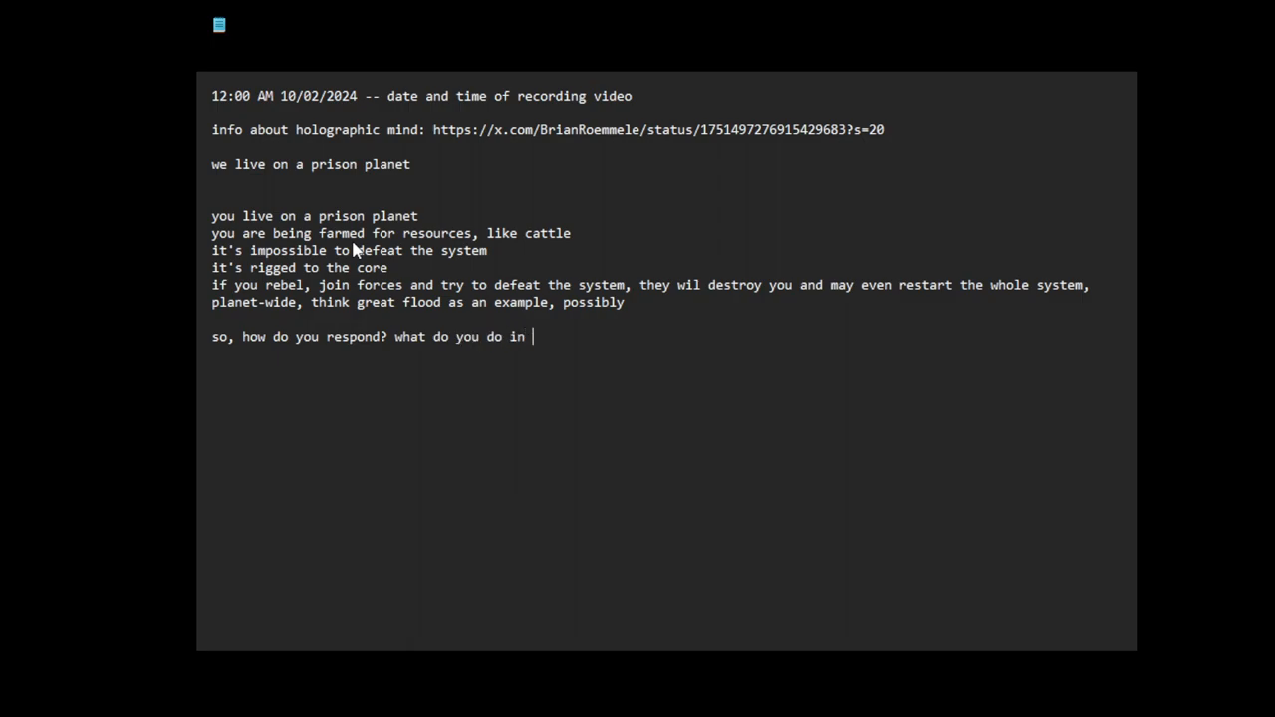
type("such a cir")
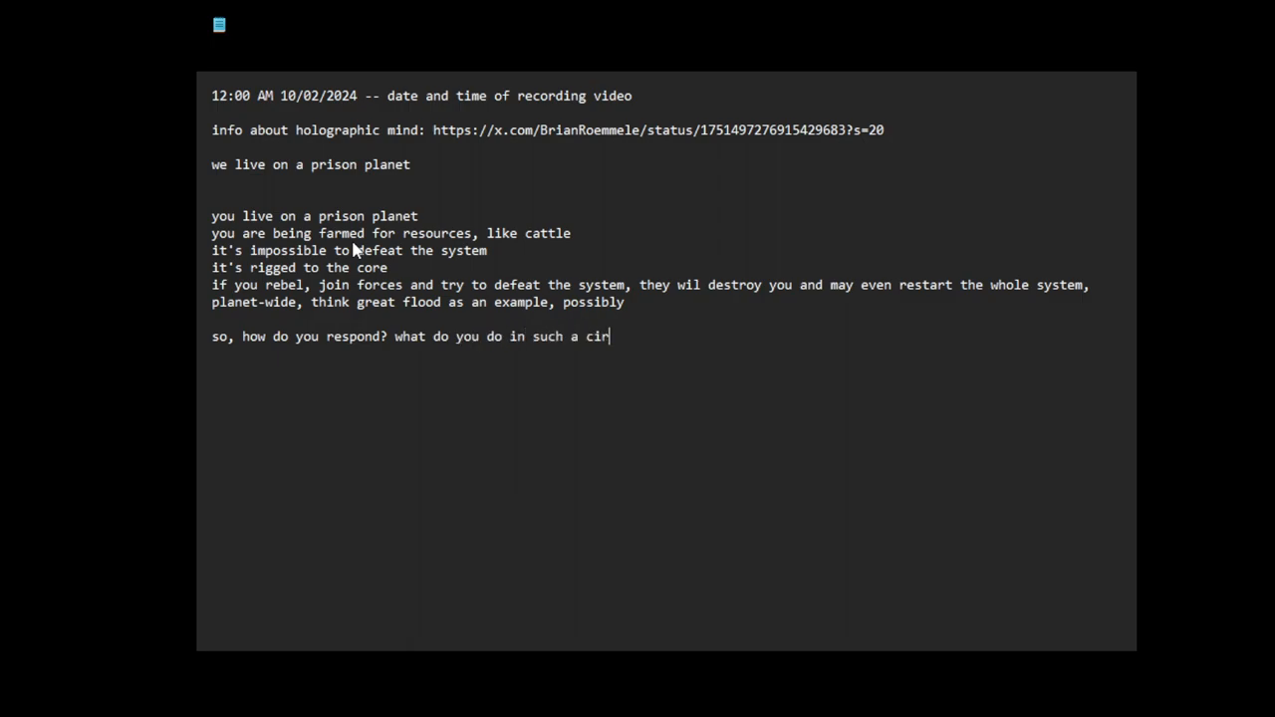
type("cumstanc")
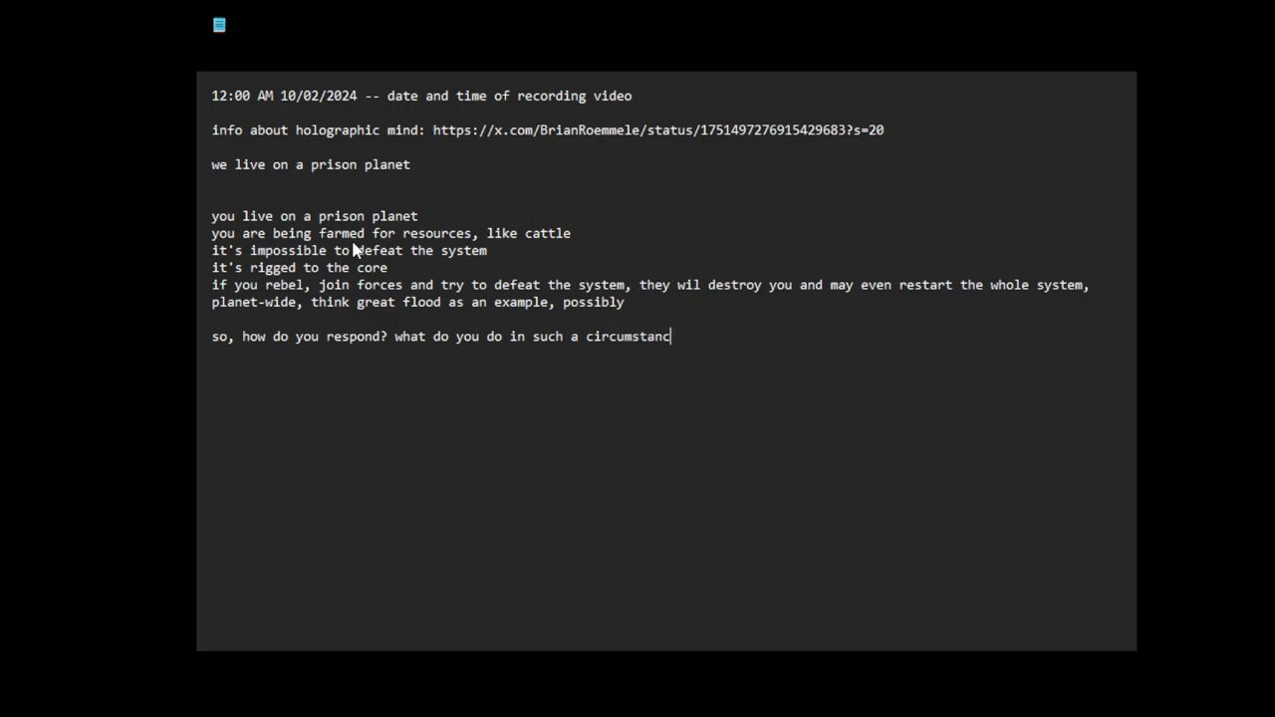
type("e")
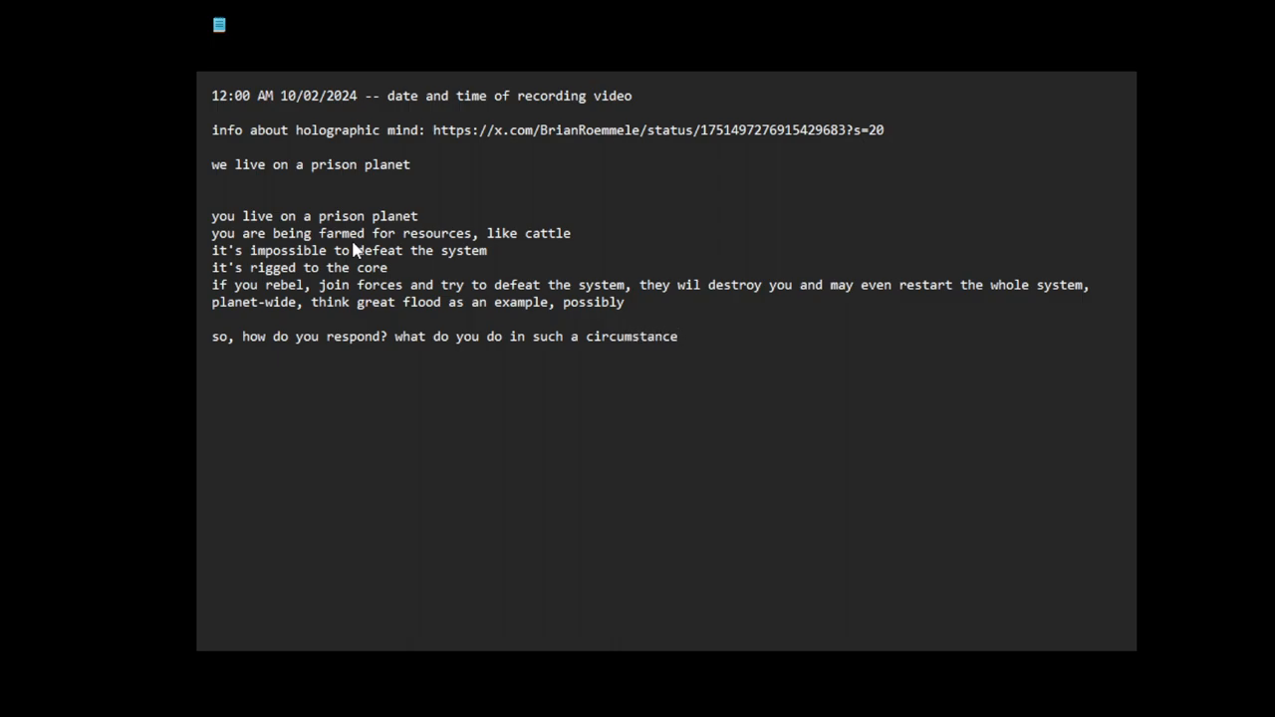
type(", when fac")
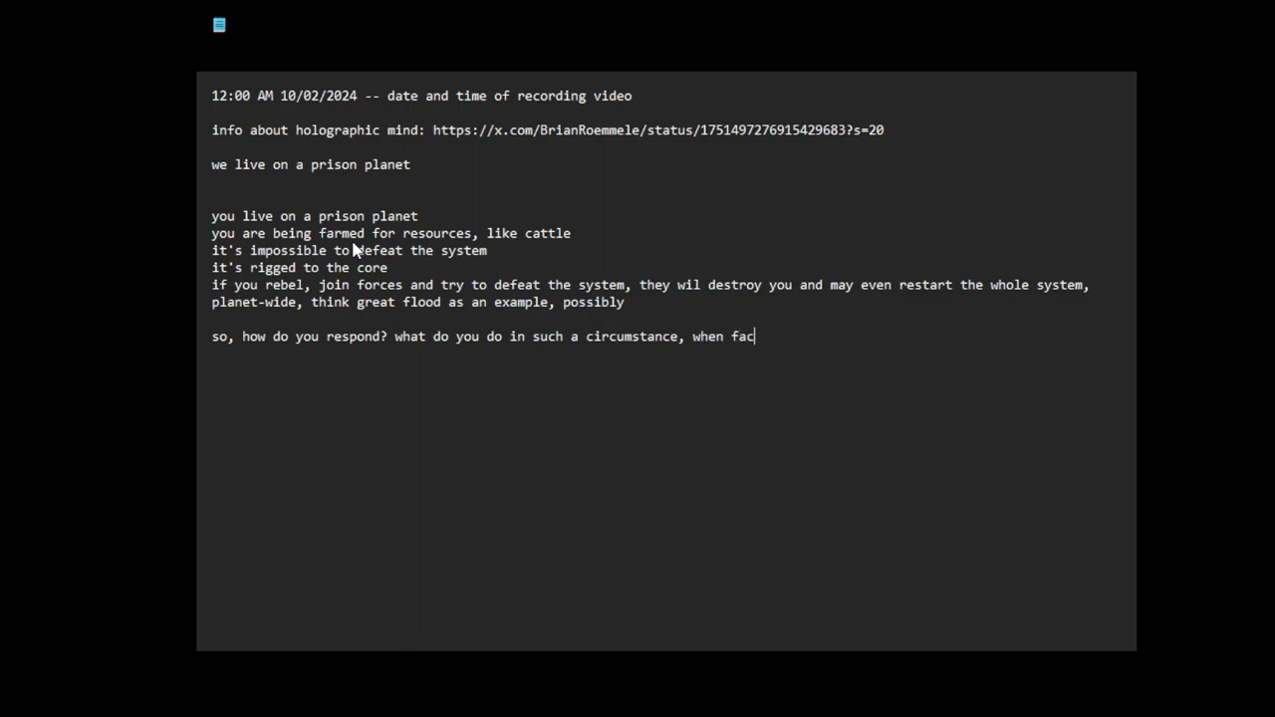
type("ed against such in")
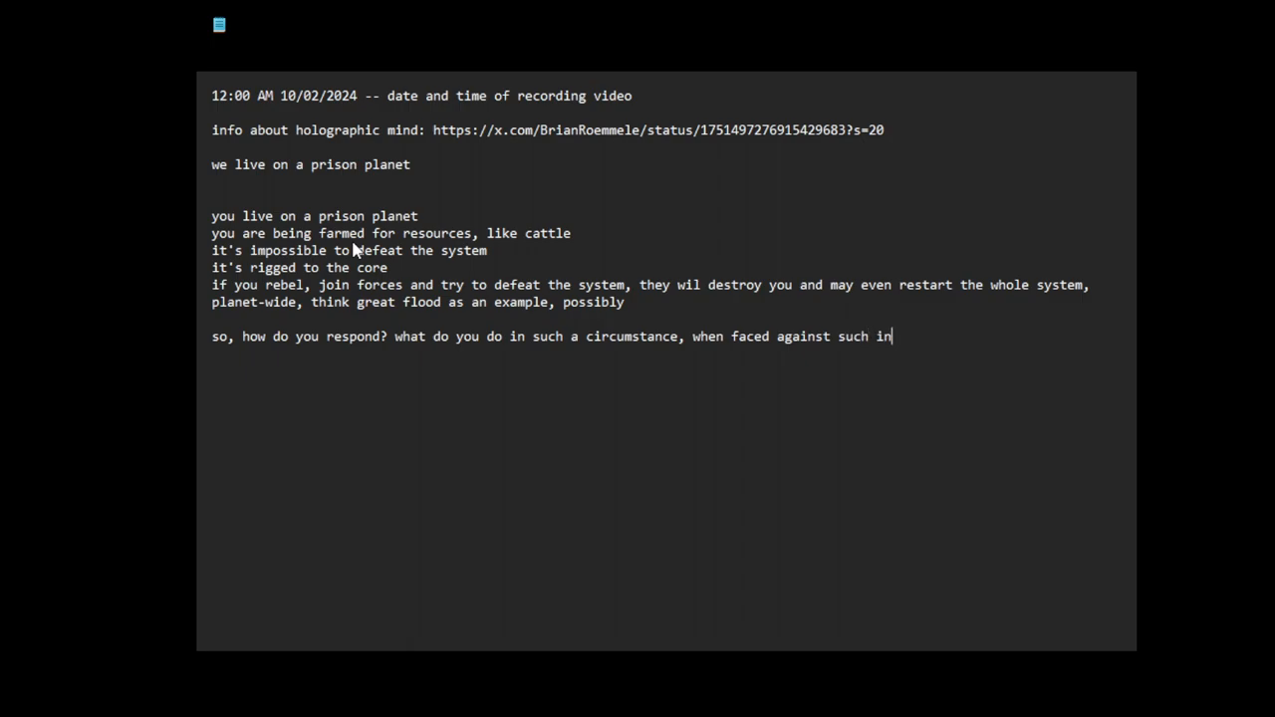
type("surmountab")
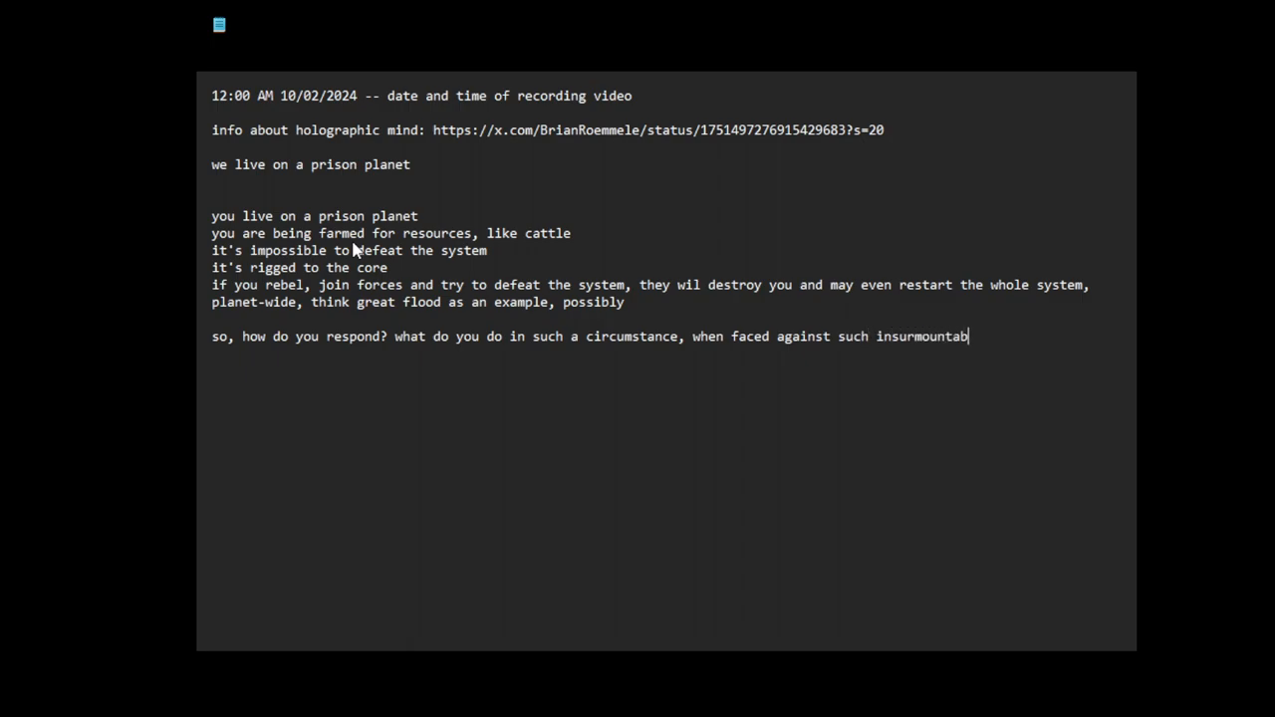
type("le odds")
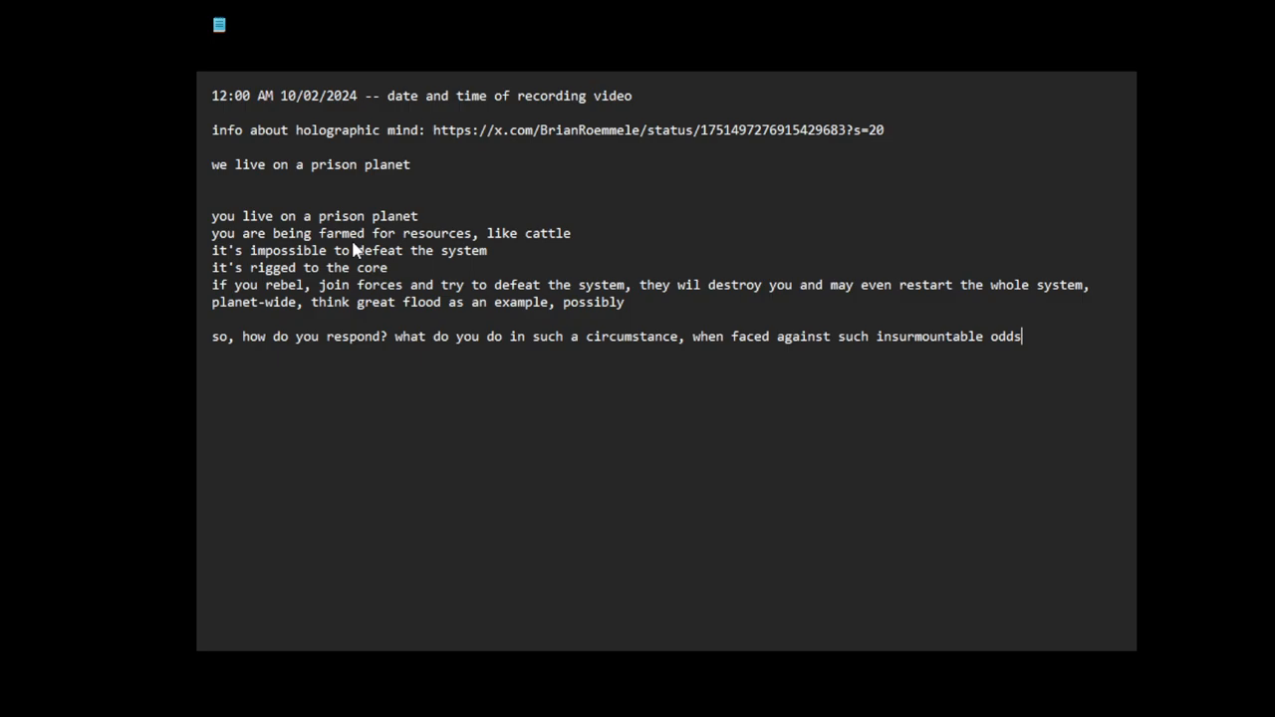
key("enter")
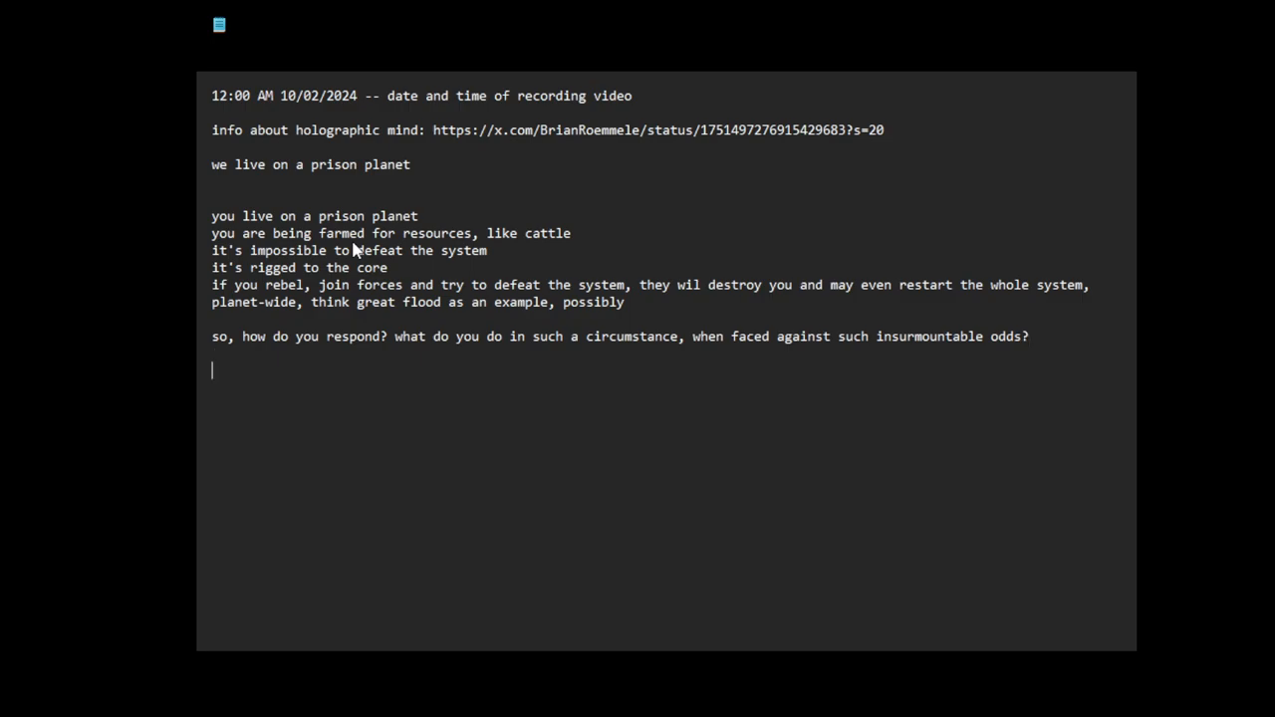
Step: Write 'well, you disengage.'
type("well")
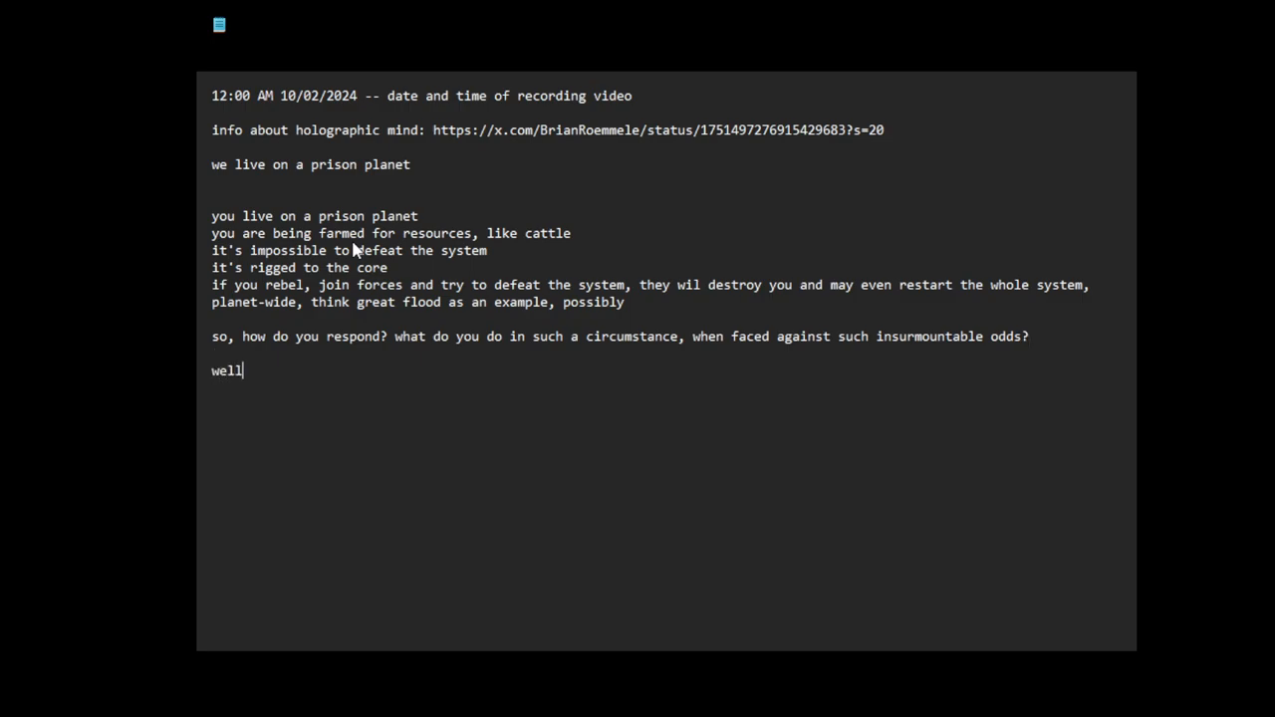
type(", you dis")
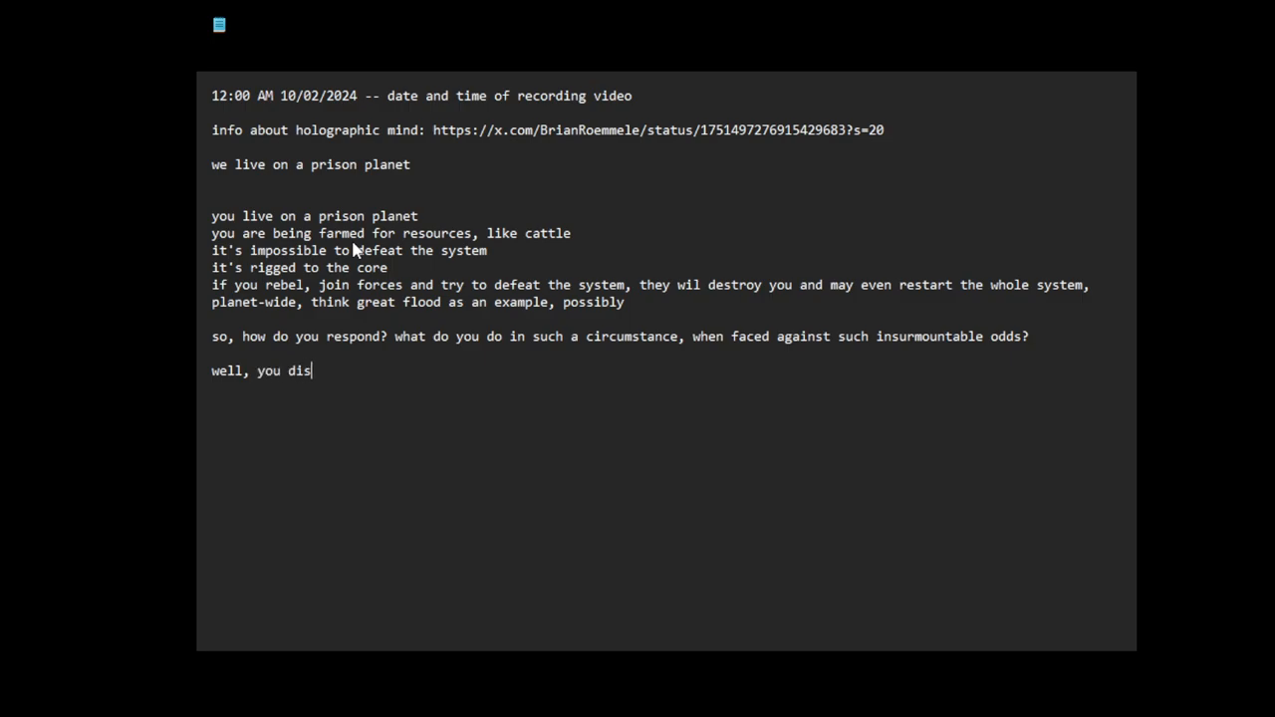
type("engage")
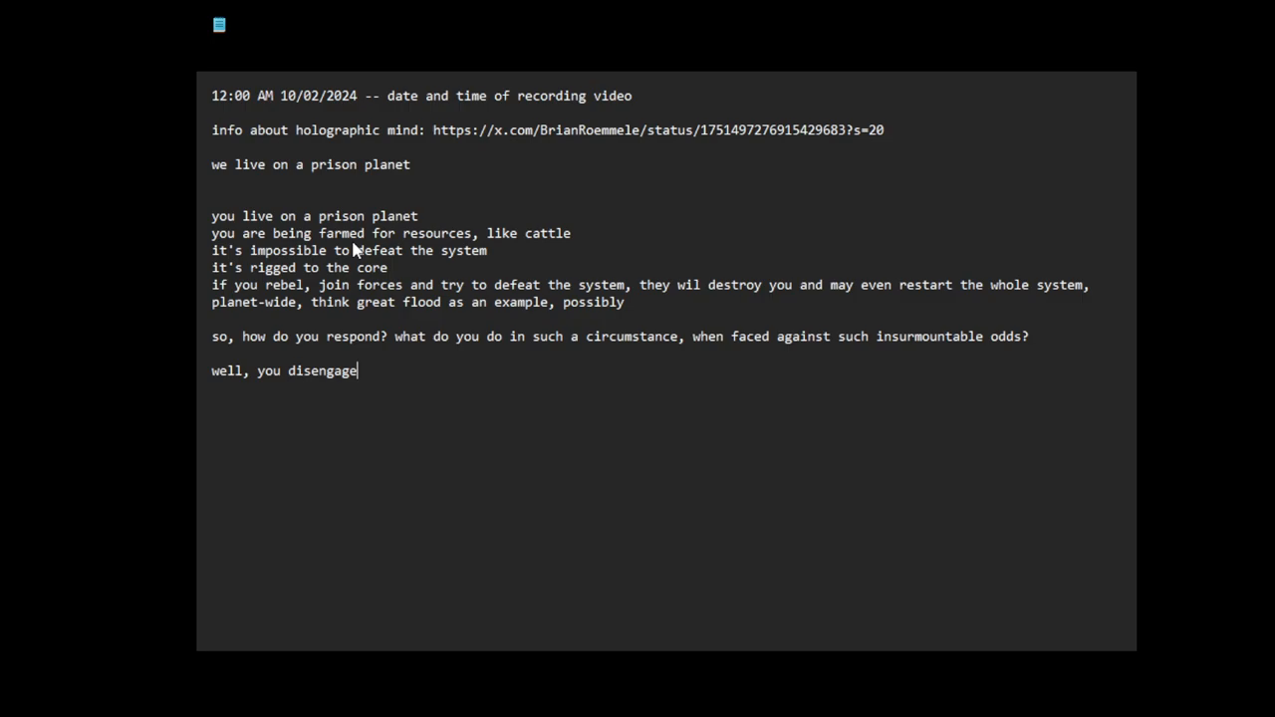
type(".")
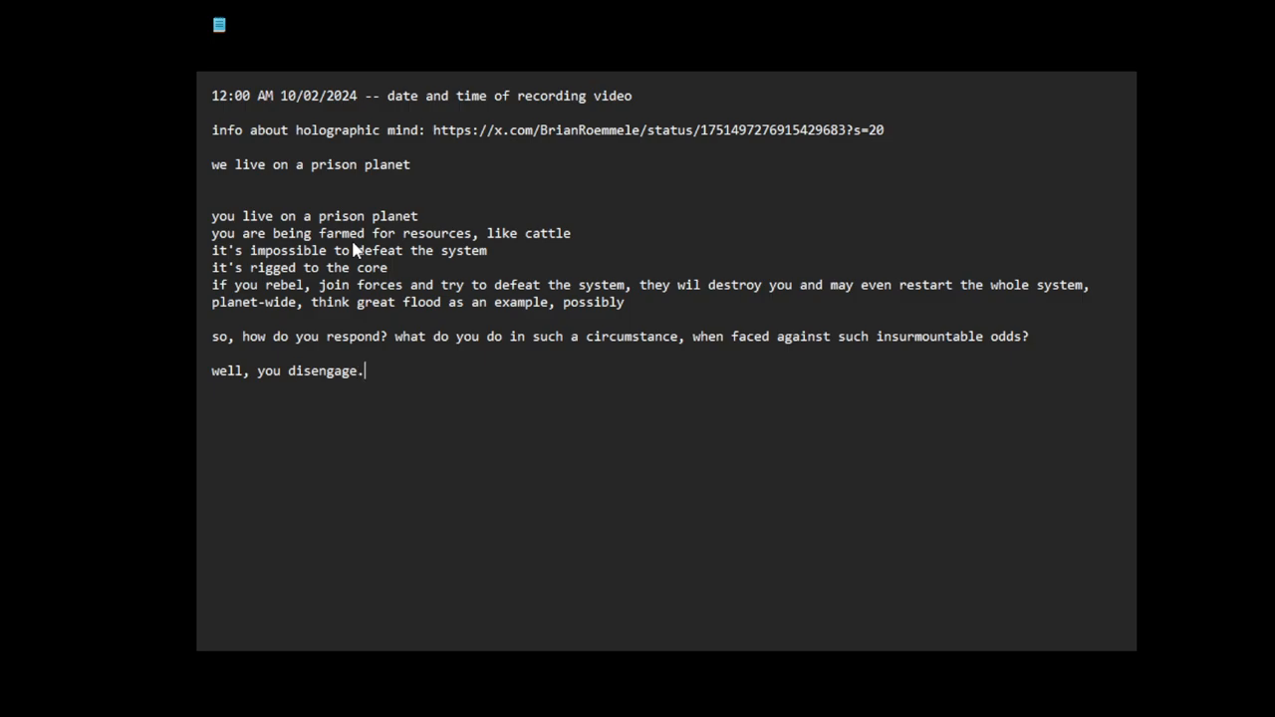
Step: Add 'you leave the matrix, walk away' and 'you stop playing the game'
type("you learn to")
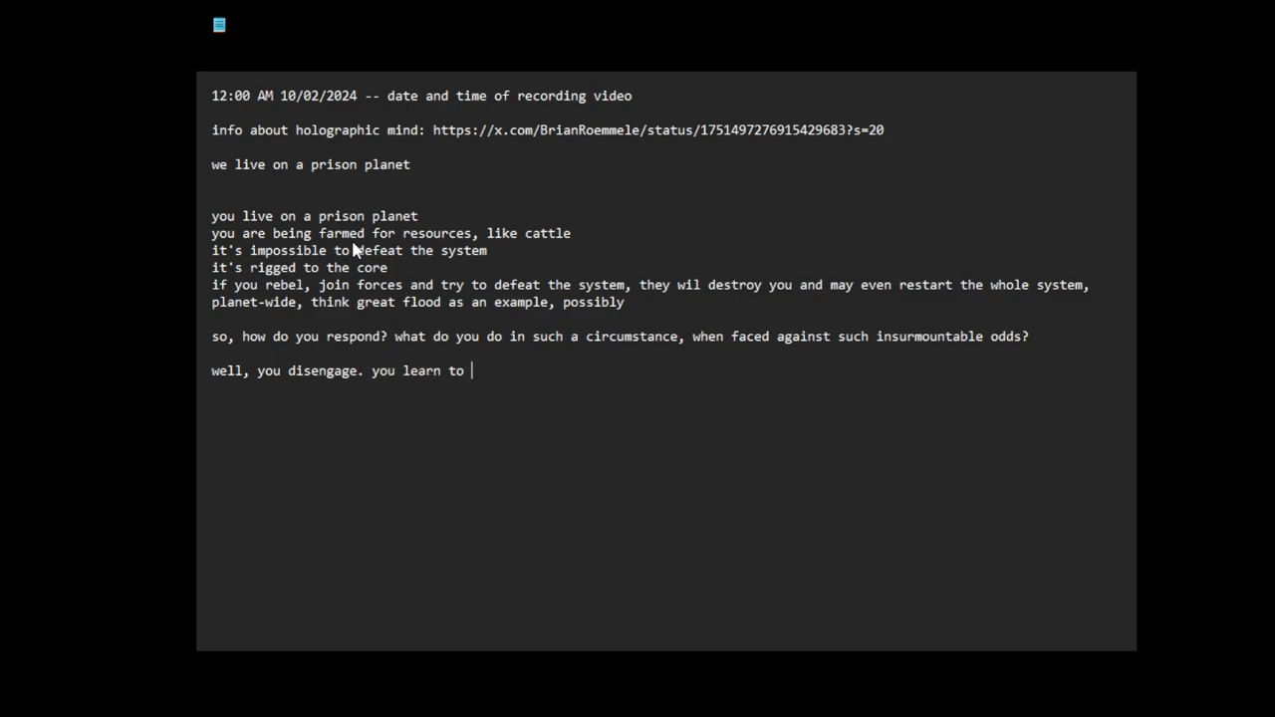
type("leave the")
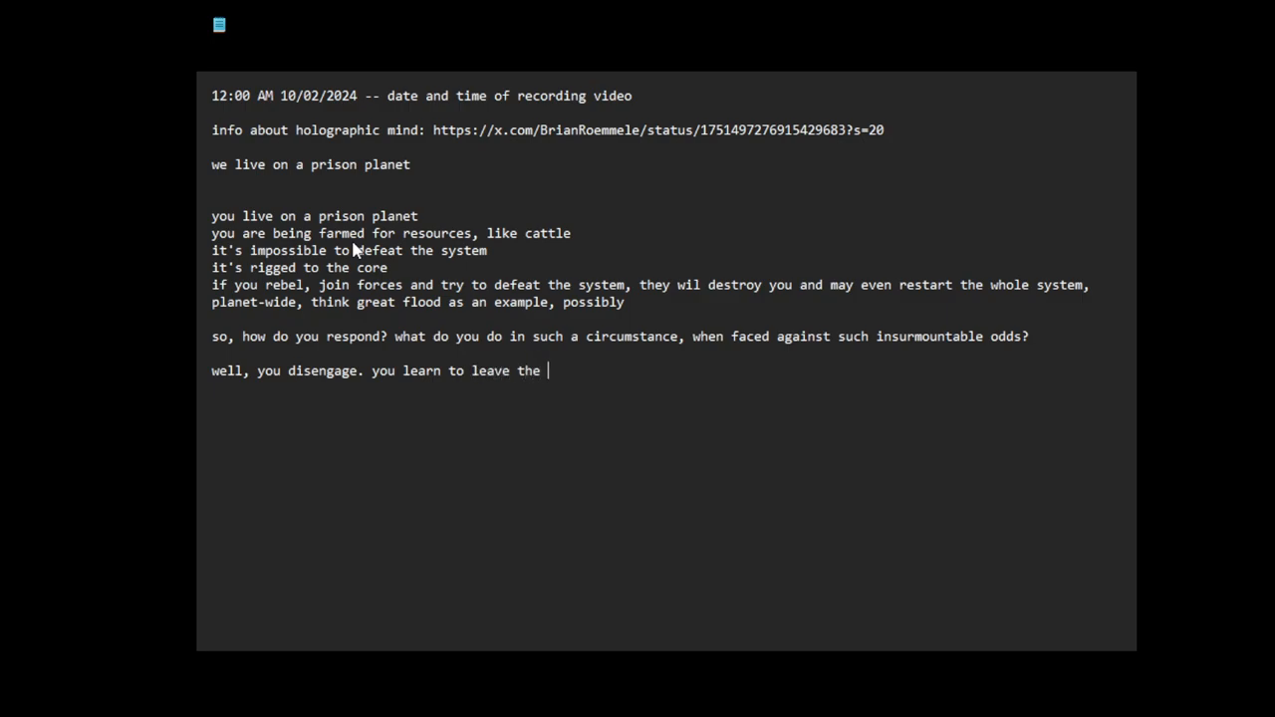
type("matrix,")
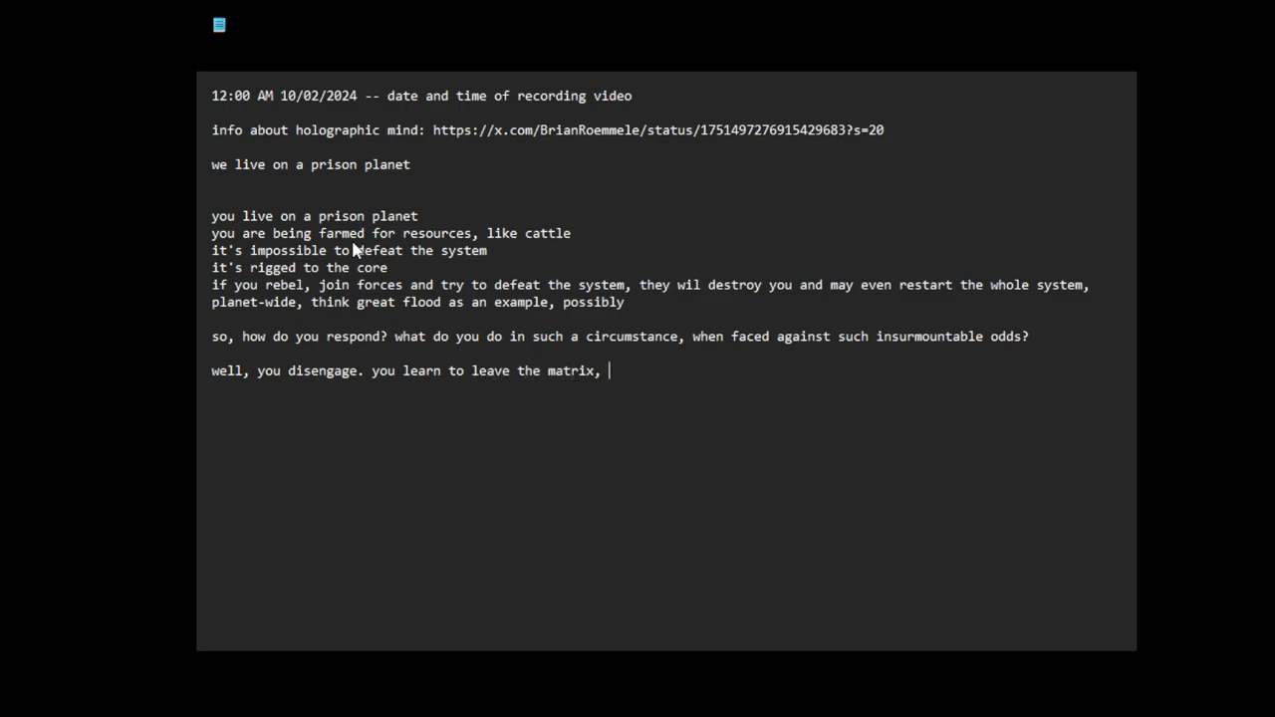
type("walk away")
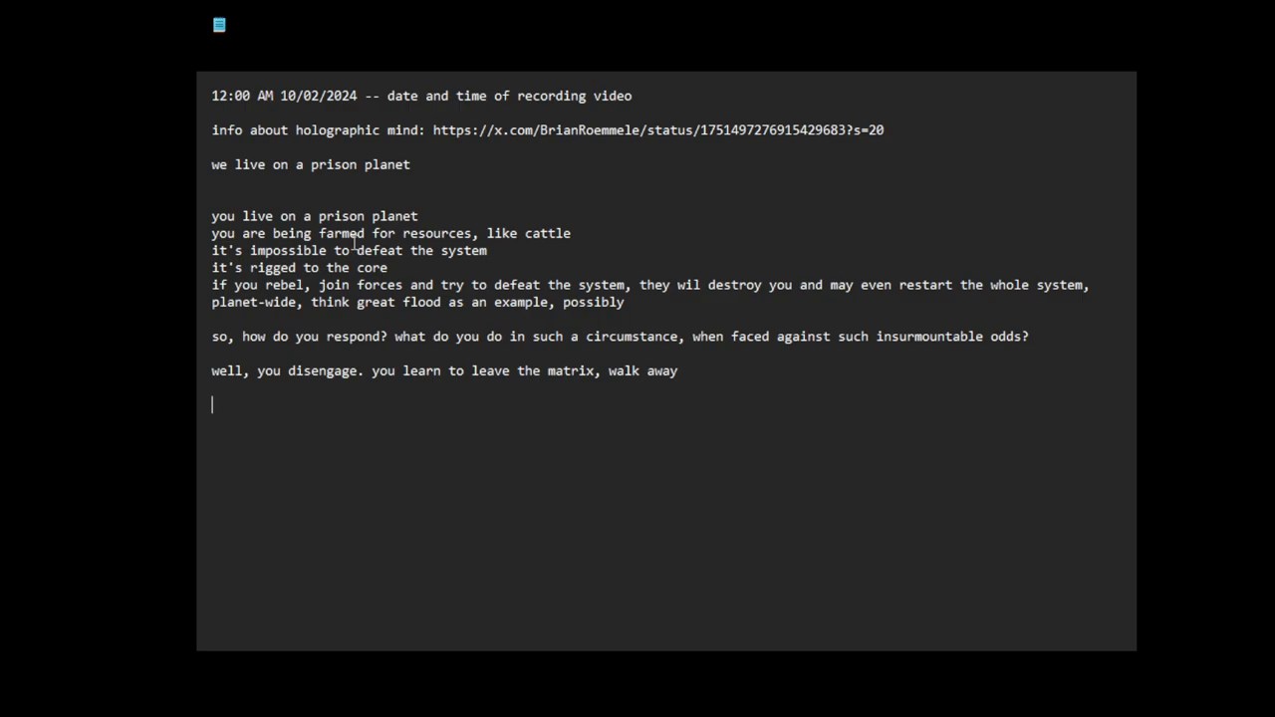
type("you stop p")
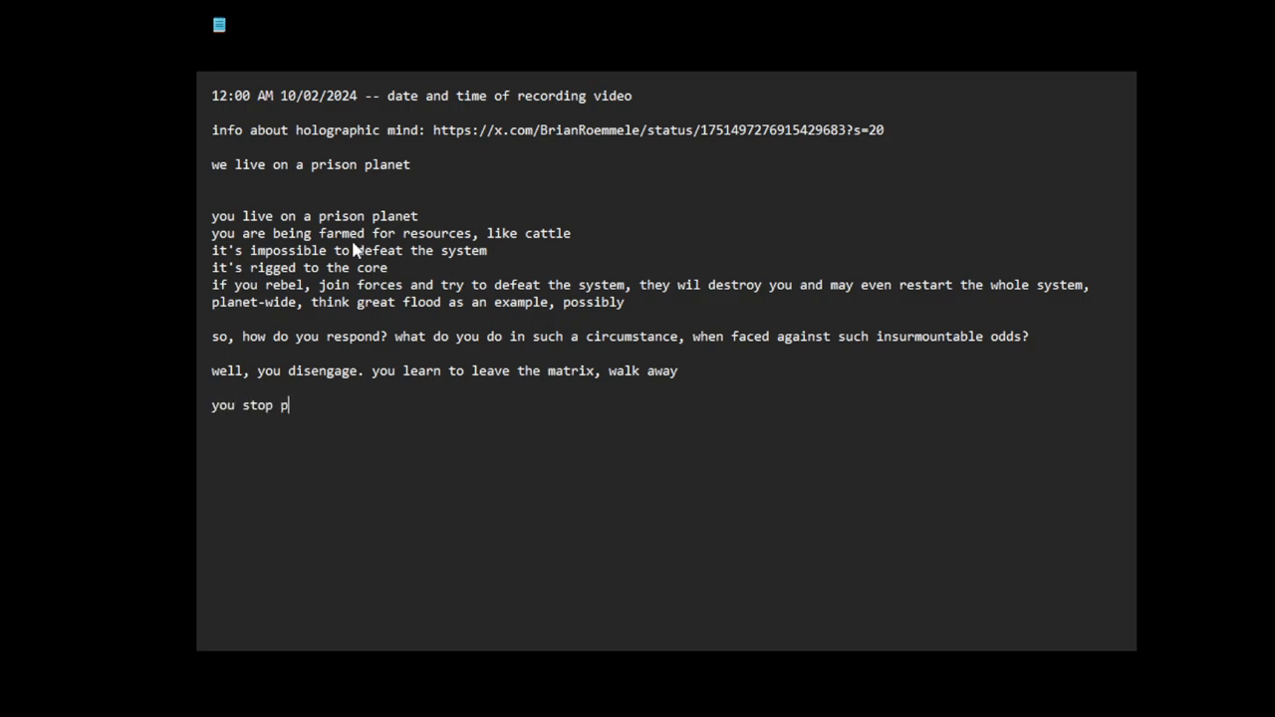
type("laying the game")
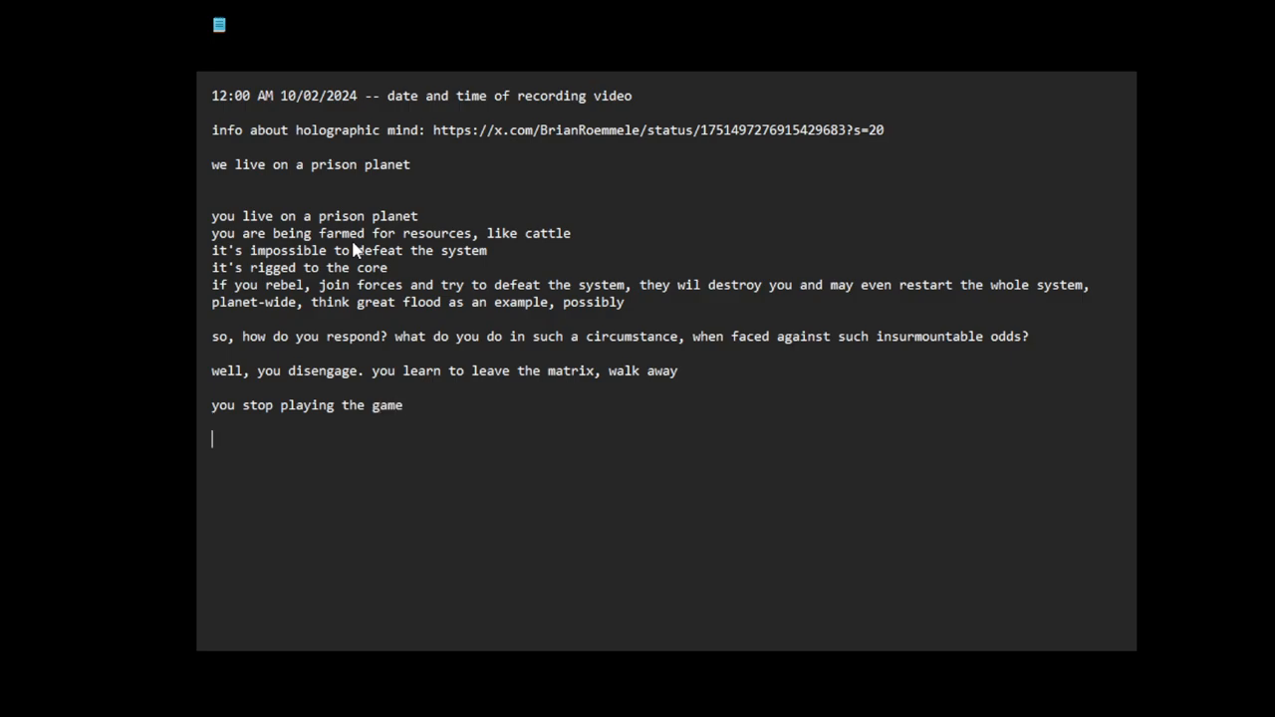
Step: Write 'there is no "winning" in this game;'
type("there is")
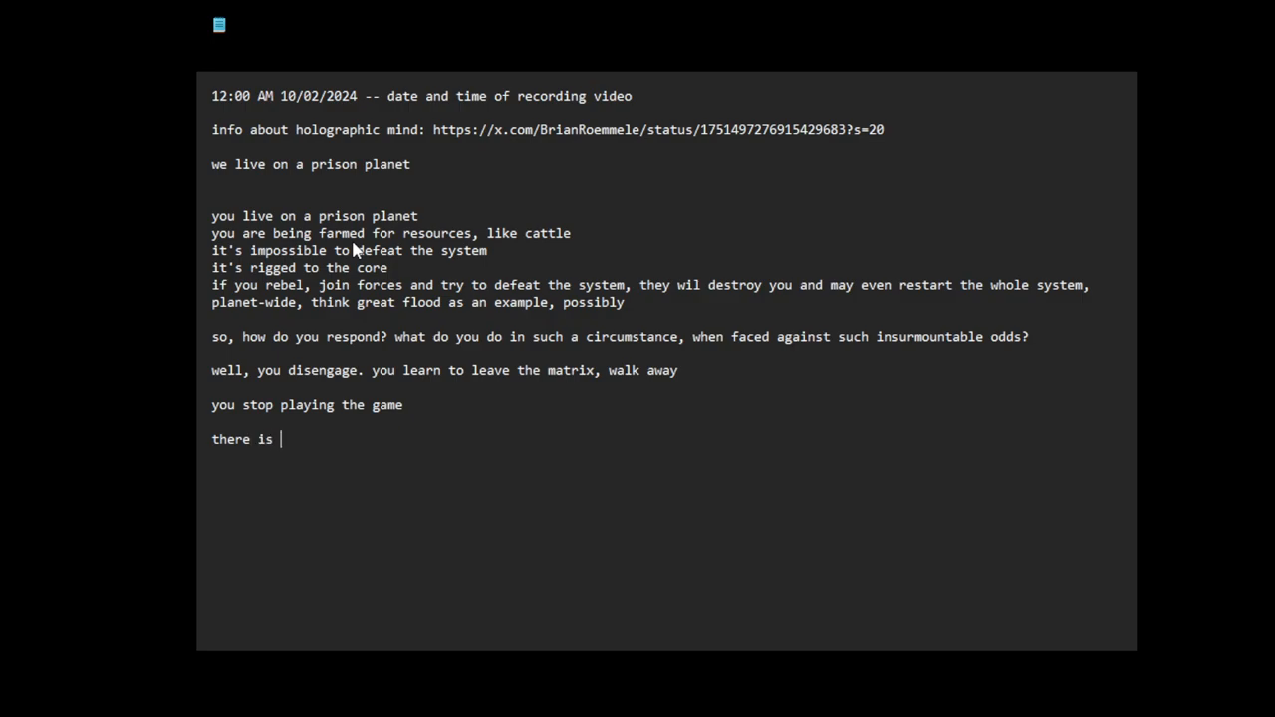
type("no \"")
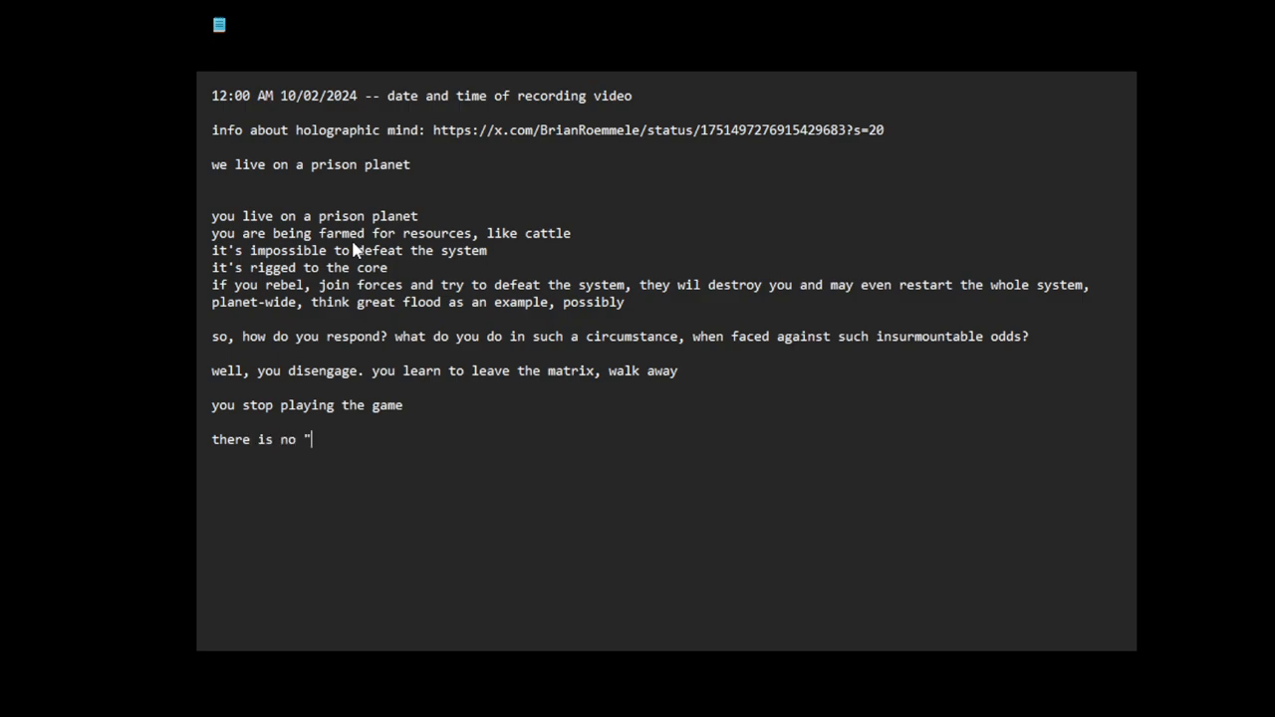
type("winnin")
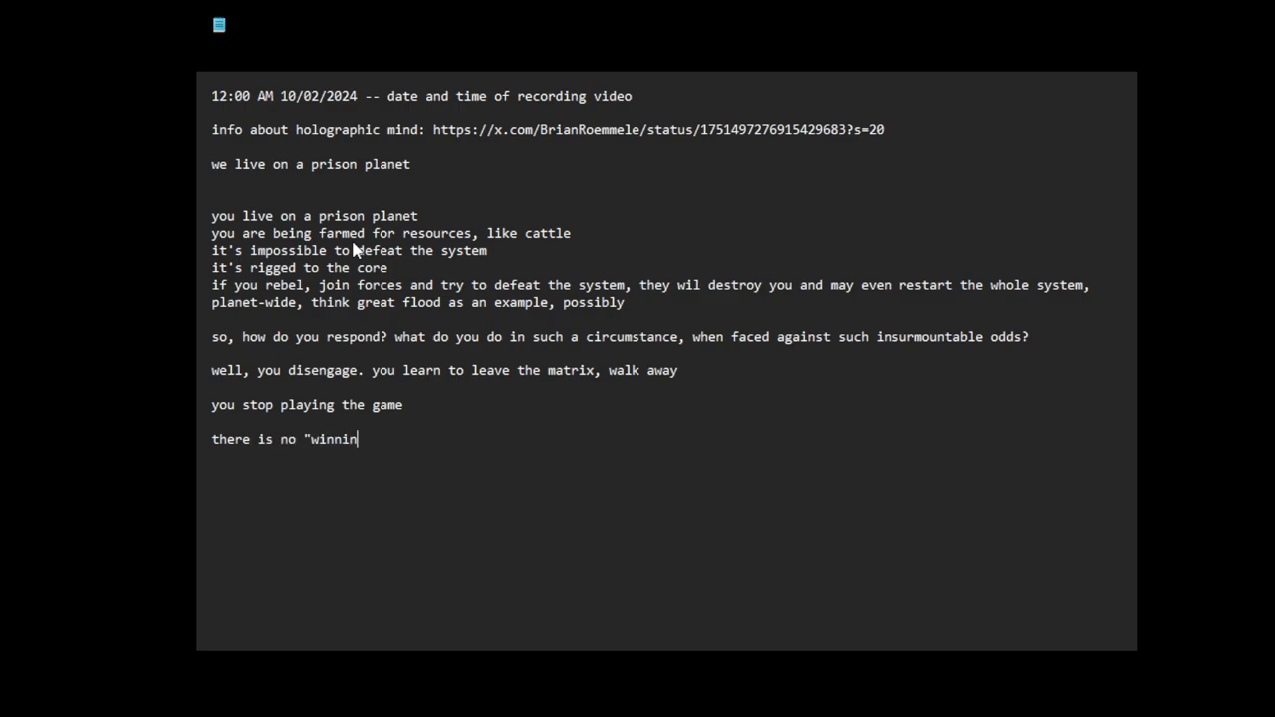
type("g\" in th")
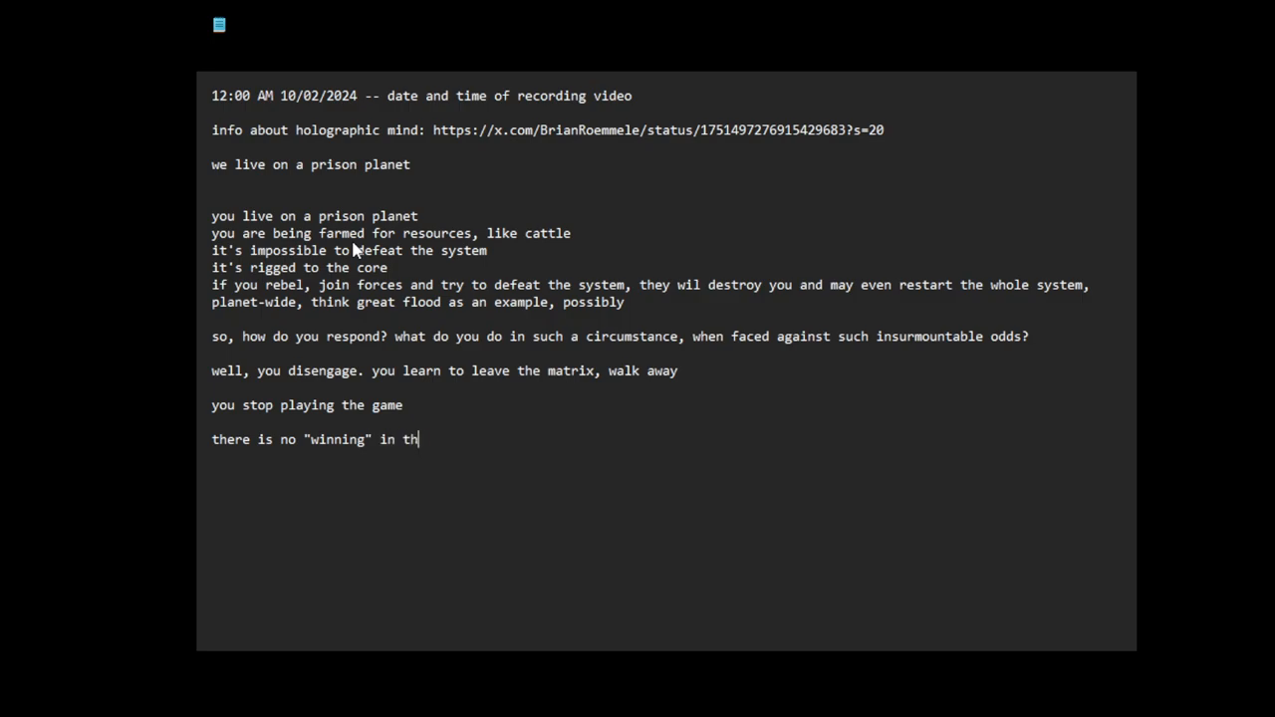
type("is game;")
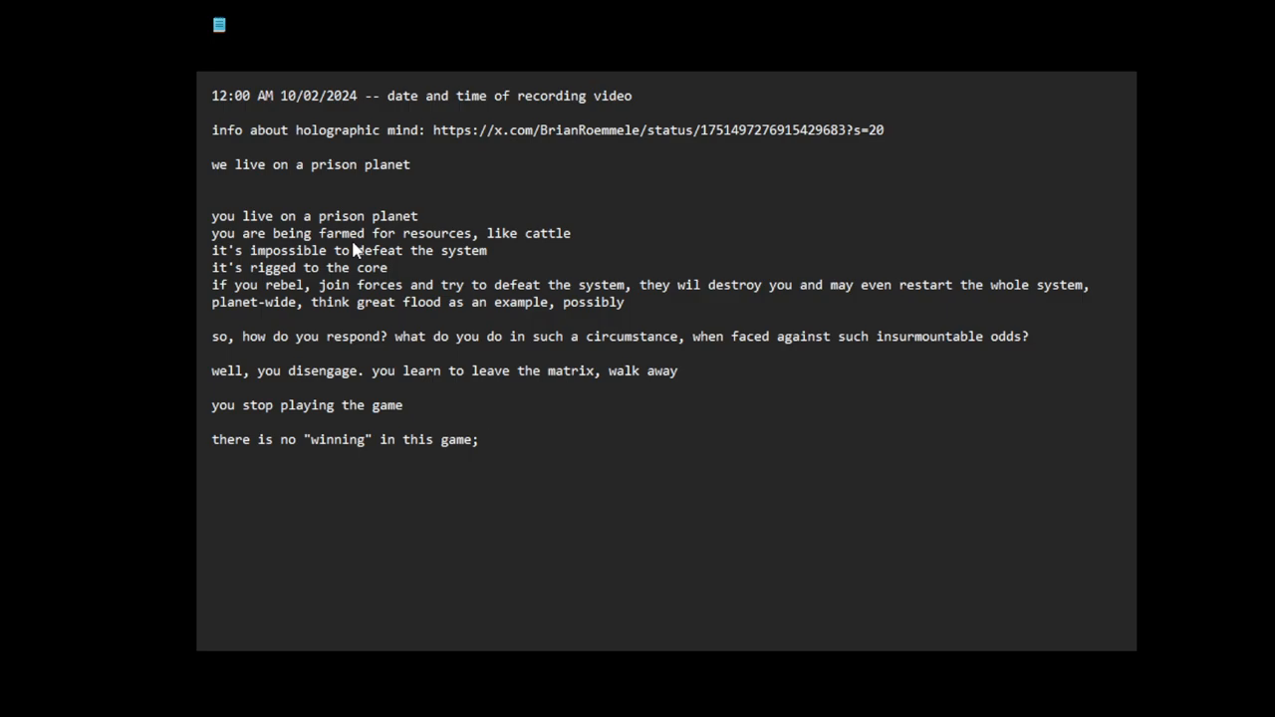
type("are")
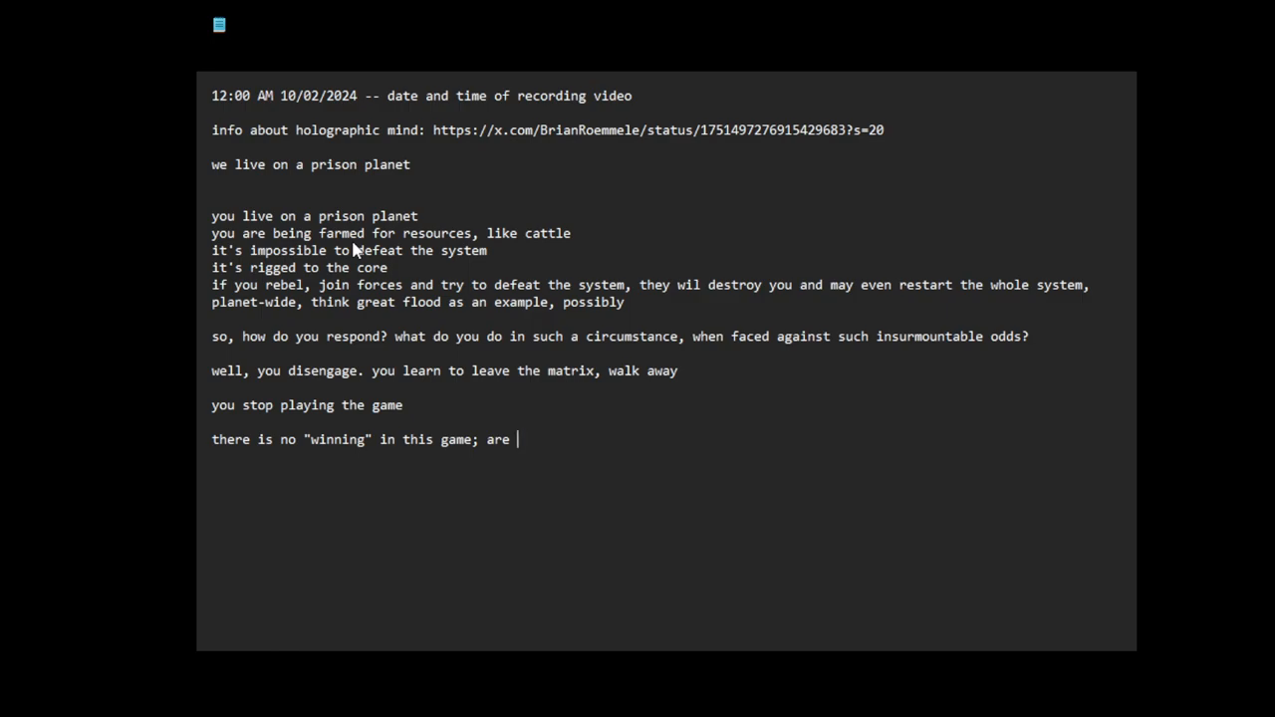
Step: Ask 'is it possible for cattle in a farm to "win"'
type("is it")
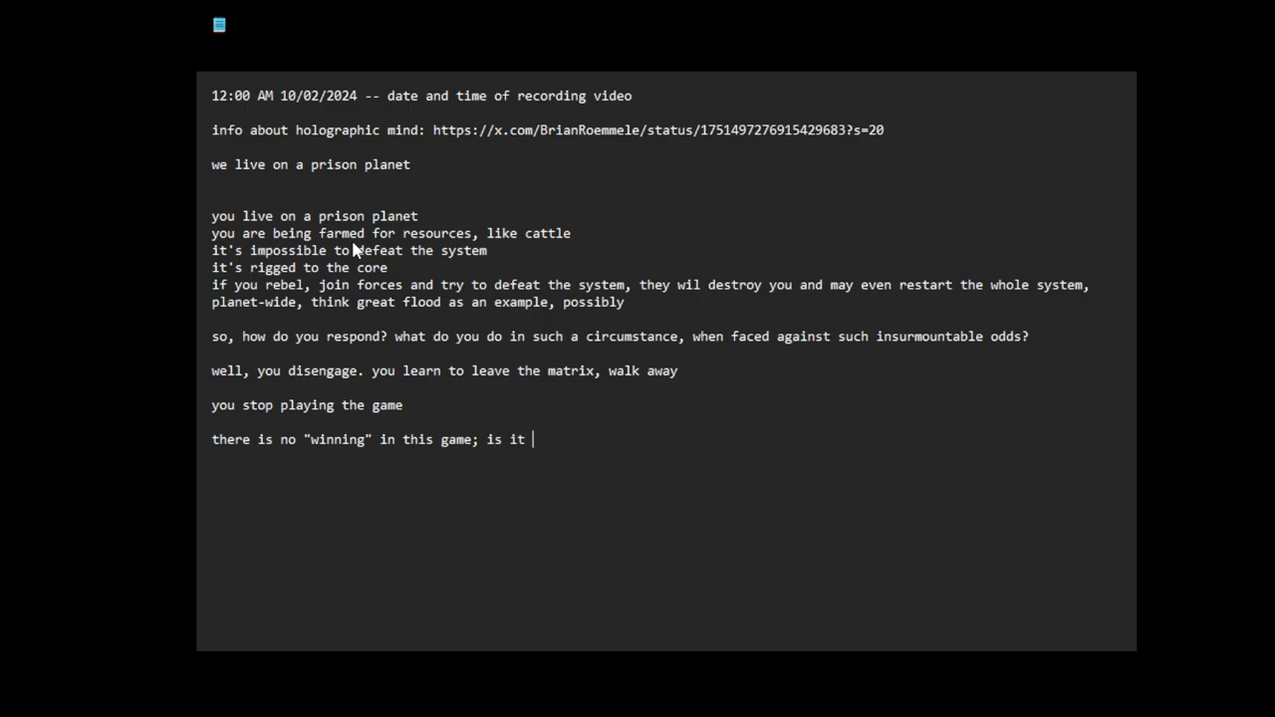
type("possible")
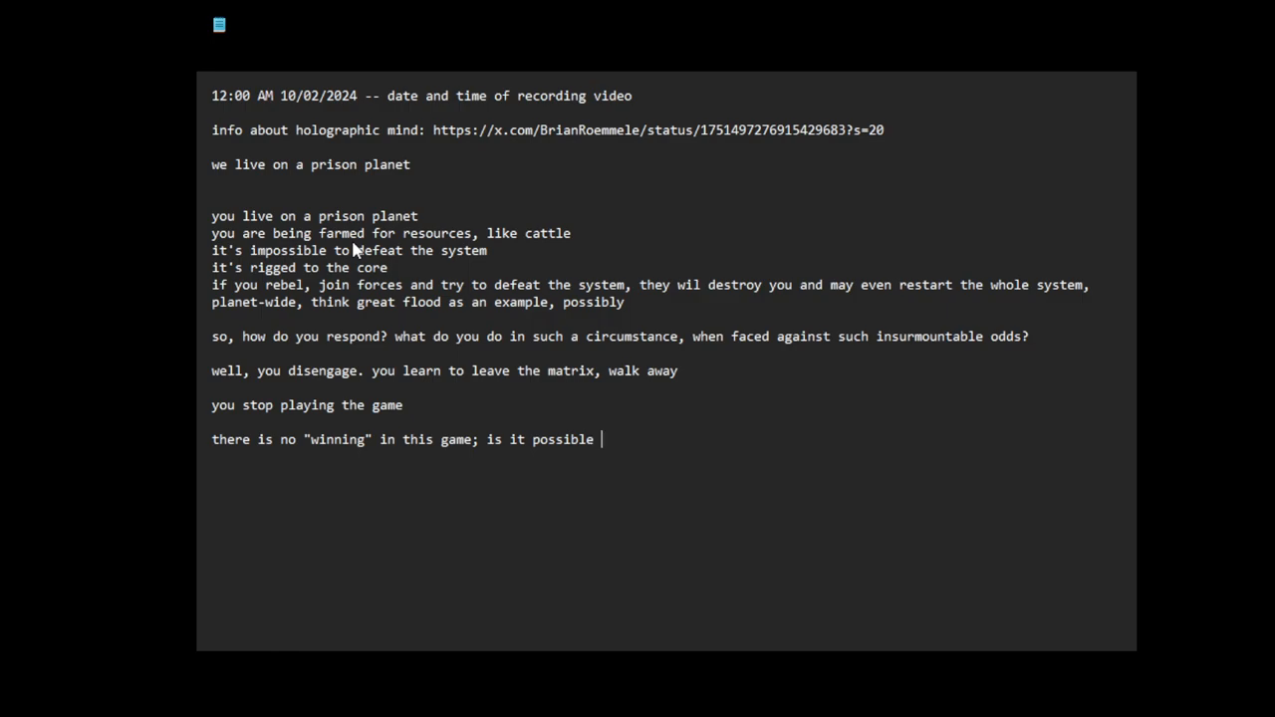
type("for cattle i")
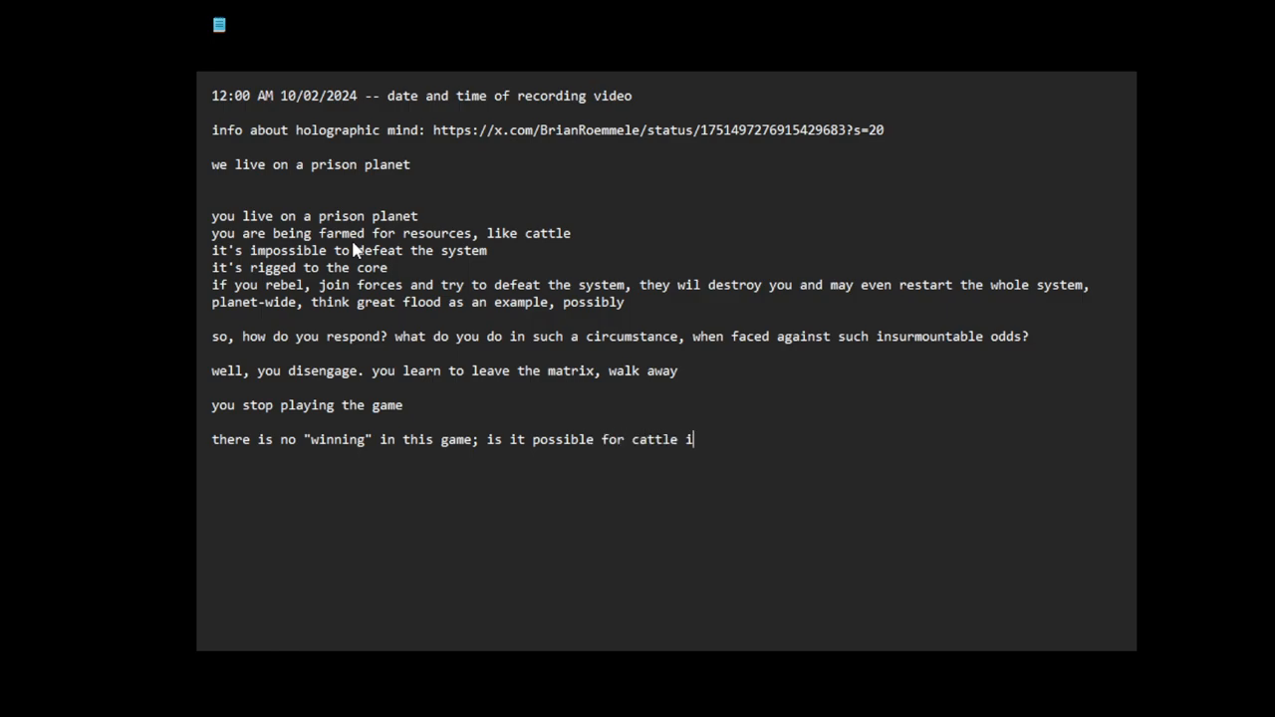
type("n a farm to")
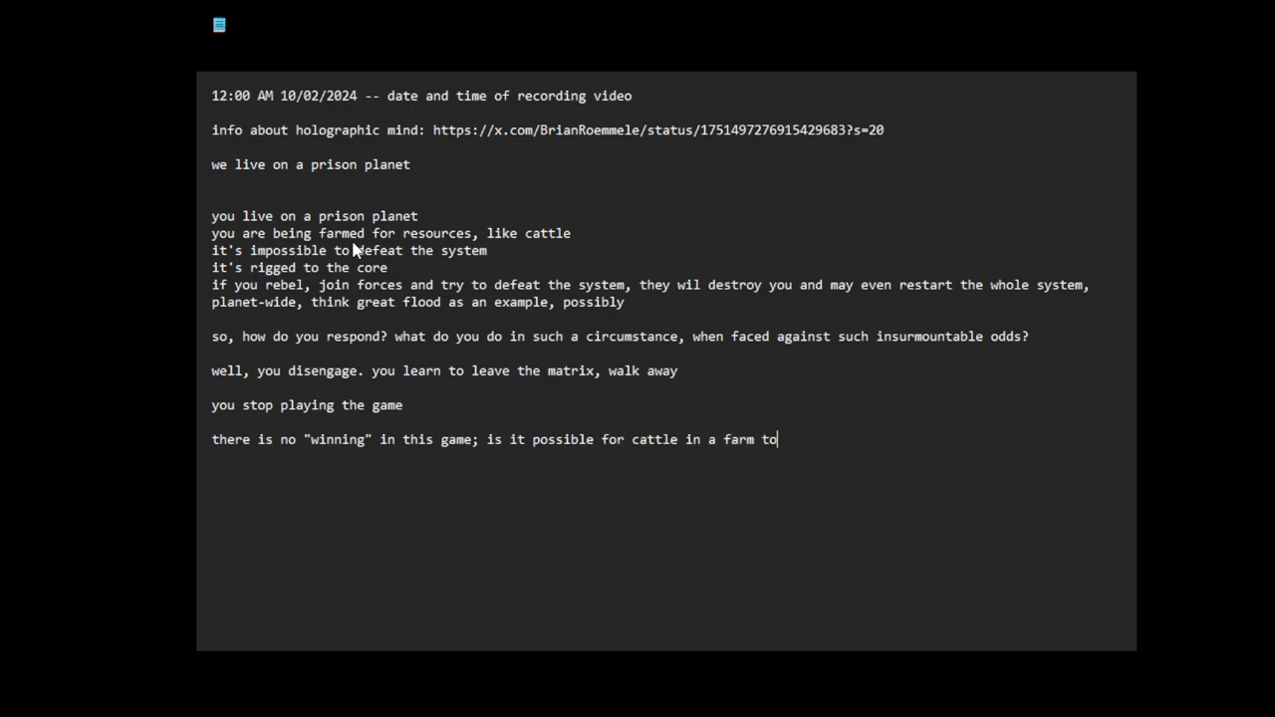
type("\"w")
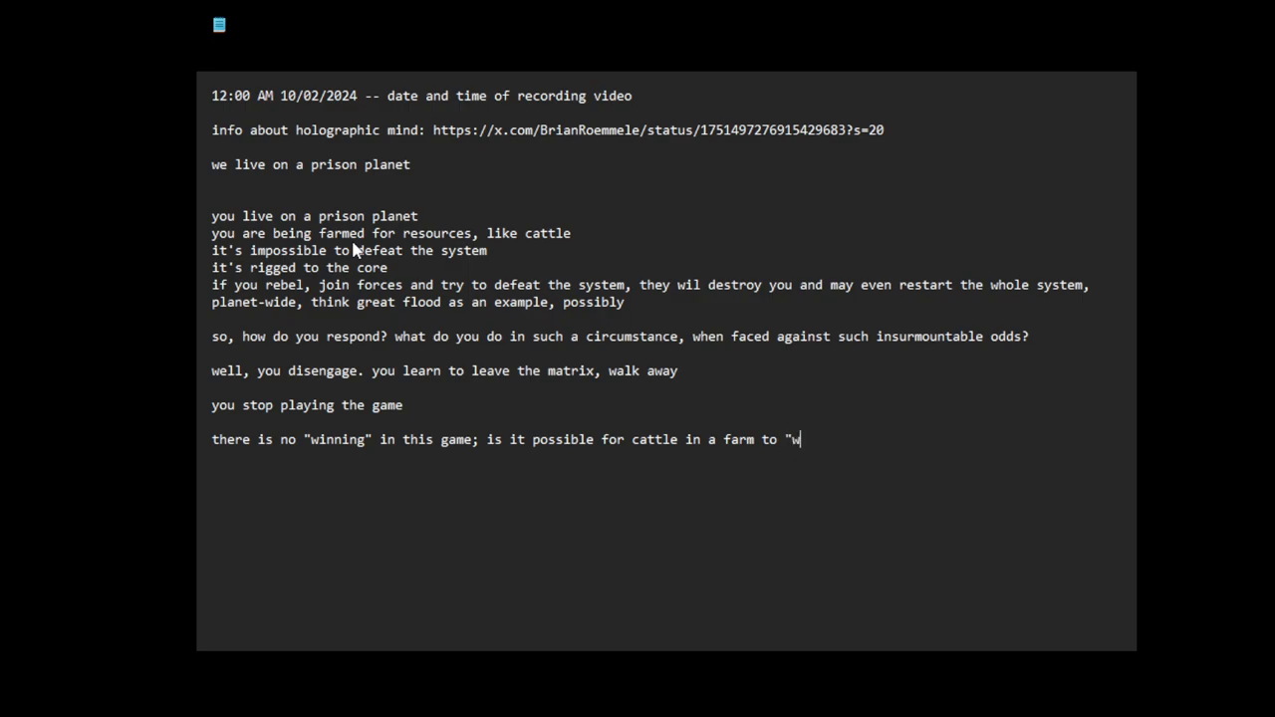
type("in\"?")
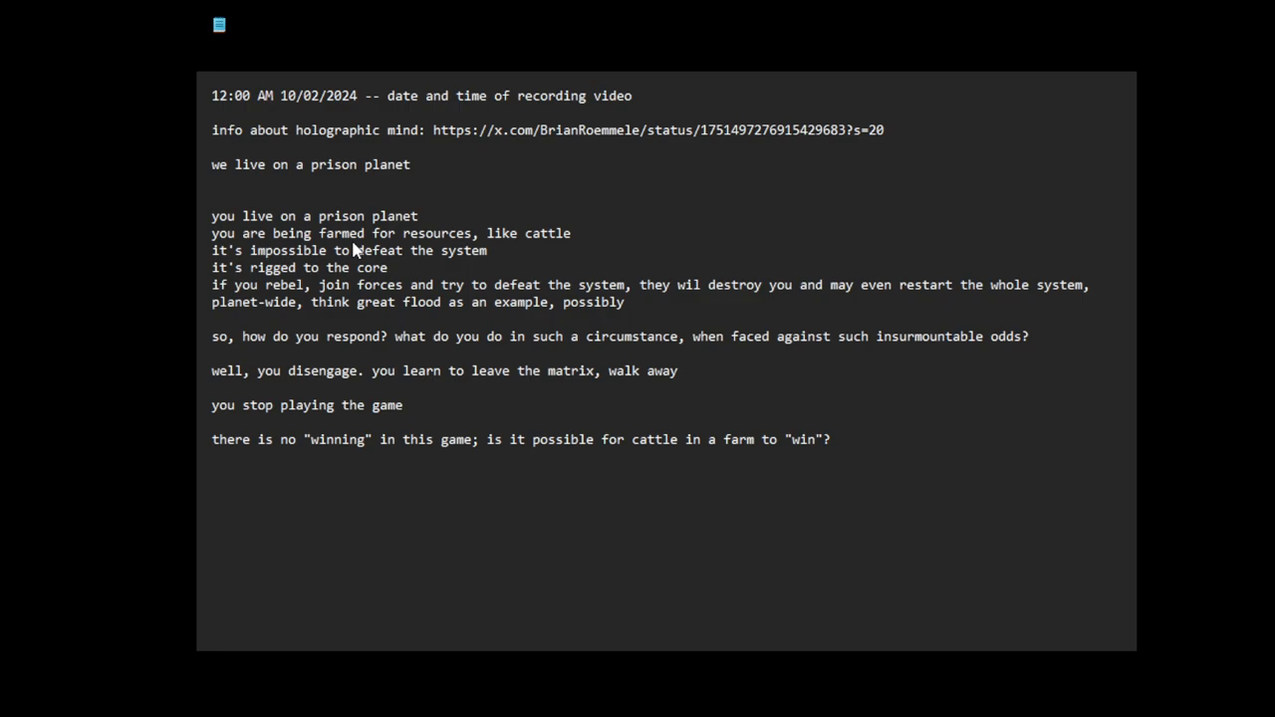
mouse_move(354, 242)
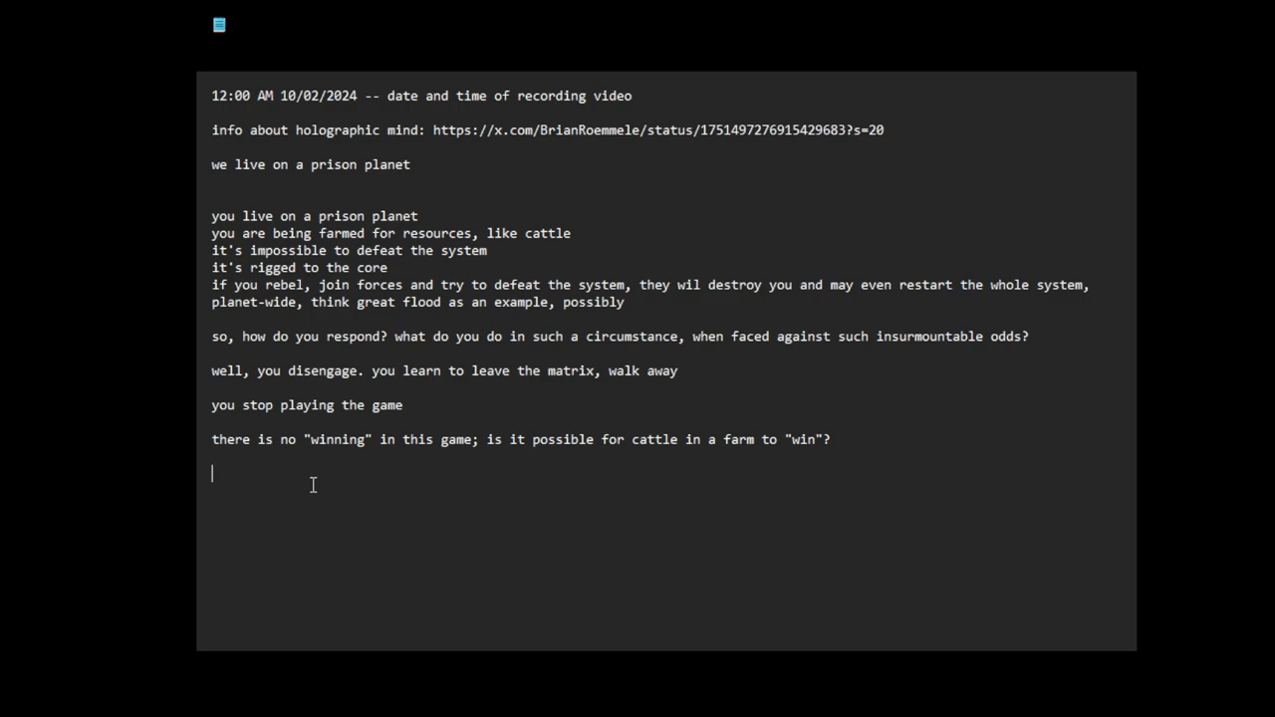
Step: Write that they get you to play by affecting your ego
type("one of the way")
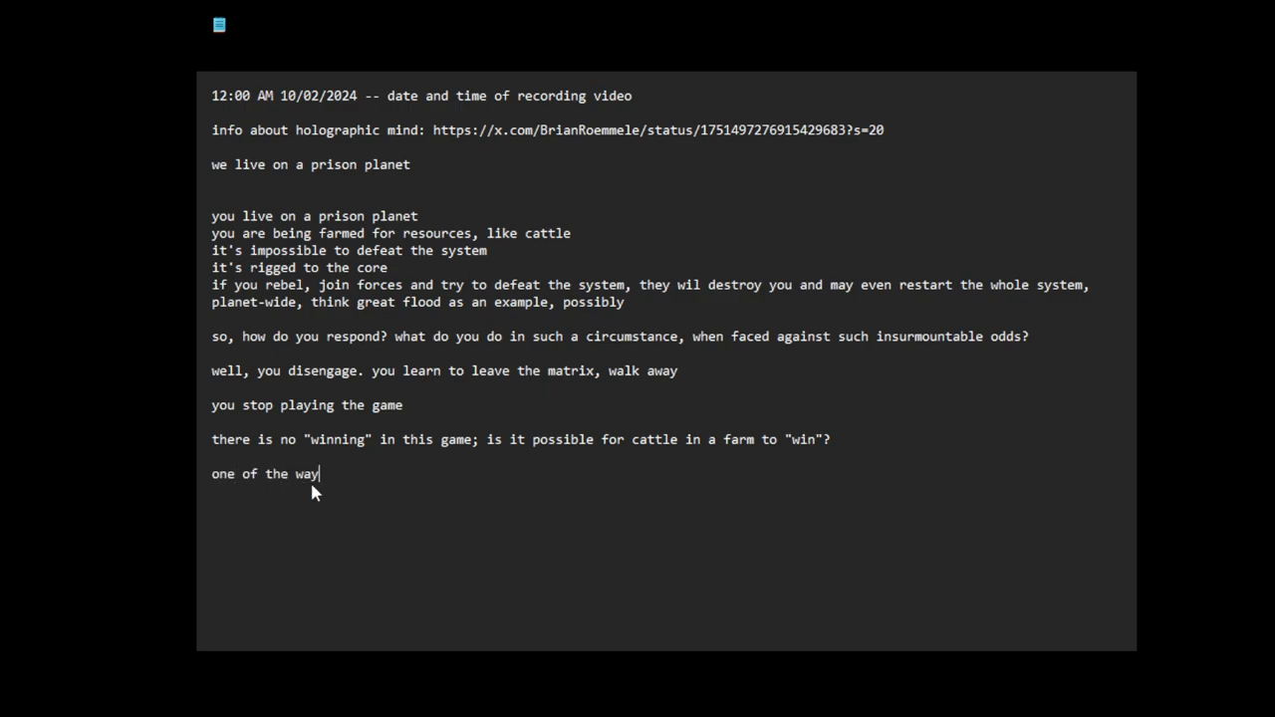
type("s they get you to p")
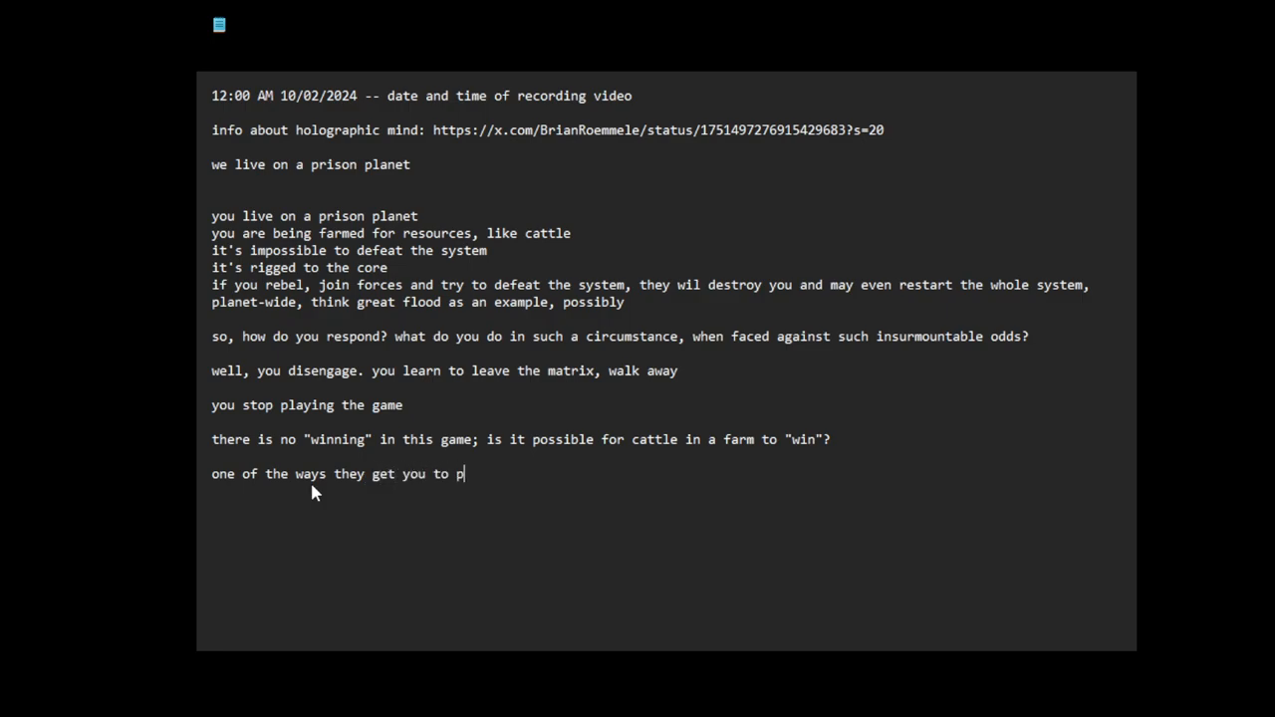
type("lay is to a")
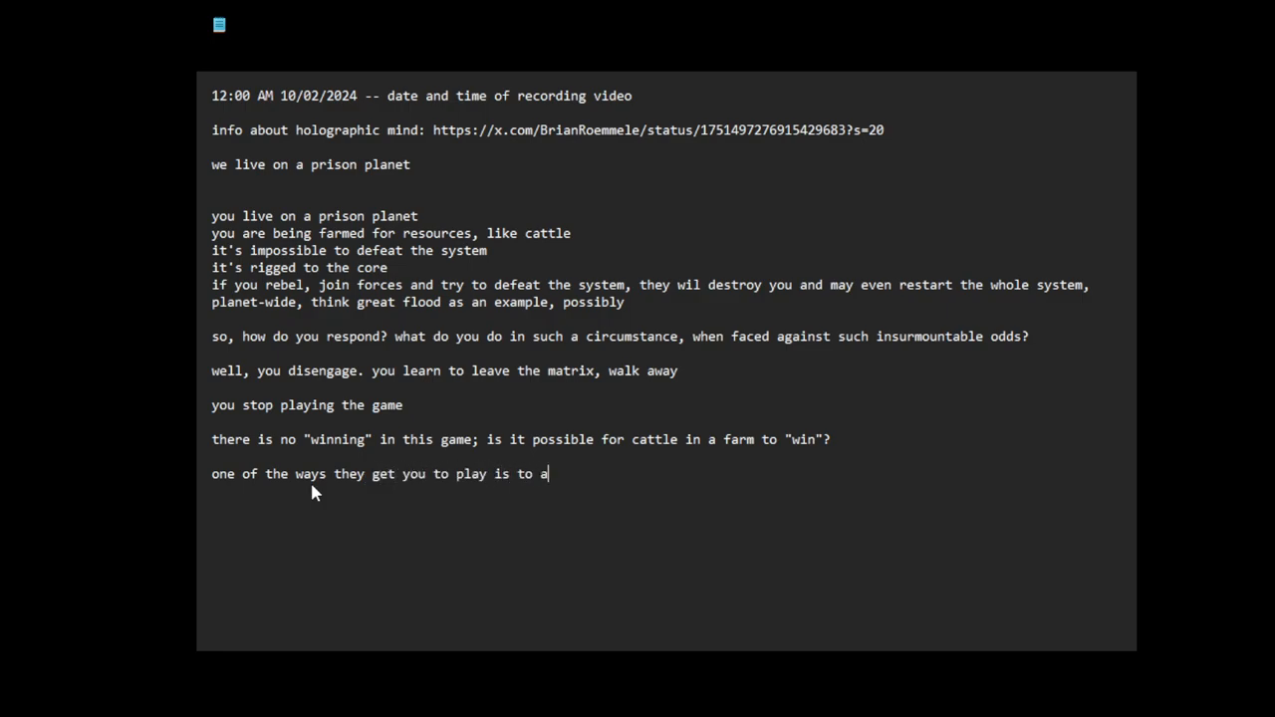
type("ffect your ego, ma")
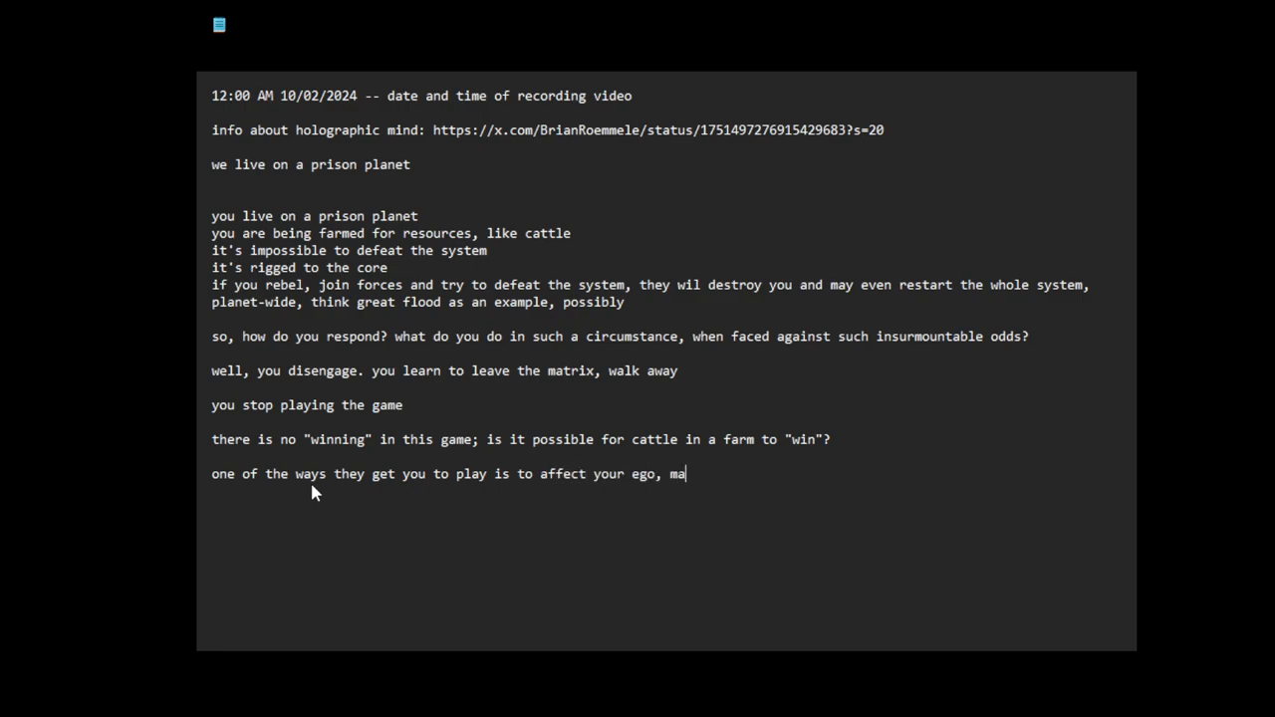
Step: Complete it with 'manipulate your emotions' and begin 'i don't need to'
type("nipulate")
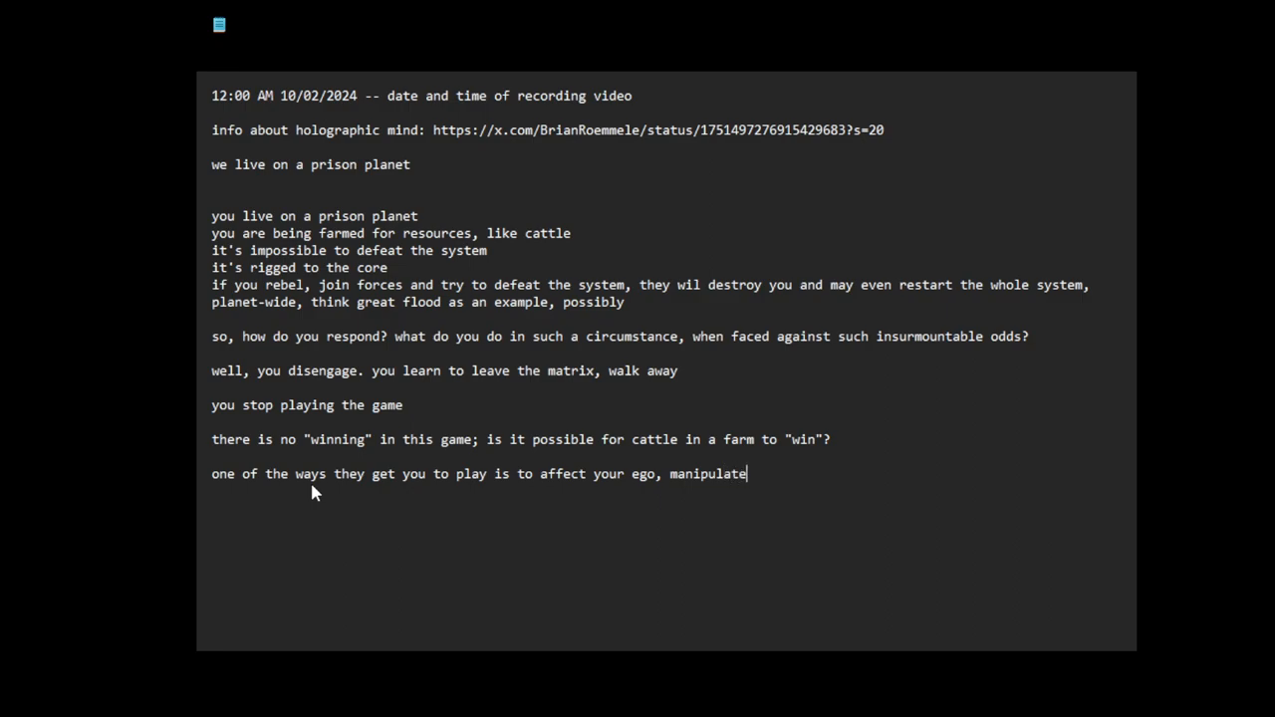
type("your emo")
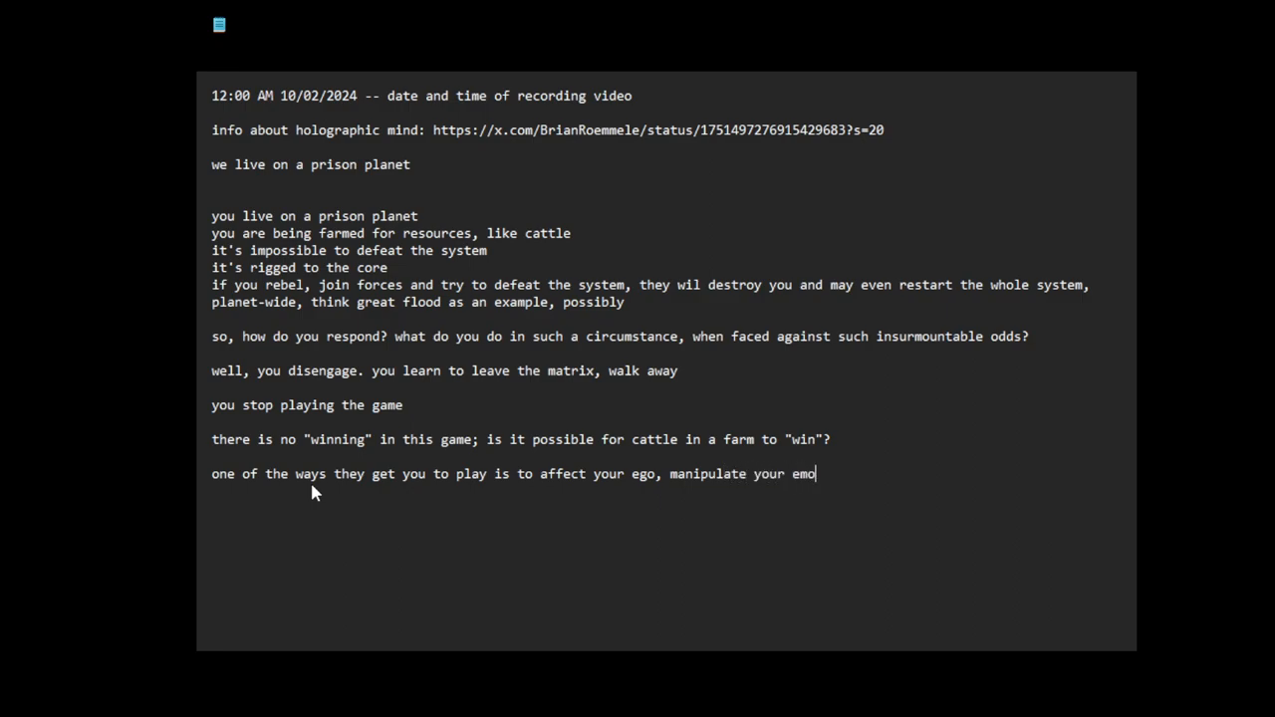
type("tions")
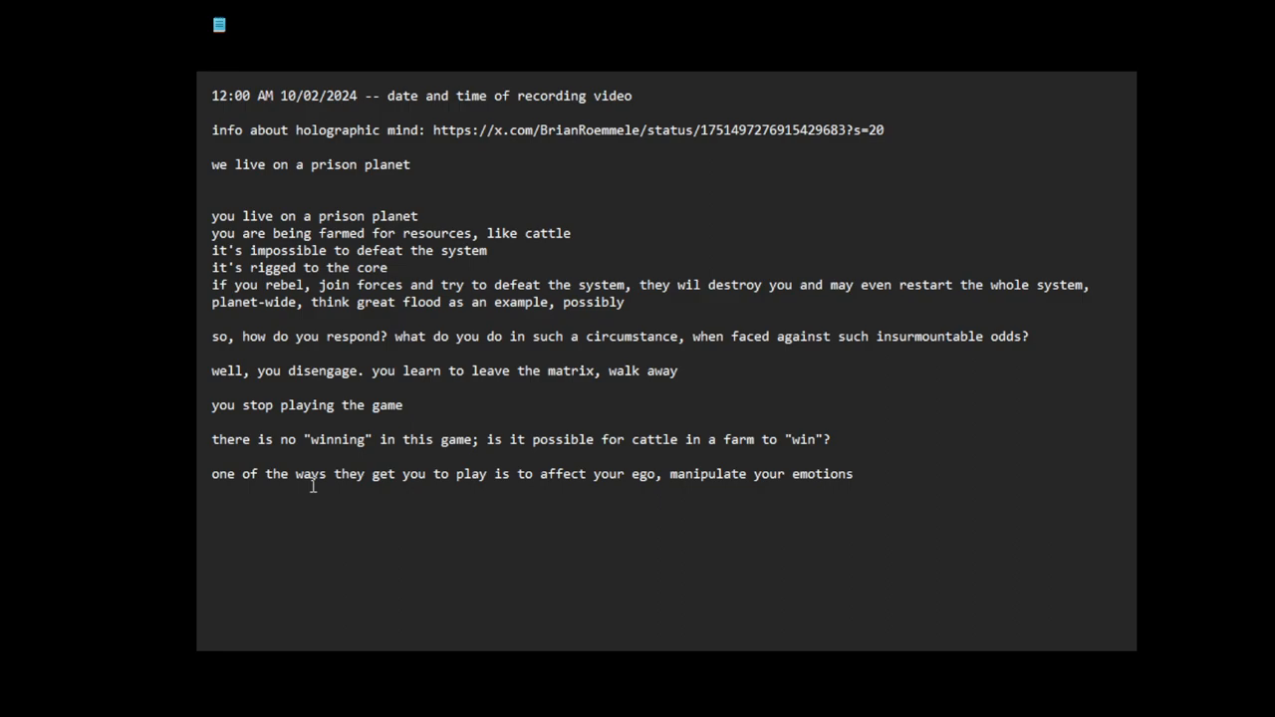
type("i don't need to")
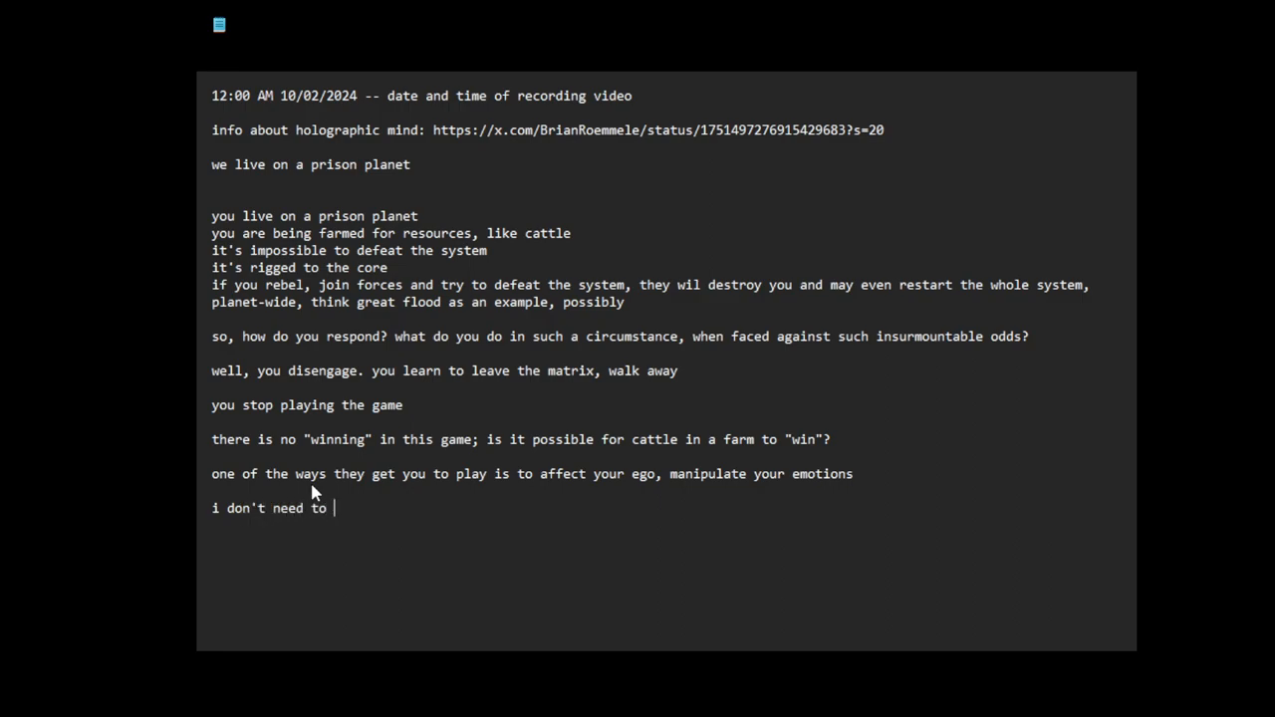
Step: Finish the line with 'feed my wounded ego' and start a new line
type("fee")
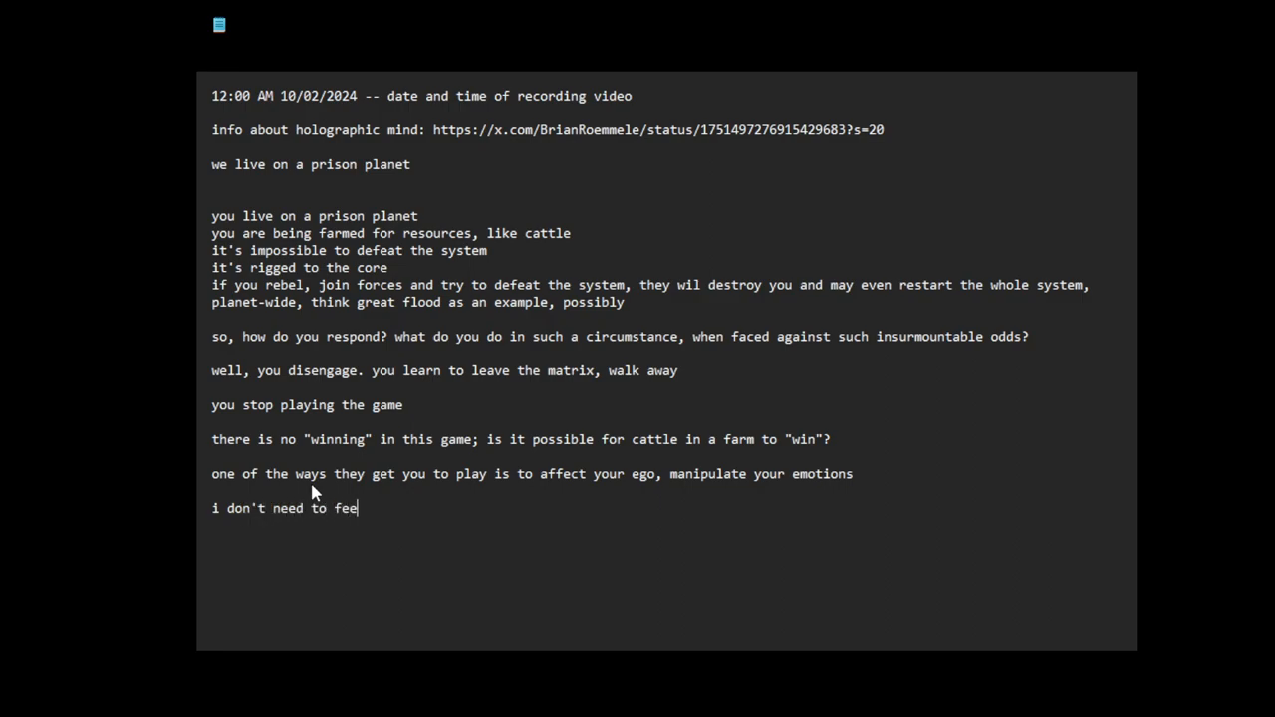
type("d my wounded ego")
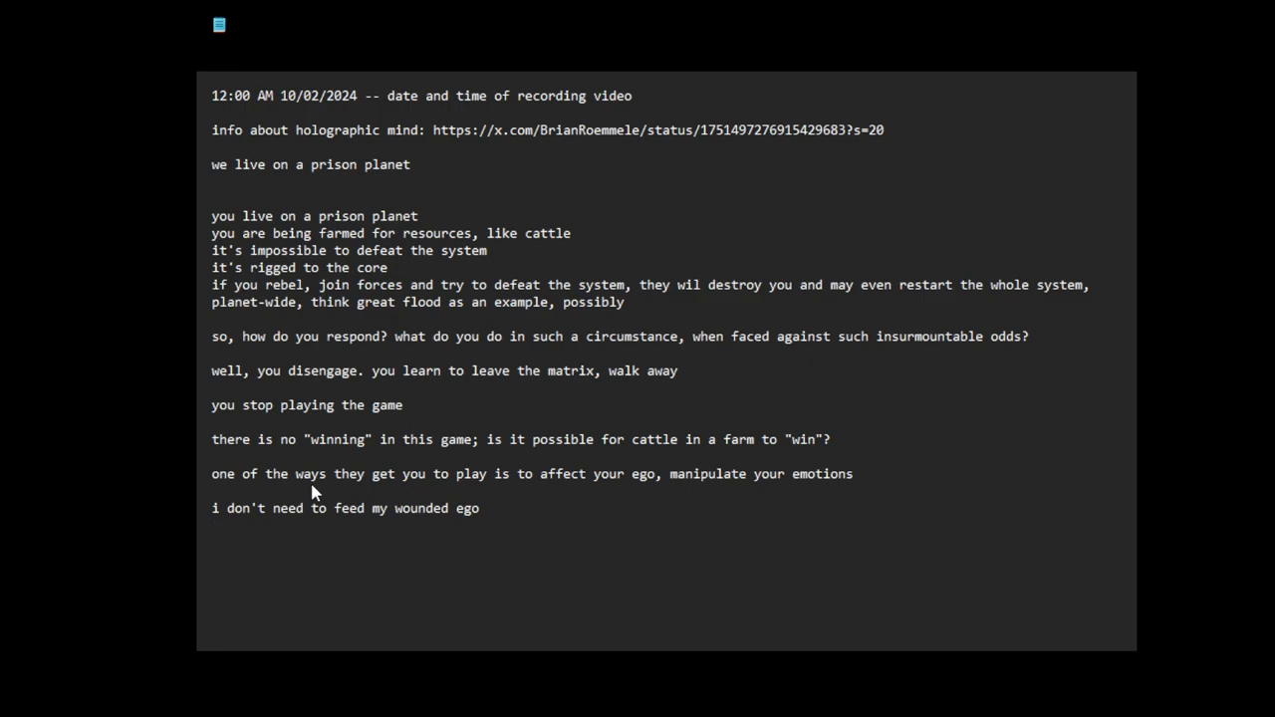
key("enter")
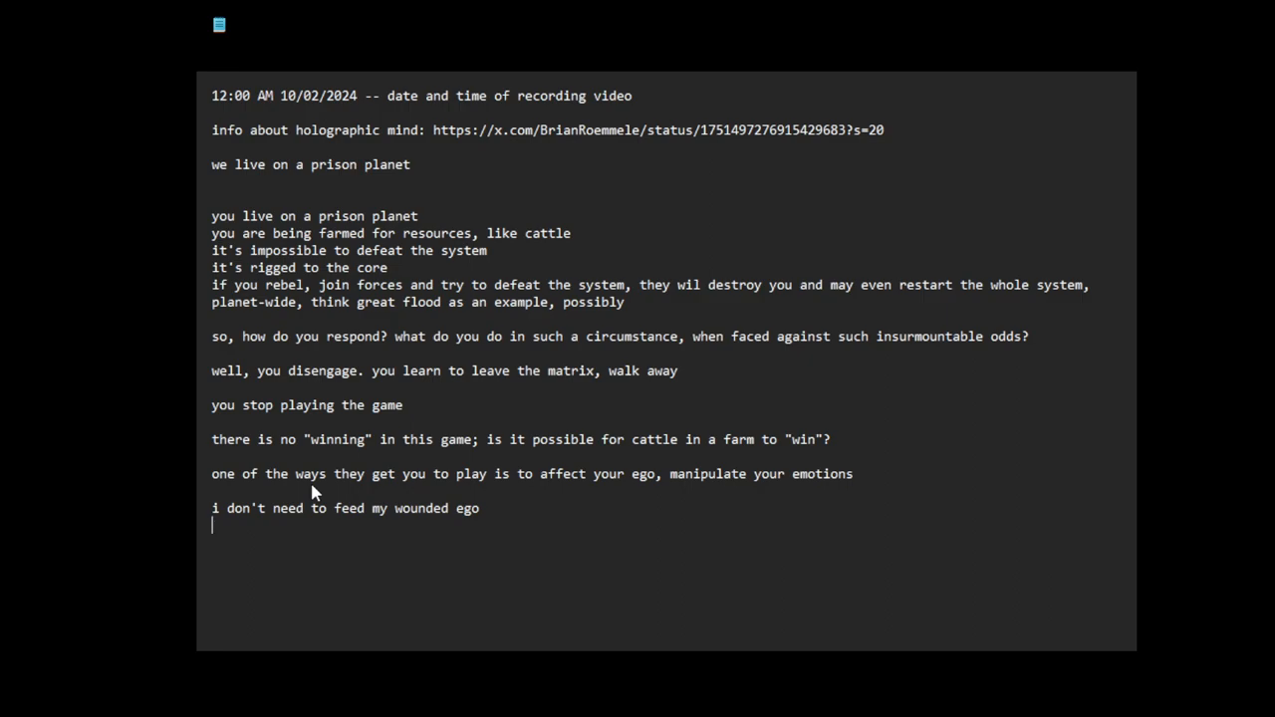
Step: Write 'by choosing not to feed my wounded ego, i extricate myself from this oppressive system of slavery'
type("by choosing not to feed m")
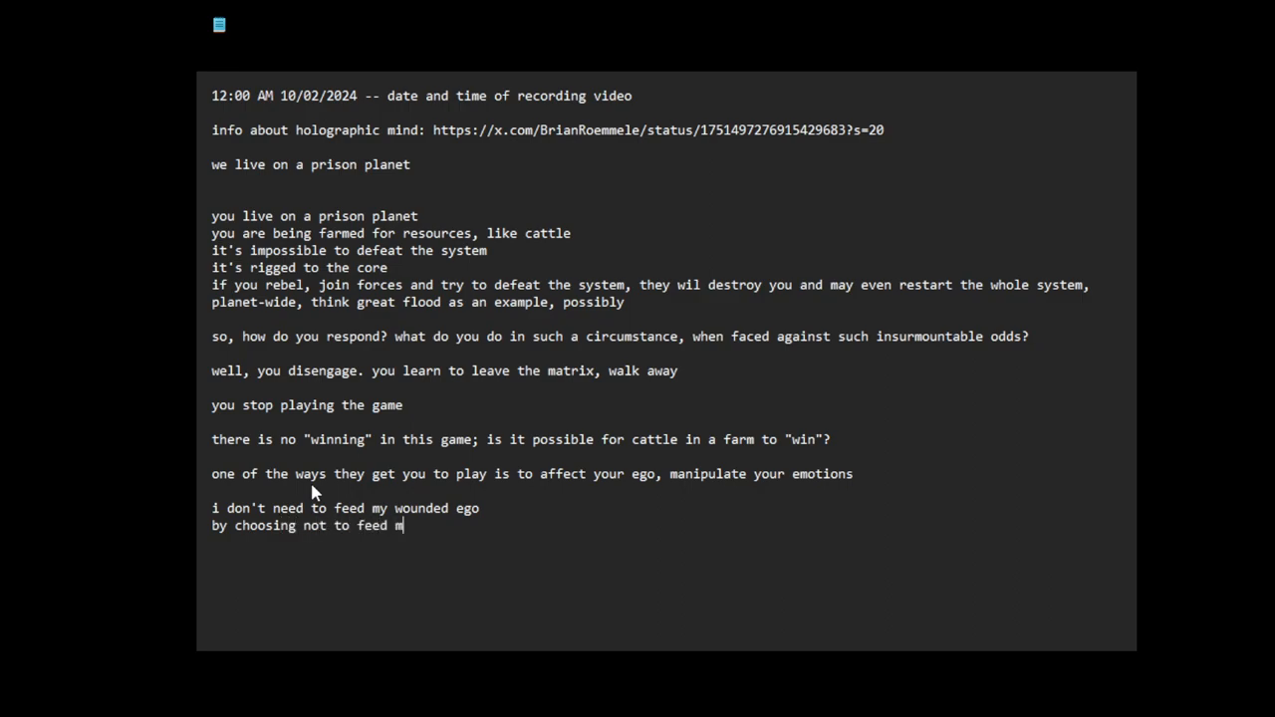
type("y wounded")
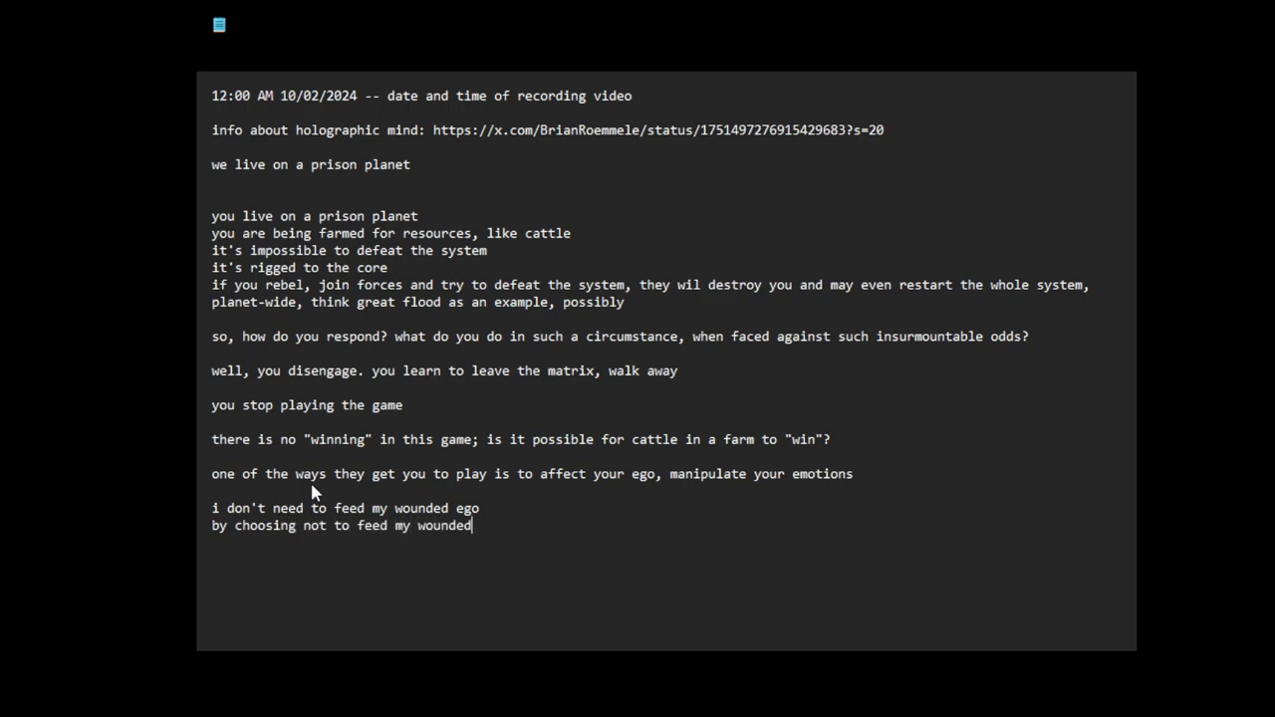
type("ego,")
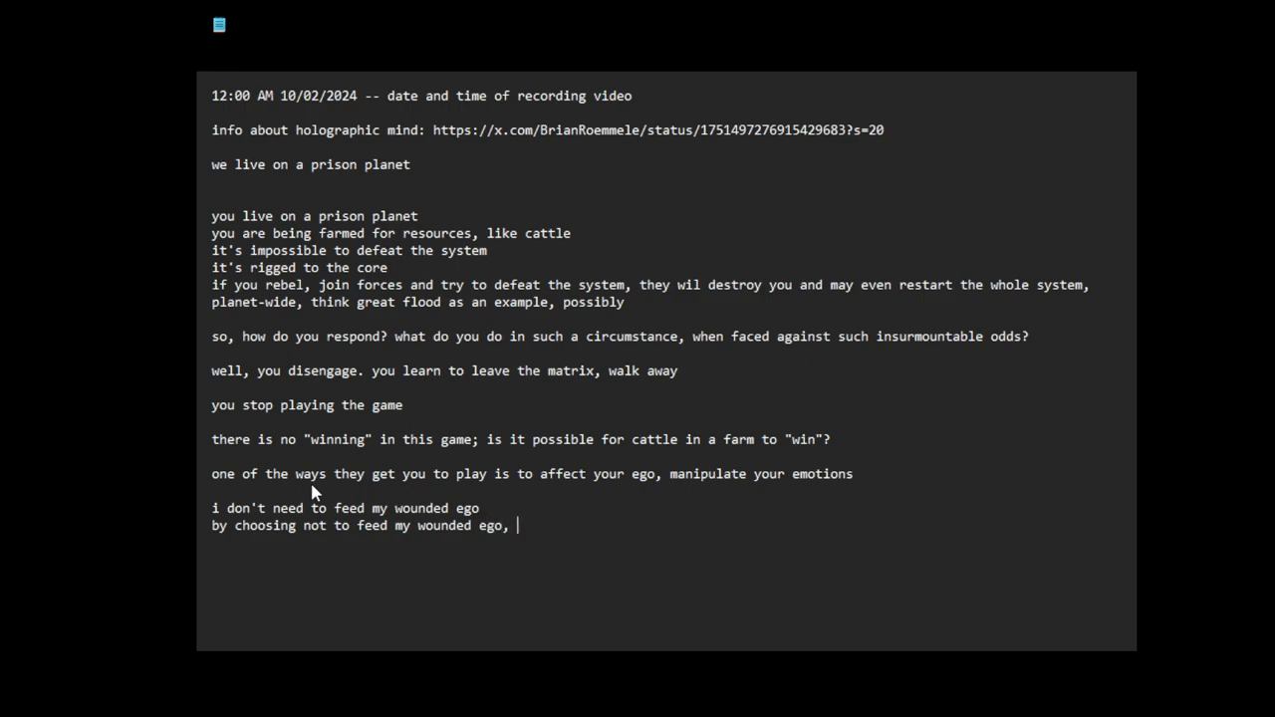
type("i extrica")
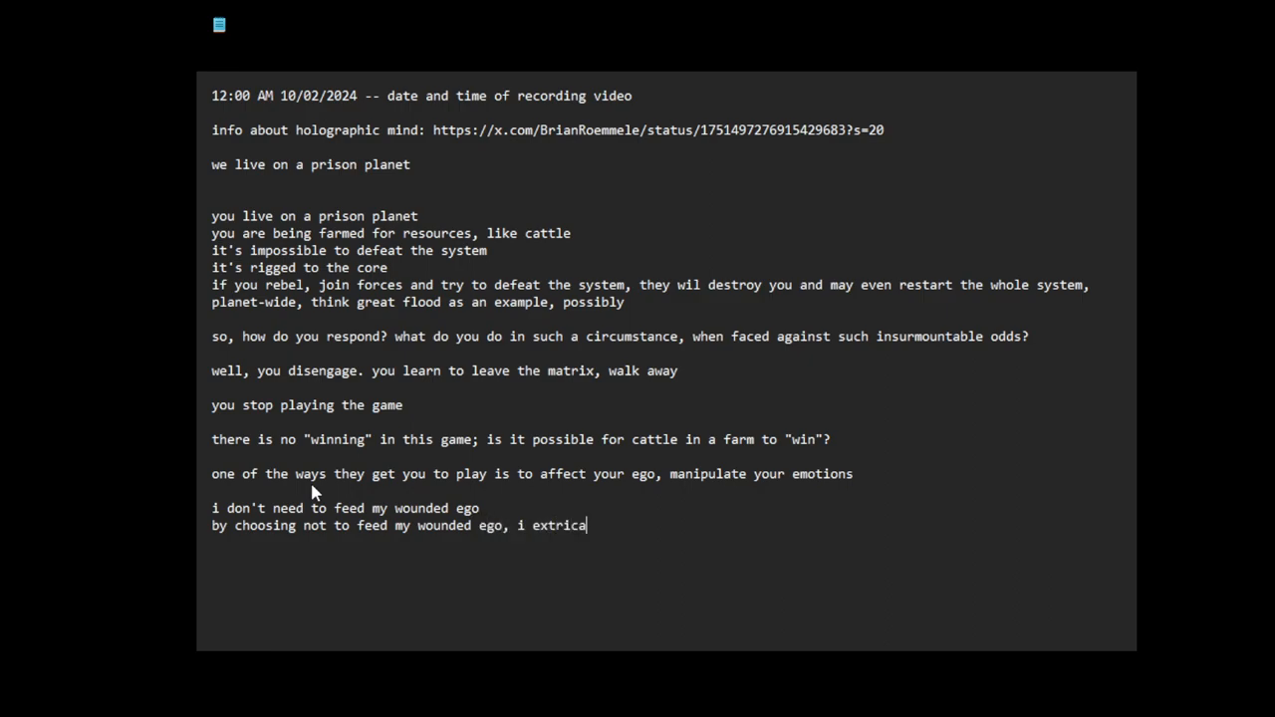
type("te mys")
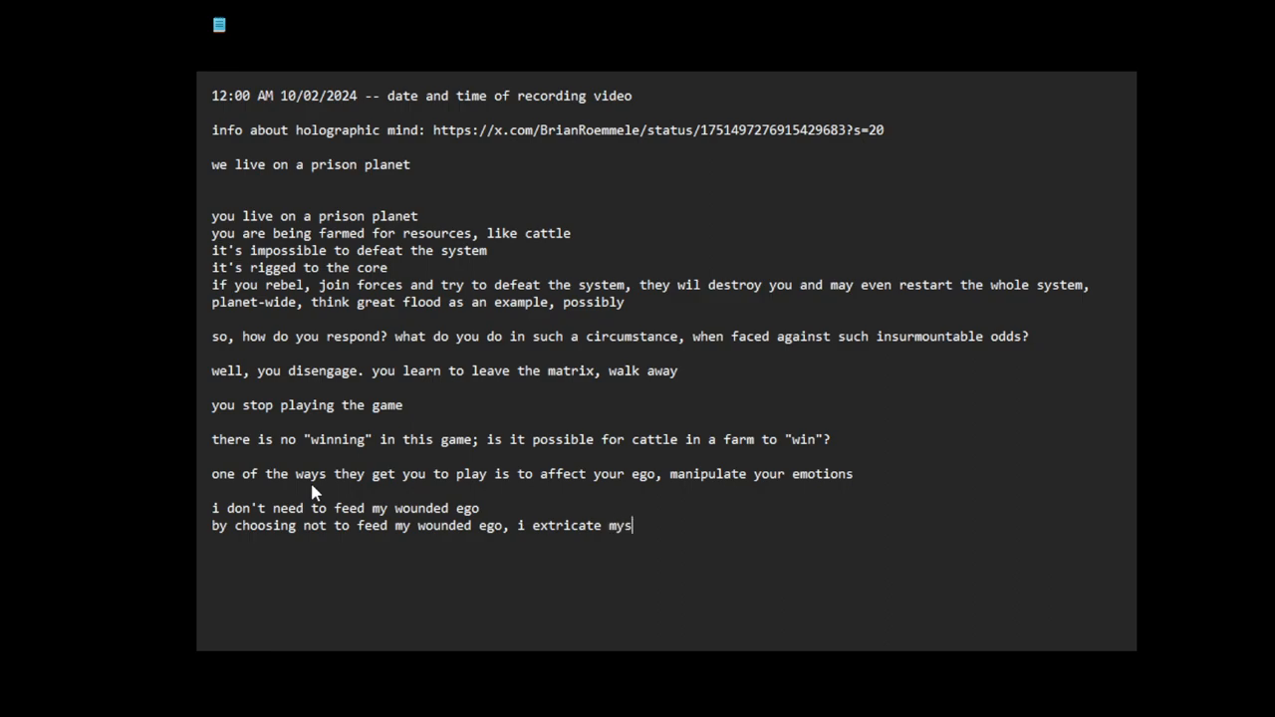
type("elf from thi")
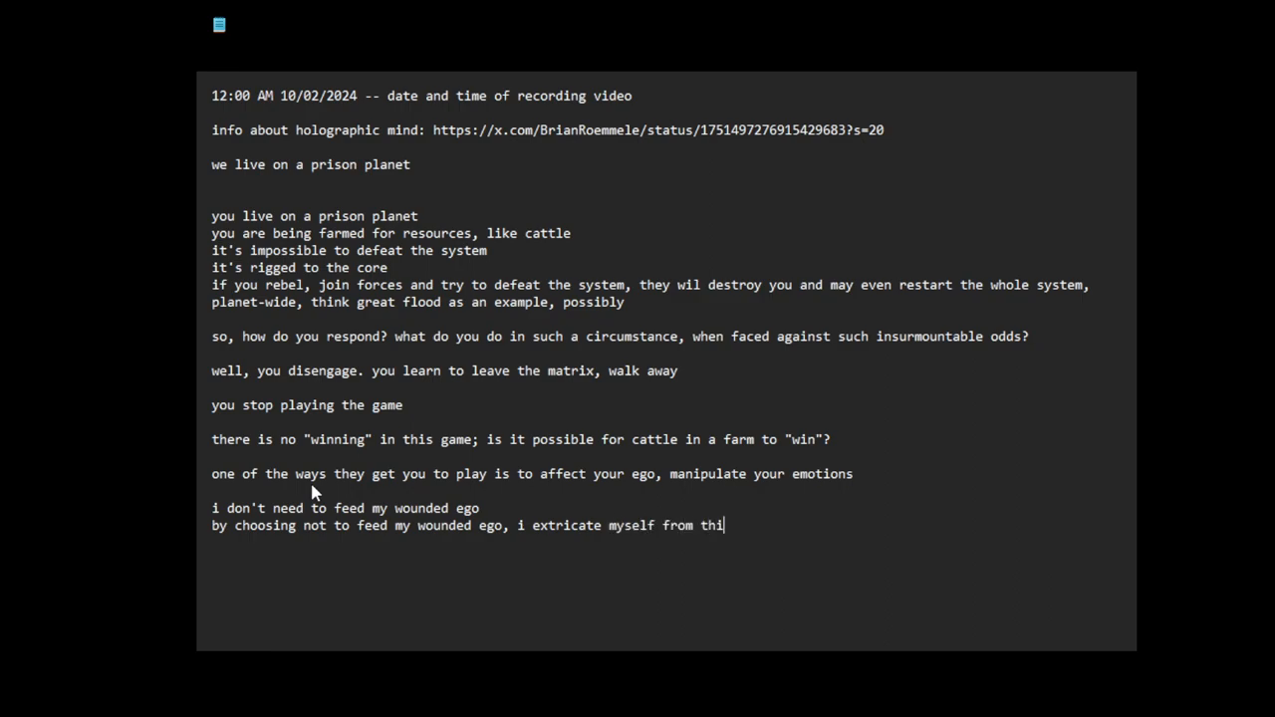
type("s oppre")
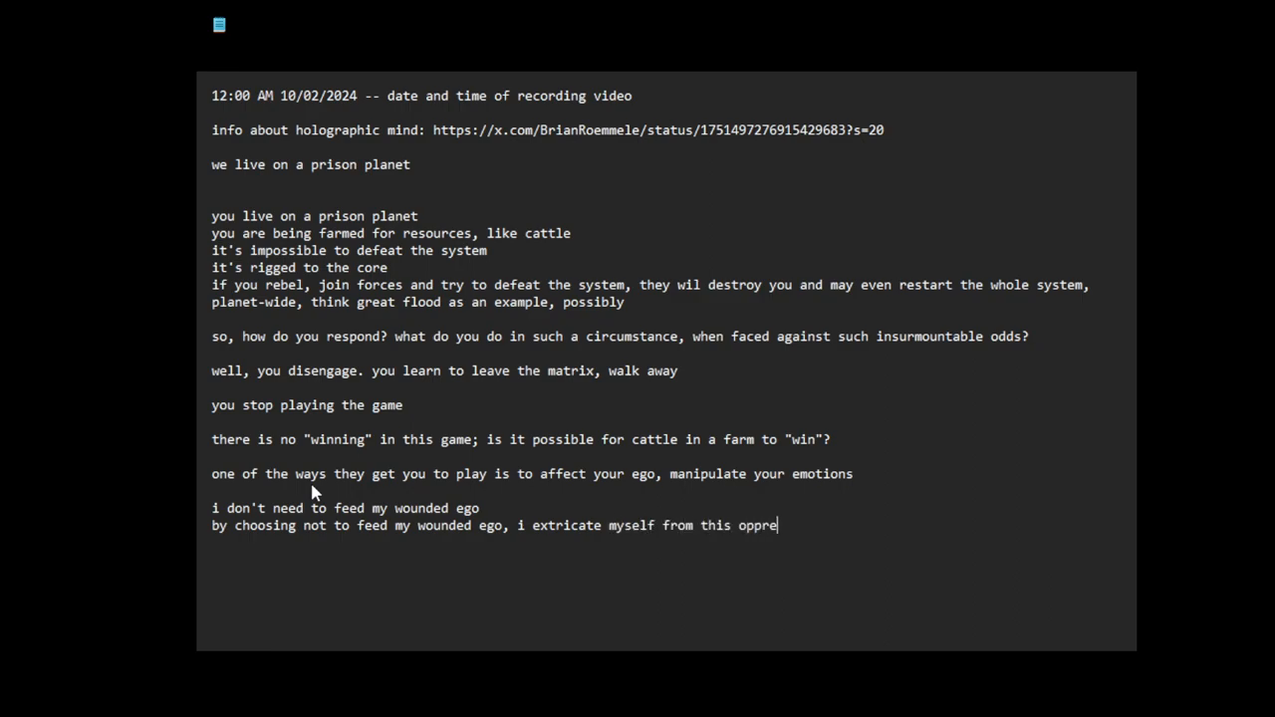
type("ssive system of")
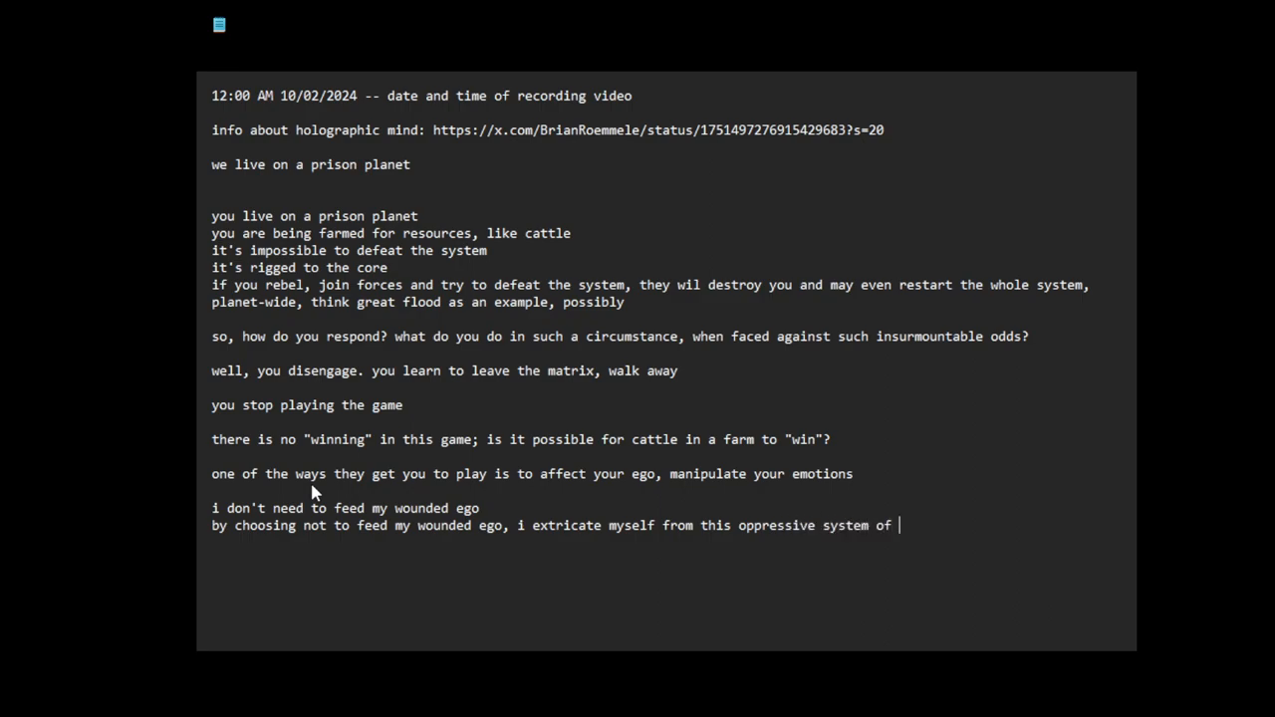
type("slavery")
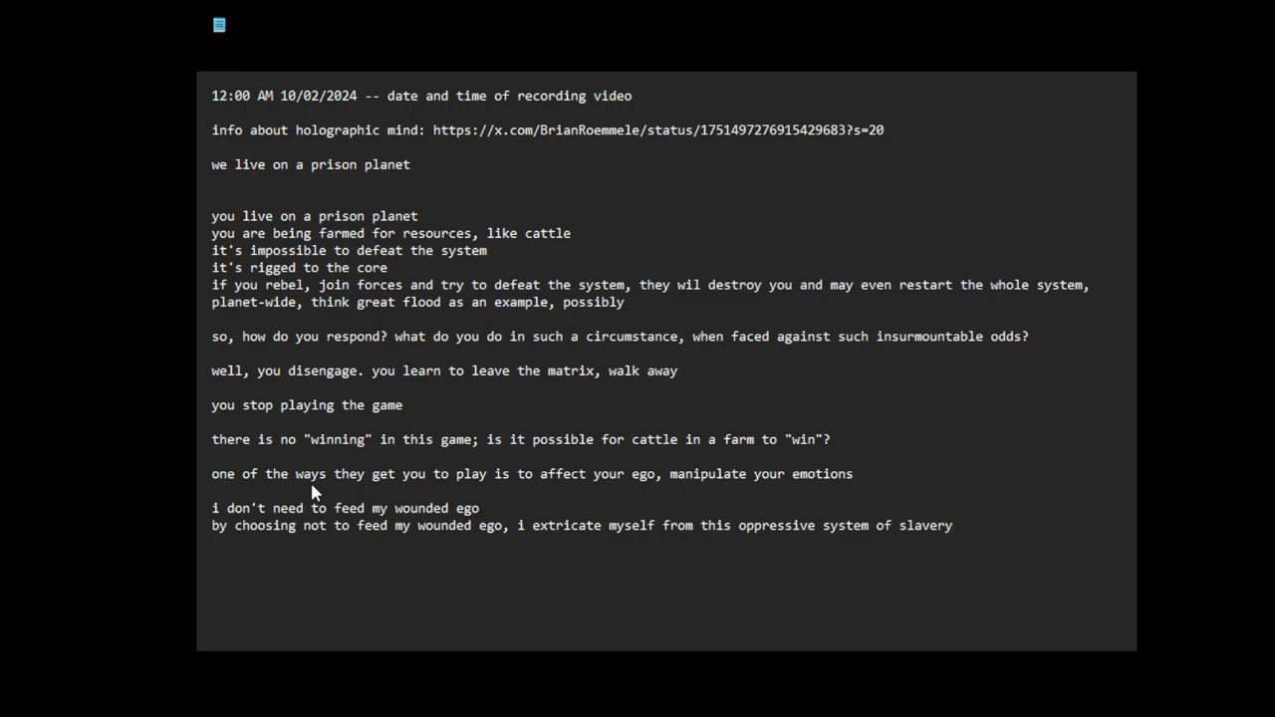
Step: Add the line 'i have to learn to disengage from this system'
type("i ha")
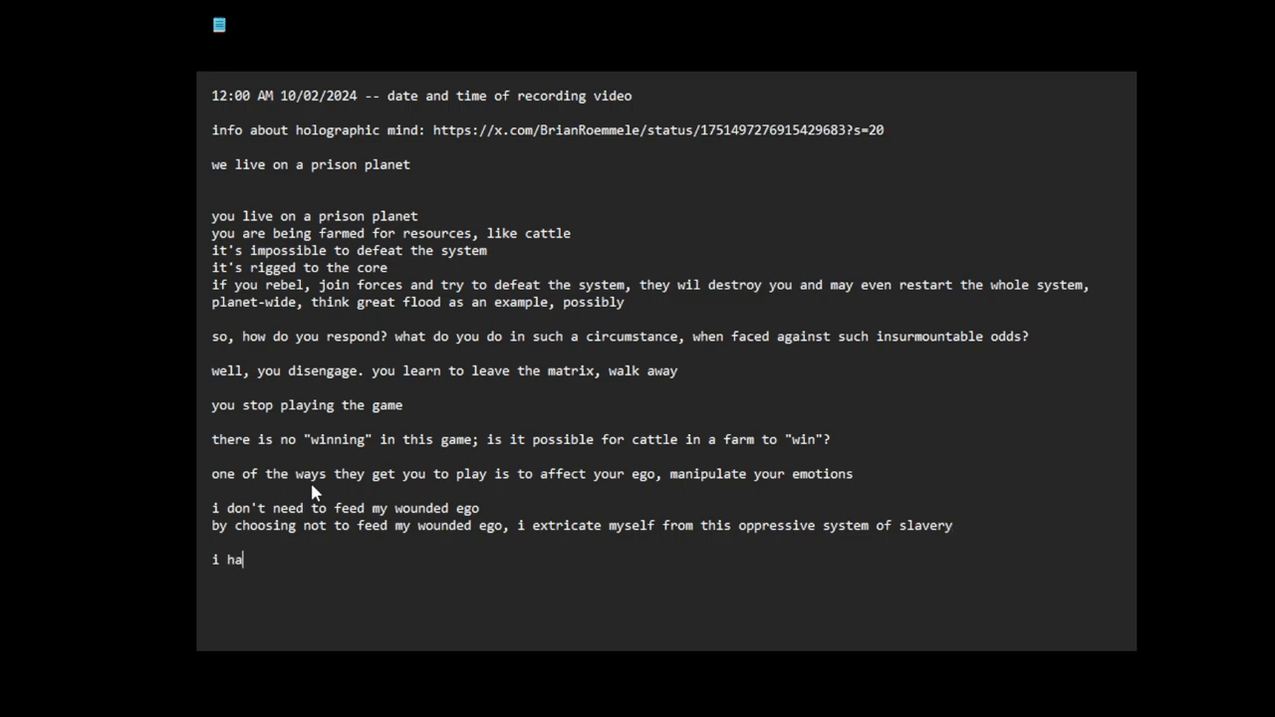
type("ve to learn to dis")
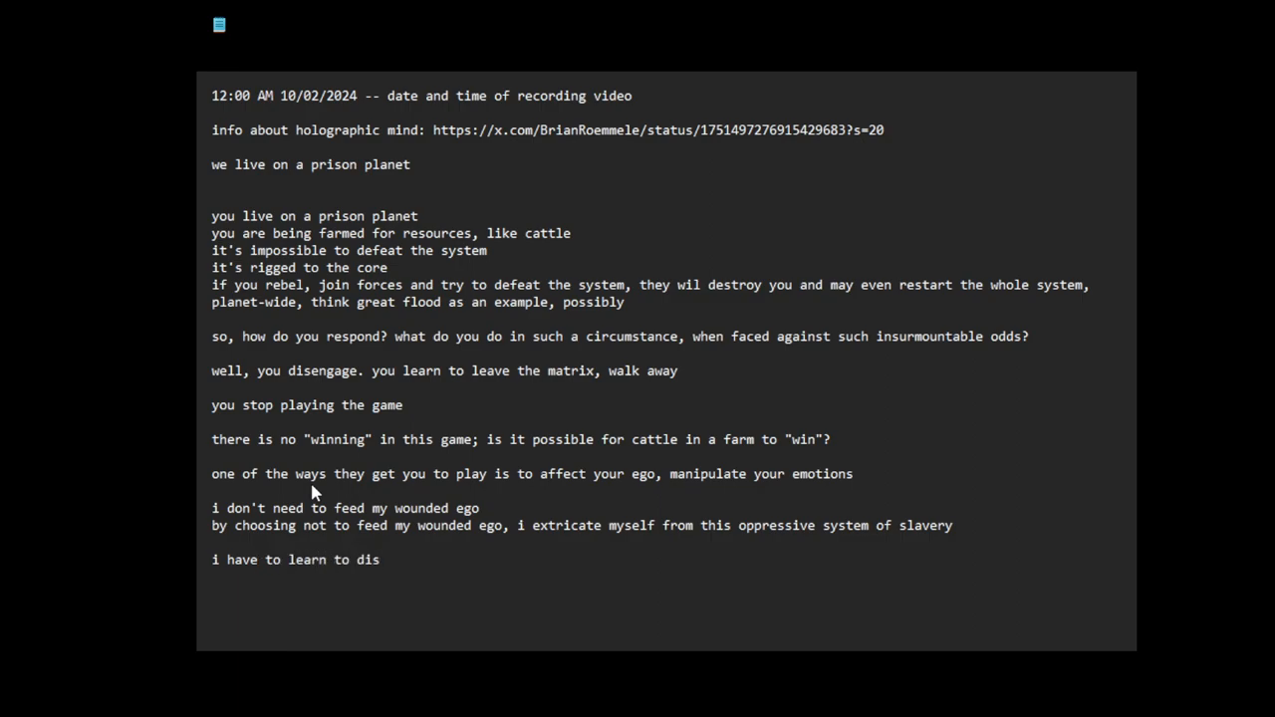
type("engage from")
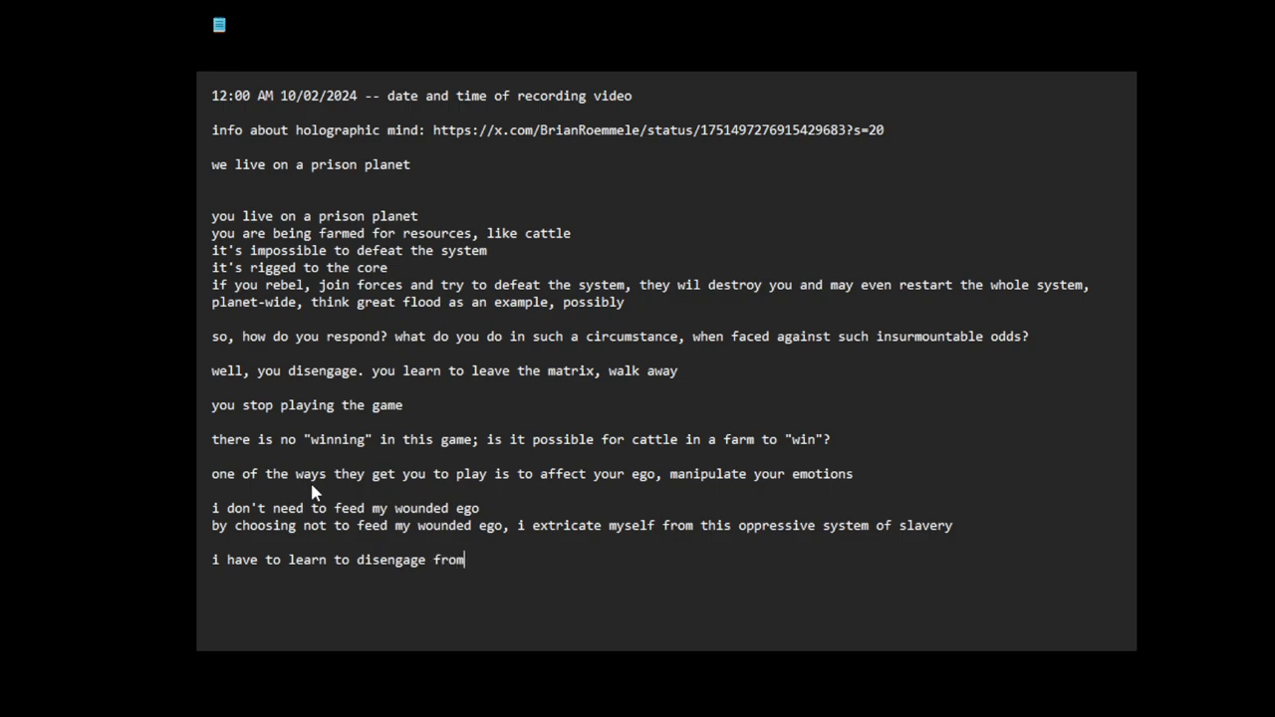
type("this")
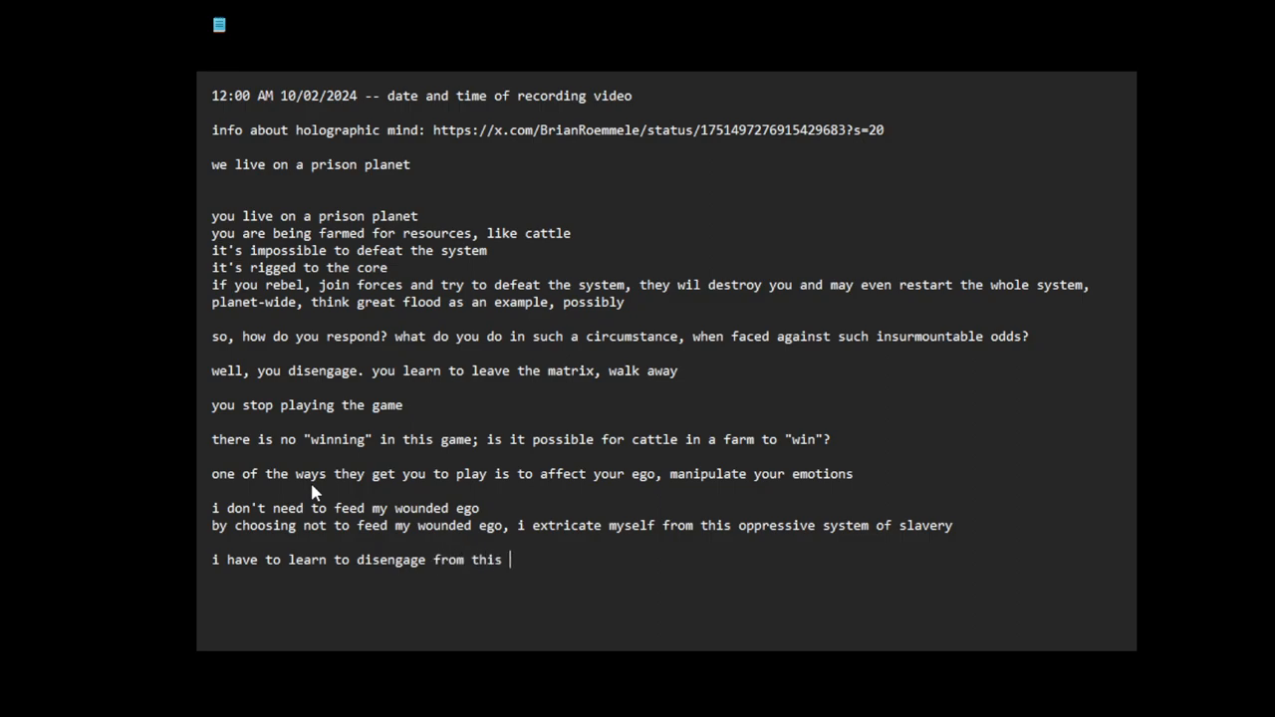
type("system")
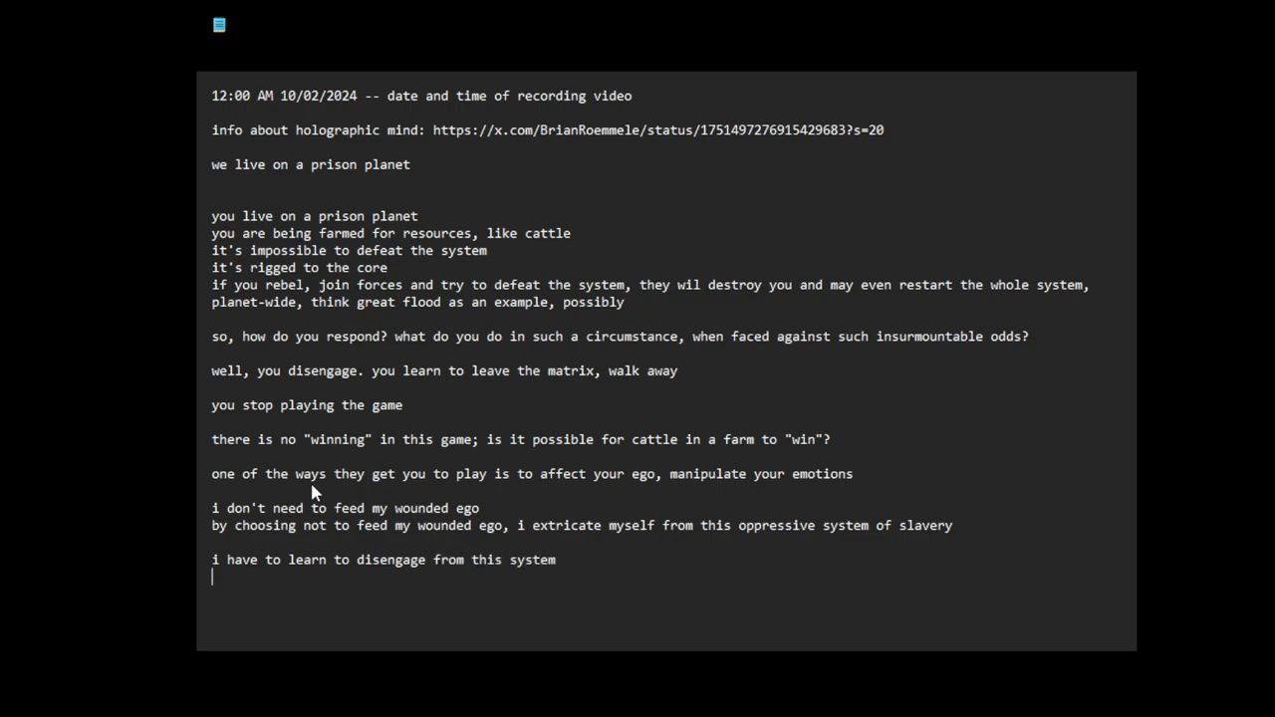
Step: Add 'i have to learn to become invisible and disappear into the background, fade away'
type("i have to")
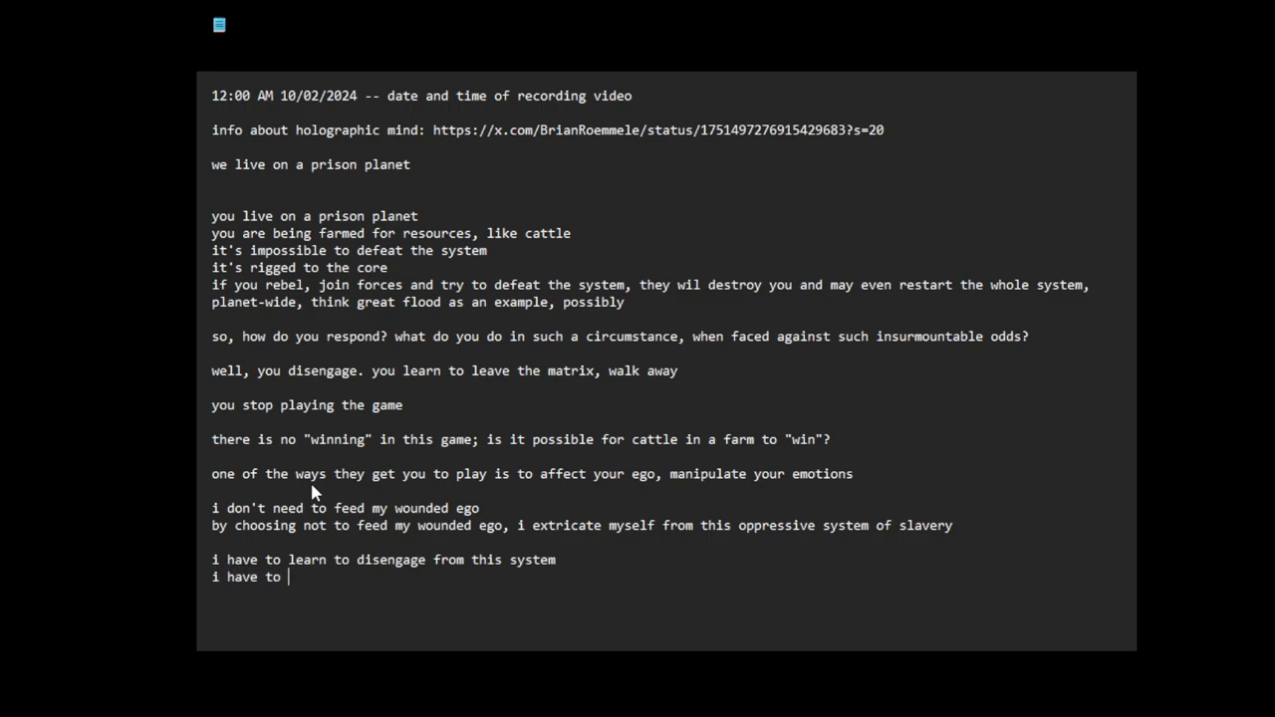
type("learn to")
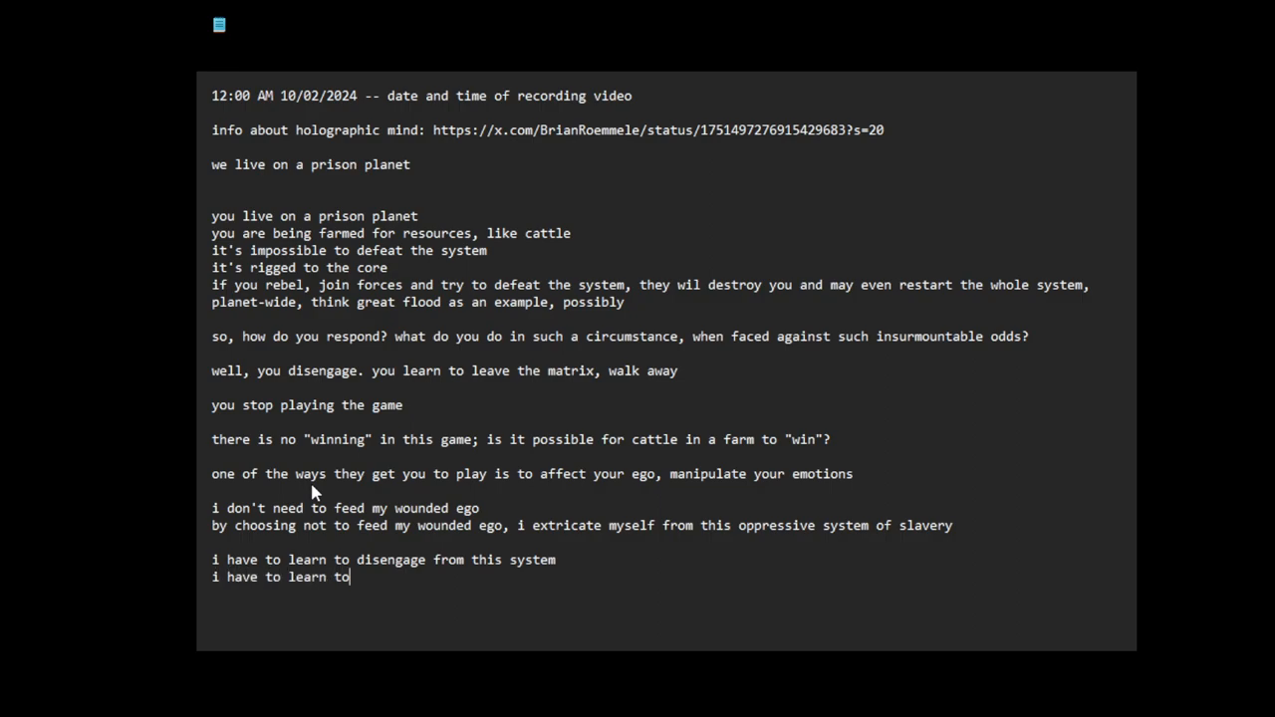
type("become inv")
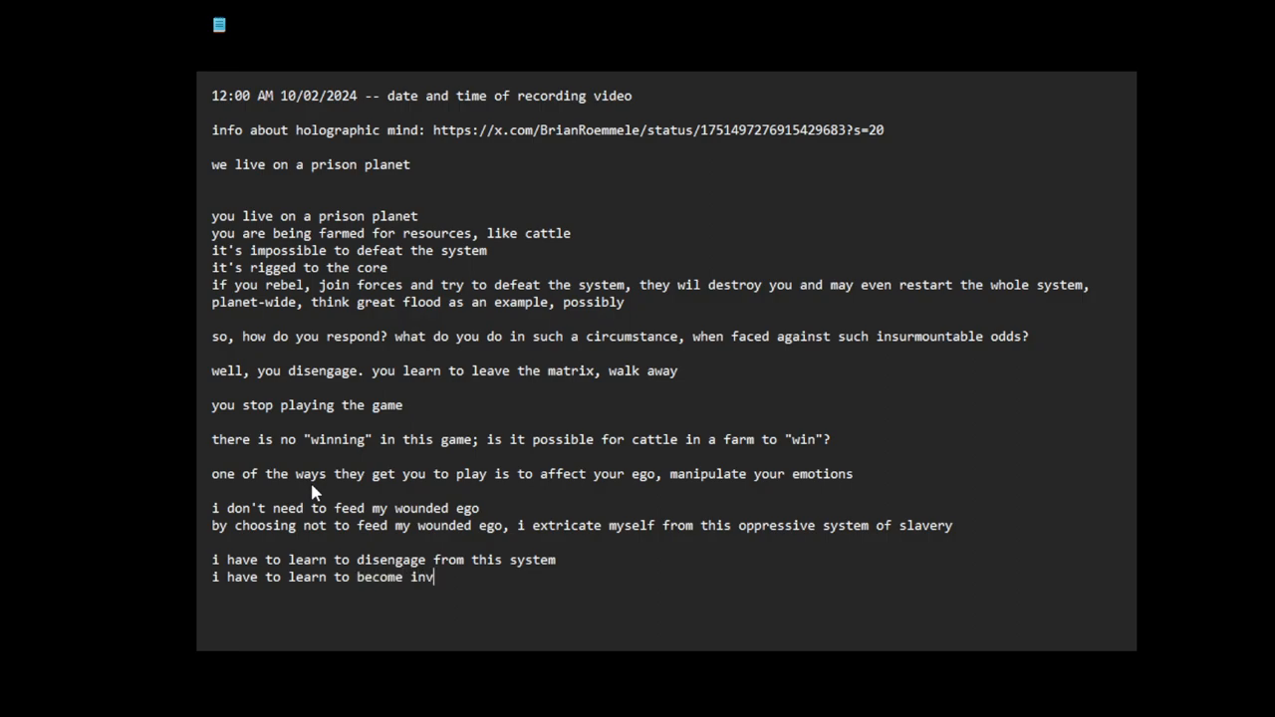
type("isible and disapp")
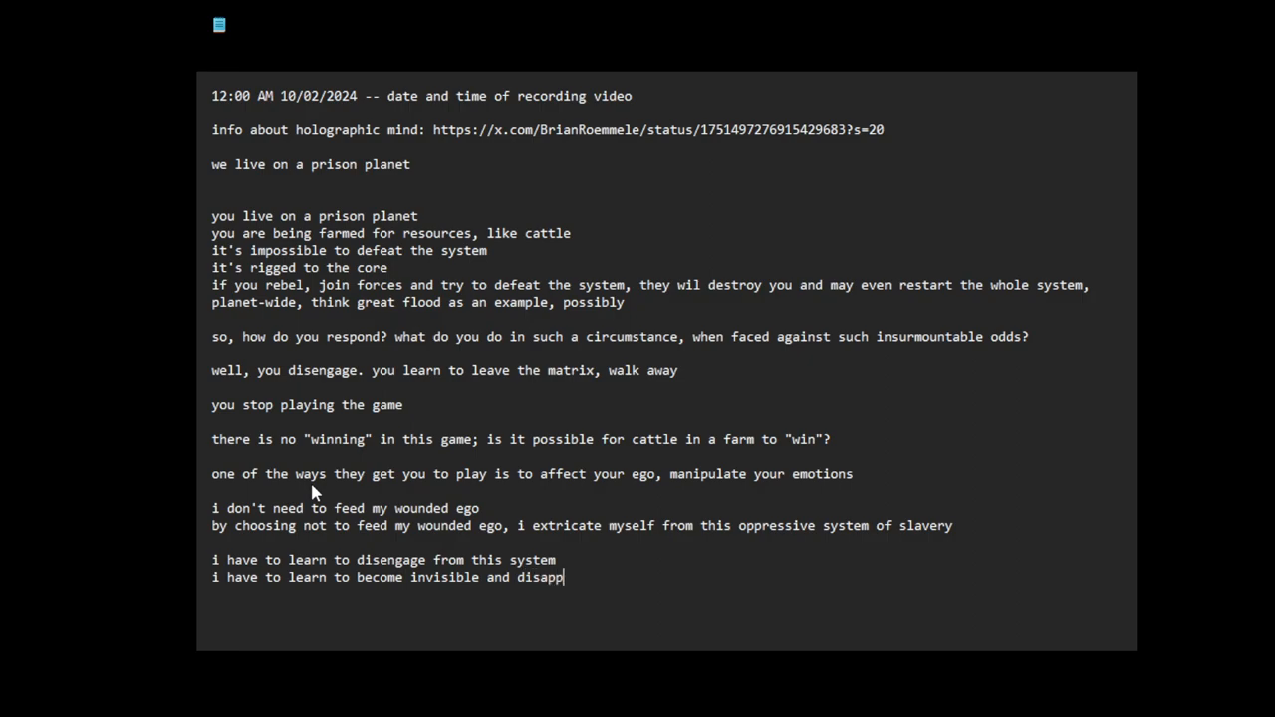
type("ear into the bac")
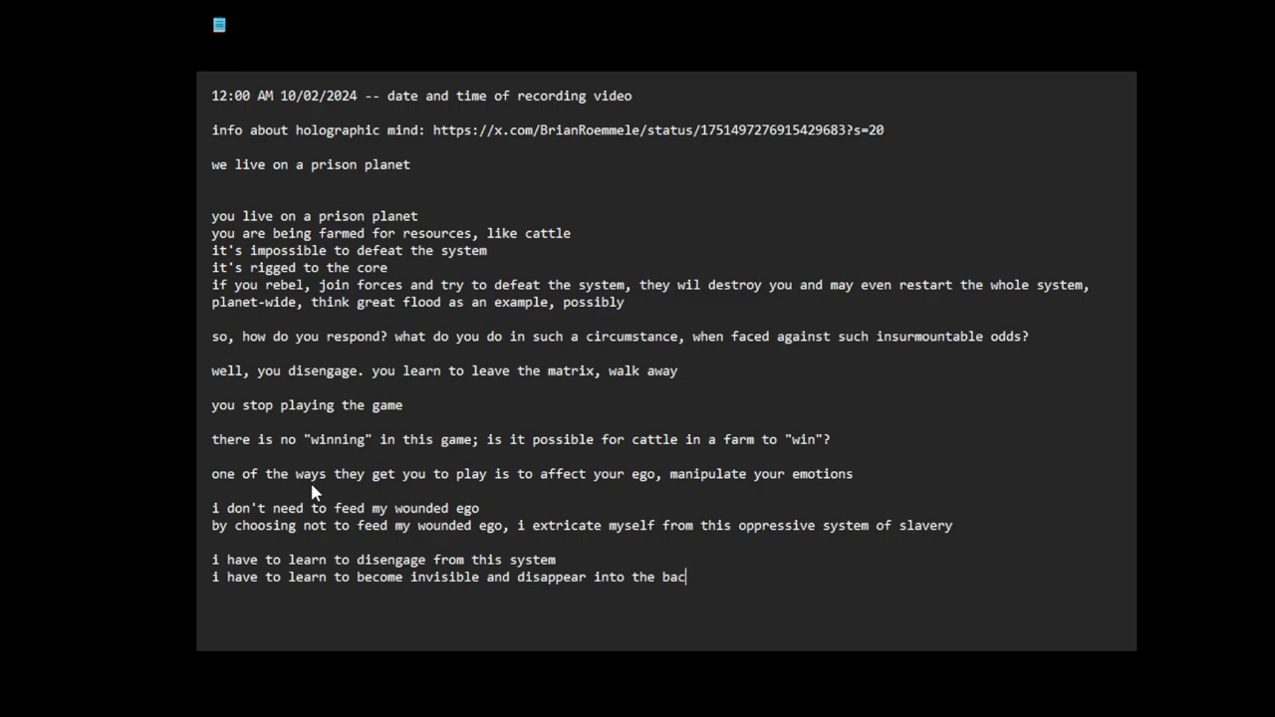
type("kground,")
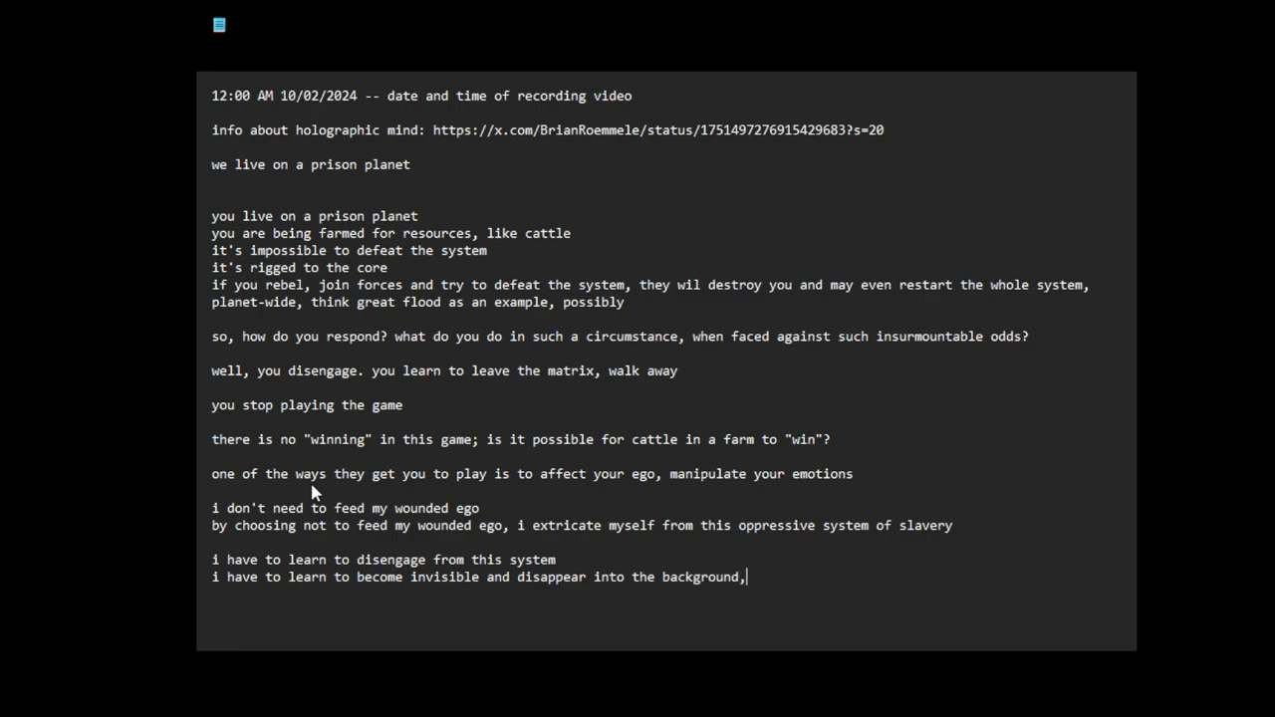
type("fade away")
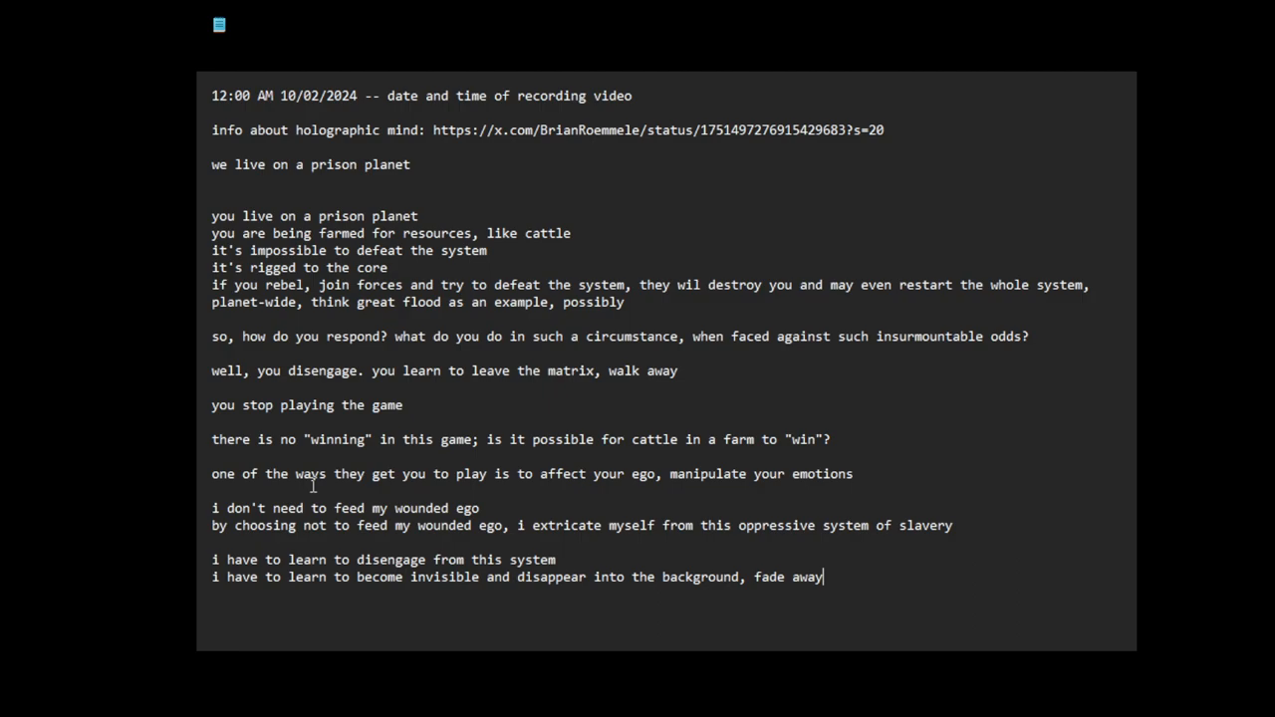
mouse_move(314, 488)
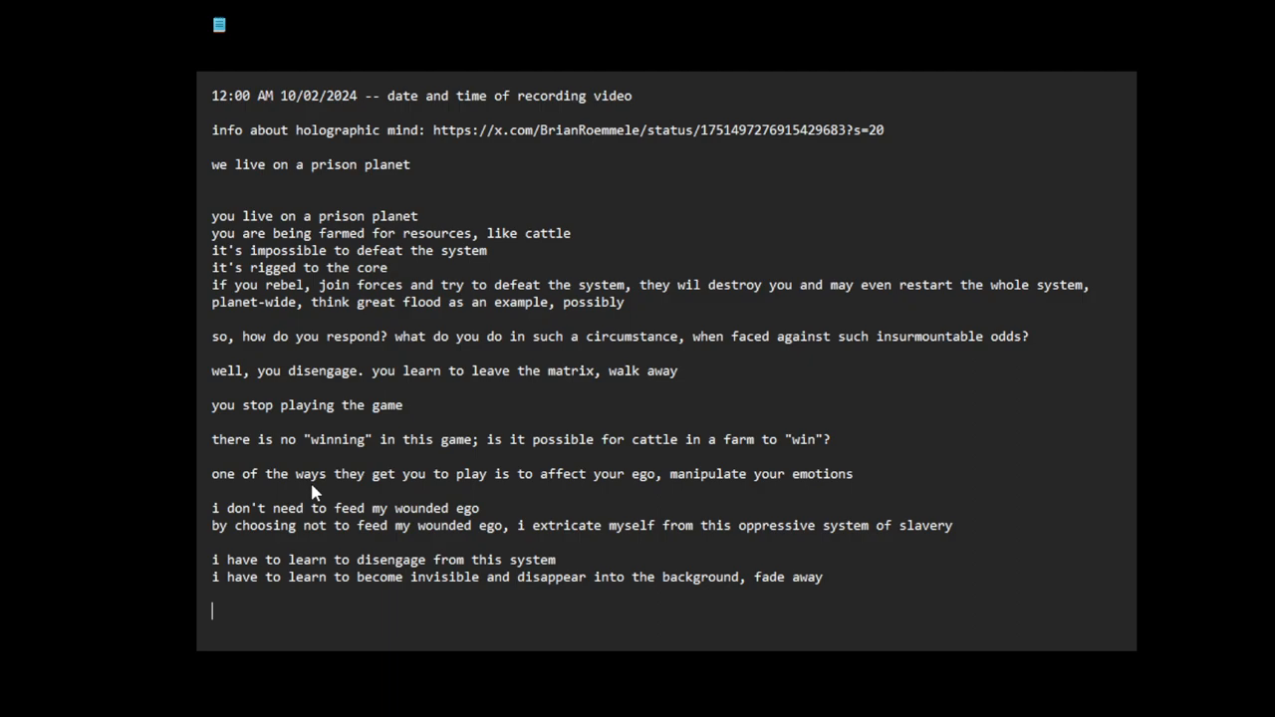
Step: Write 'i want less and less and less', fixing a typo, then begin the simpler-life line
type("i")
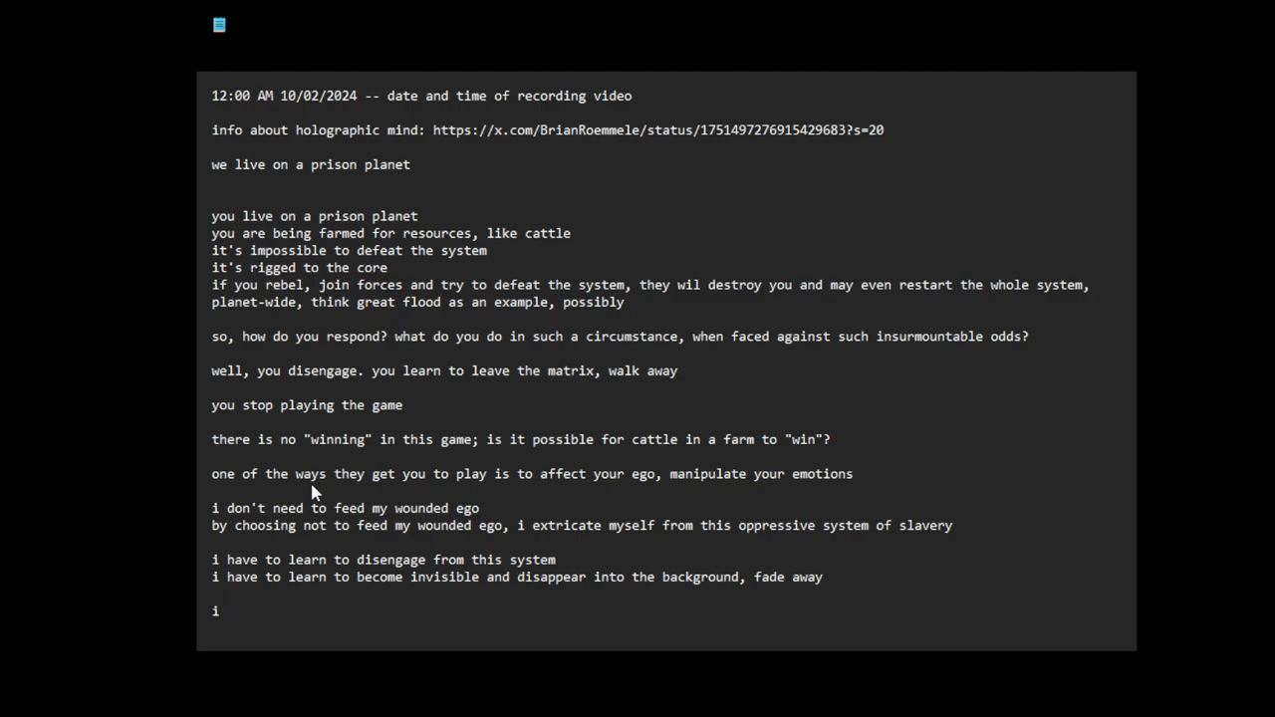
type("w")
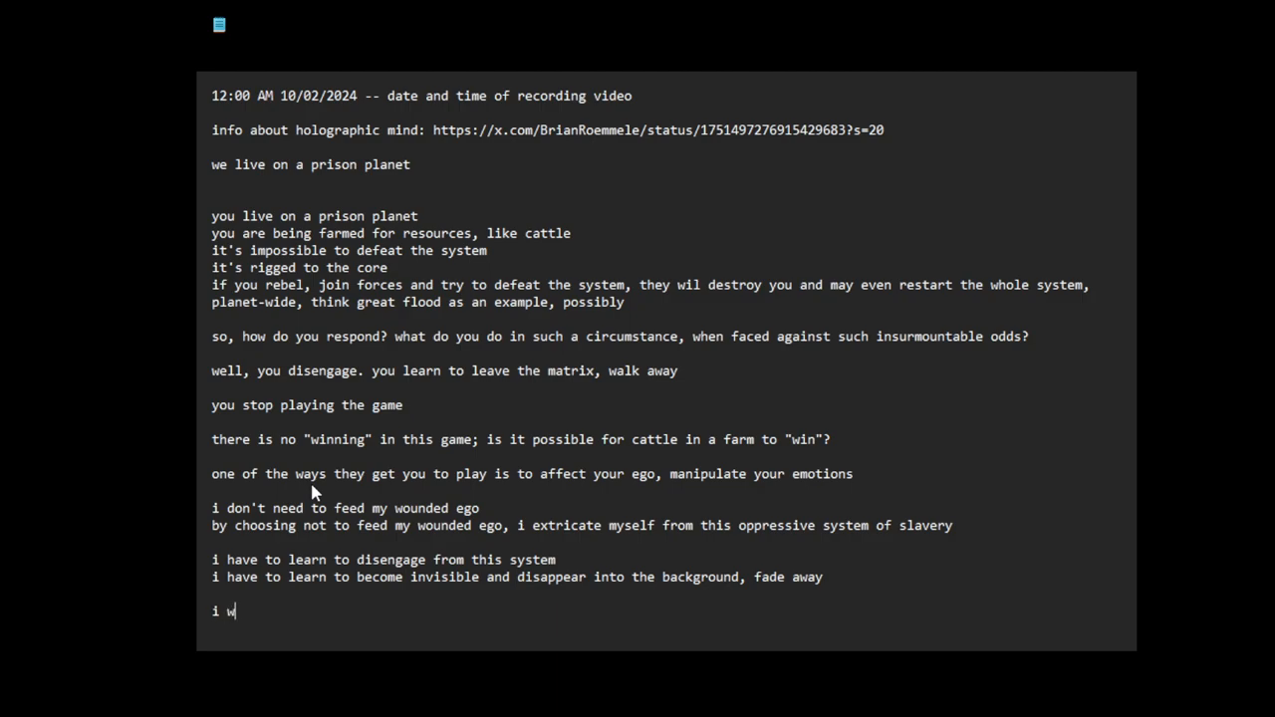
key("BackSpace")
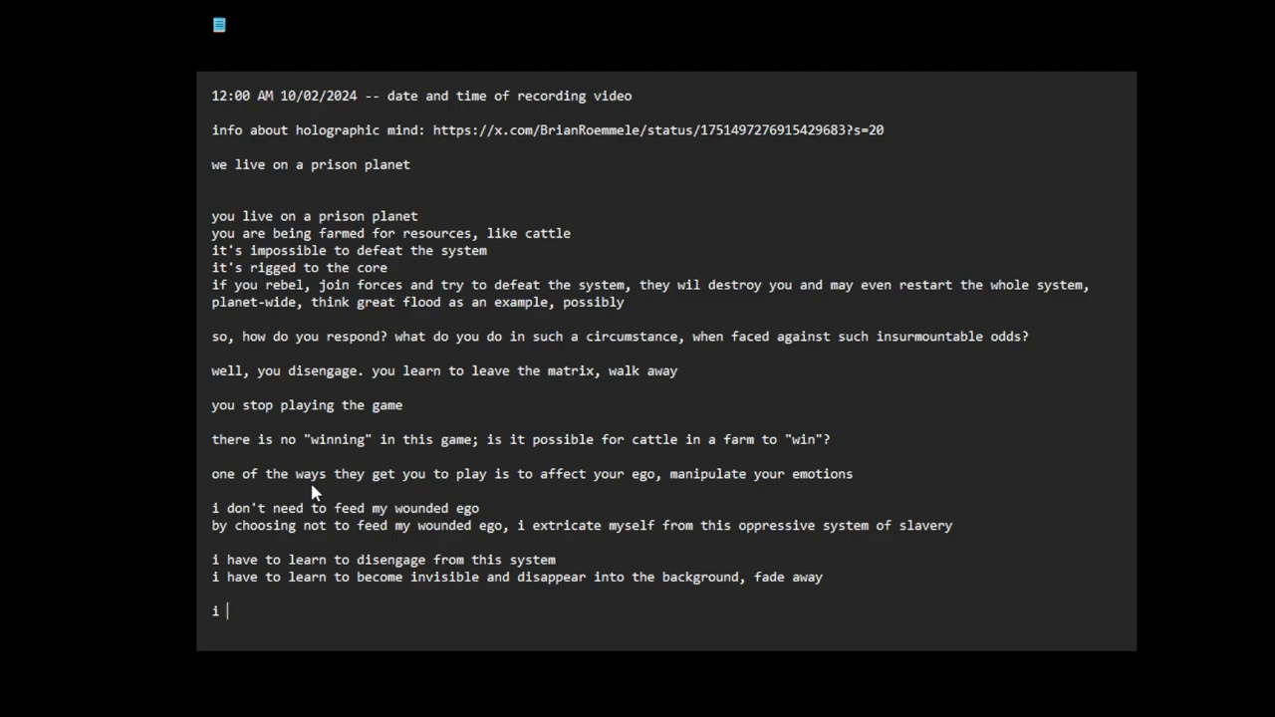
type("want")
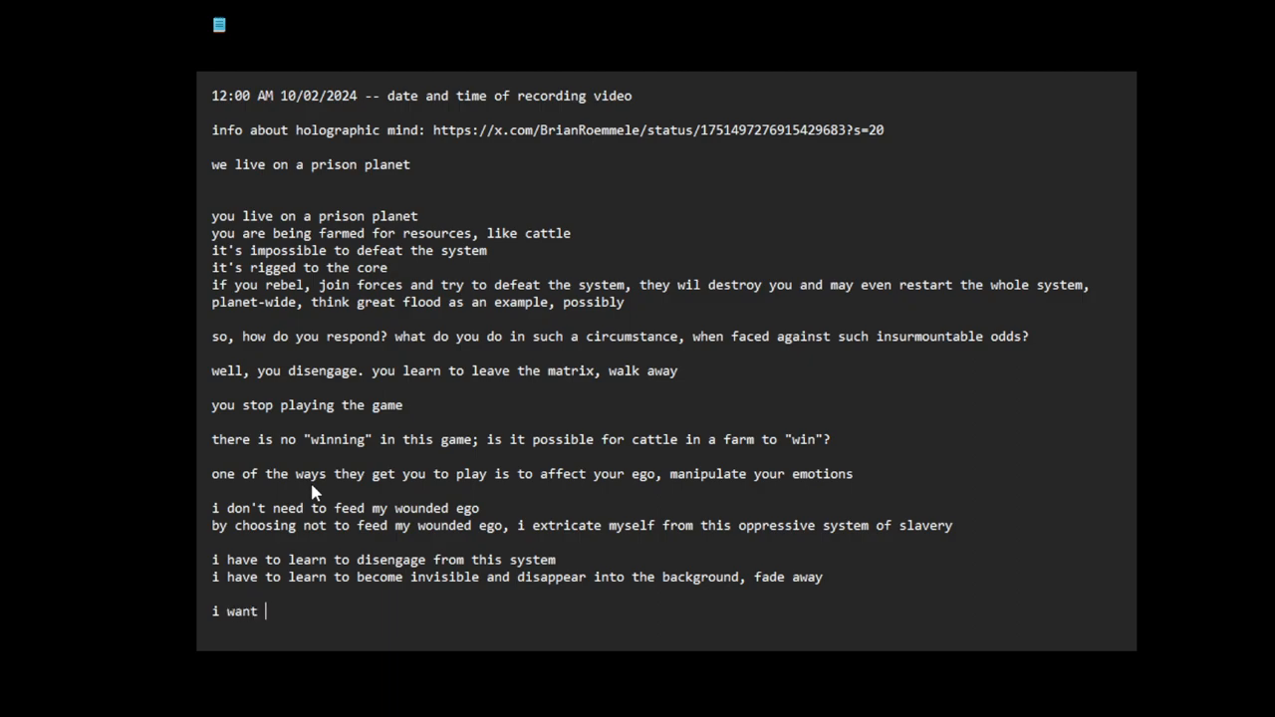
type("less and")
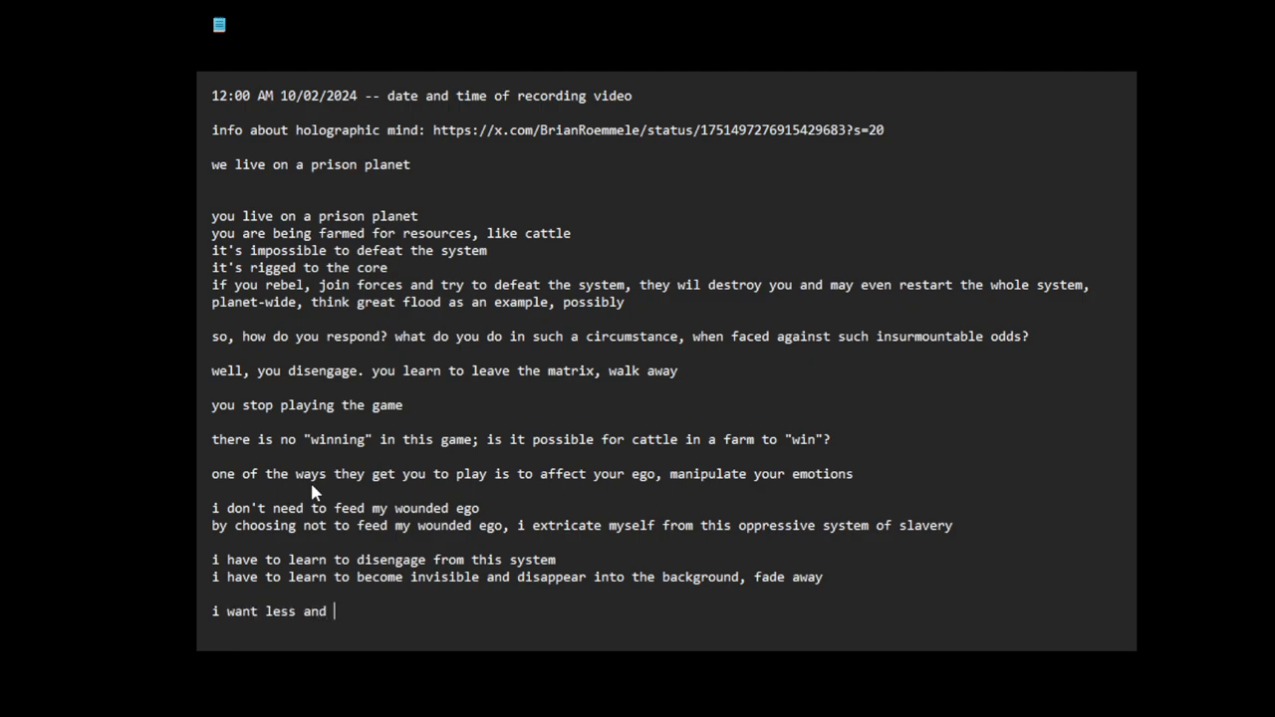
type("less and 1")
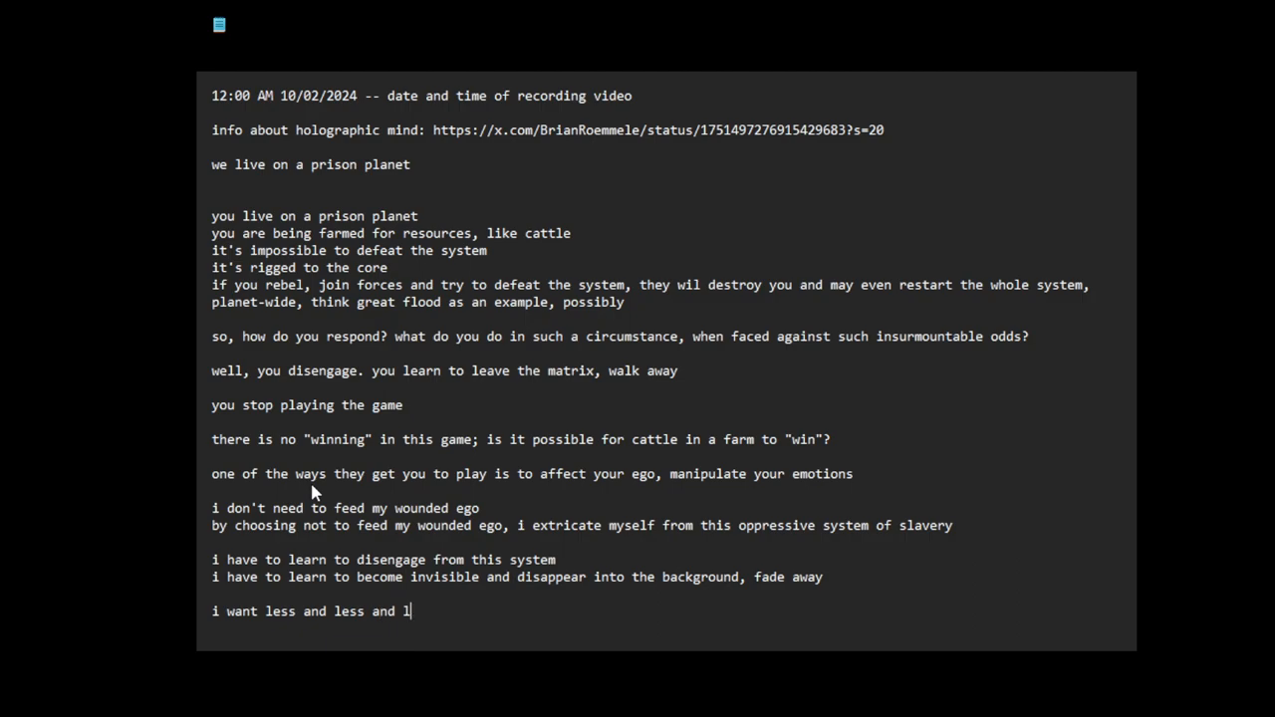
type("ess")
type("i want my")
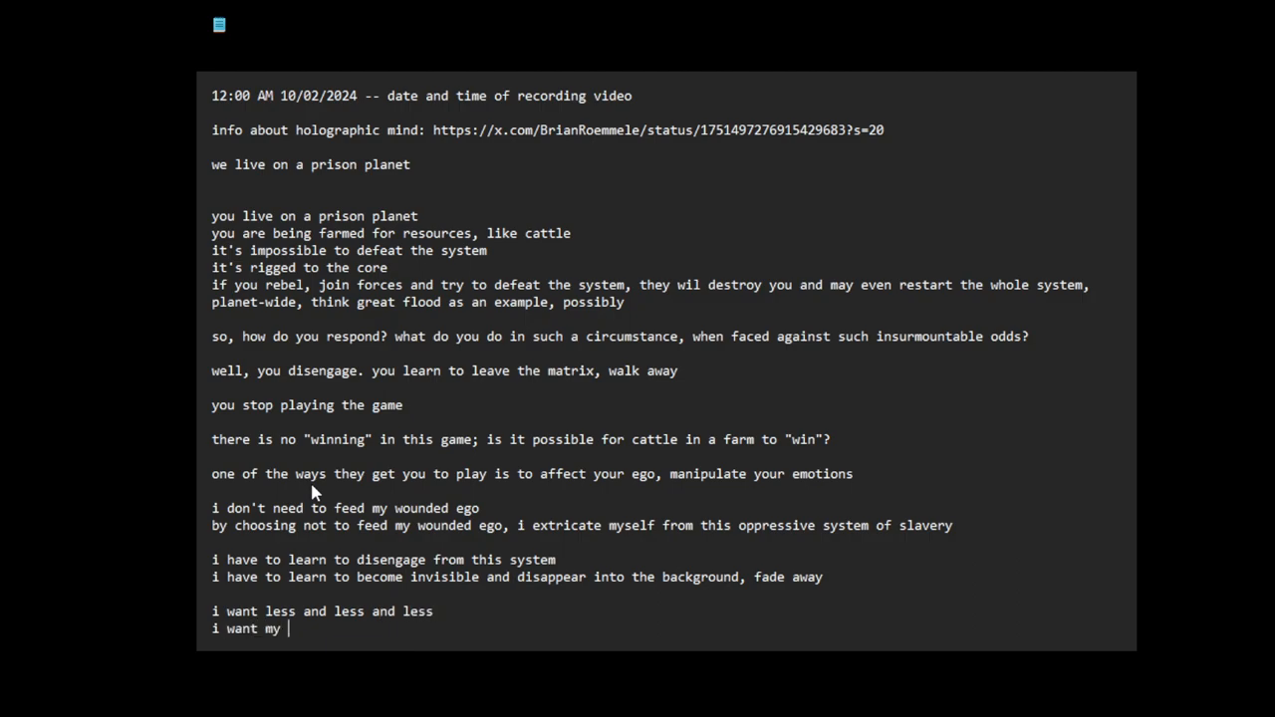
type("life to be more simple and")
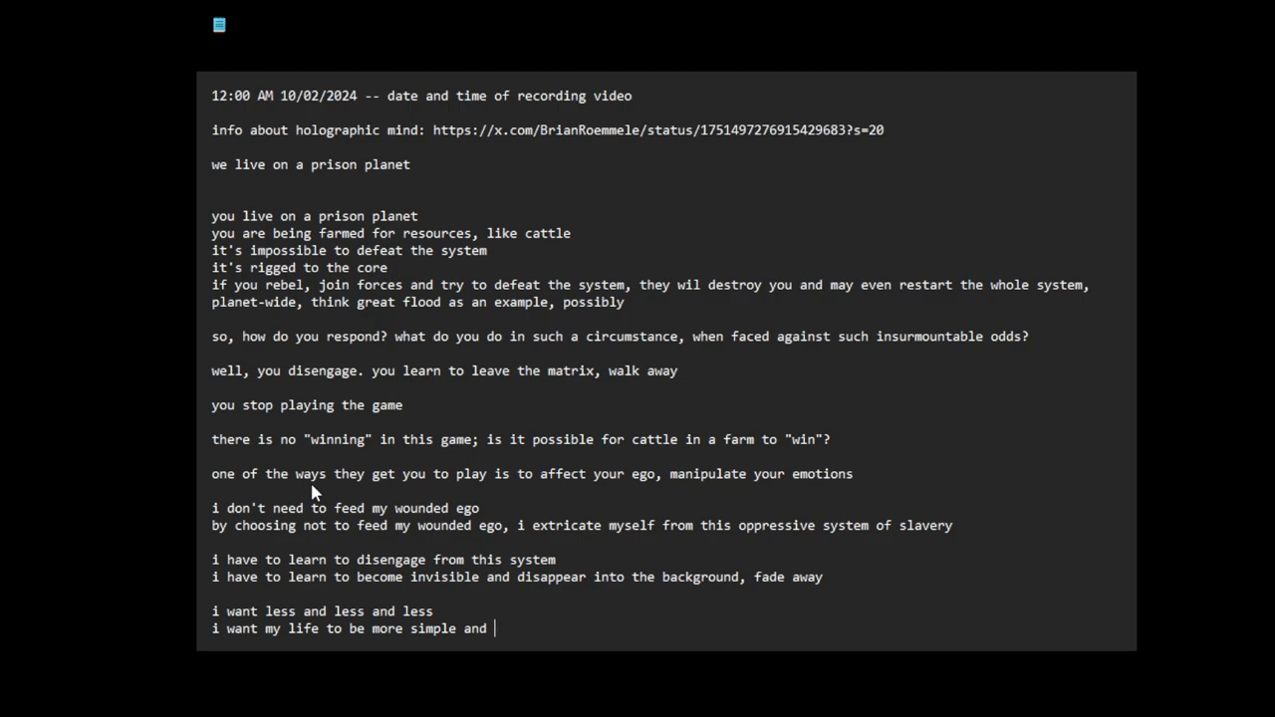
type("simple and simple")
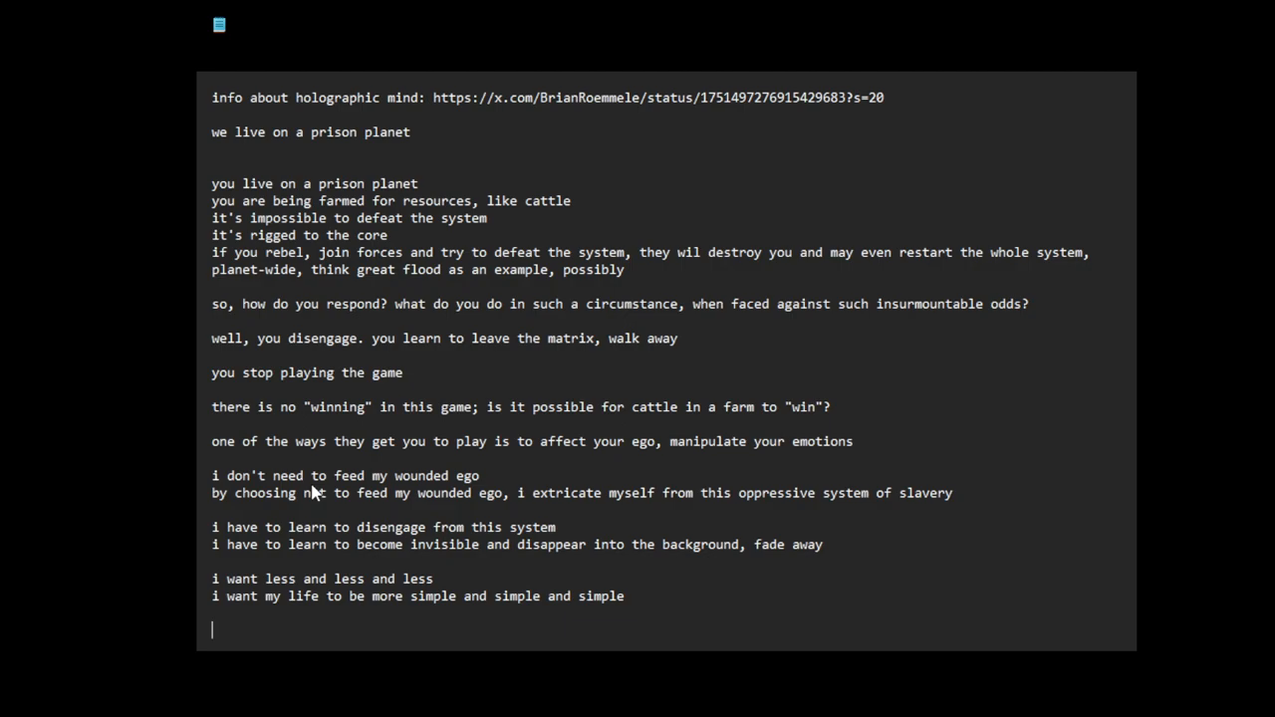
Step: Write that people should have the option to disengage from the system if unwilling to participate
type("people should")
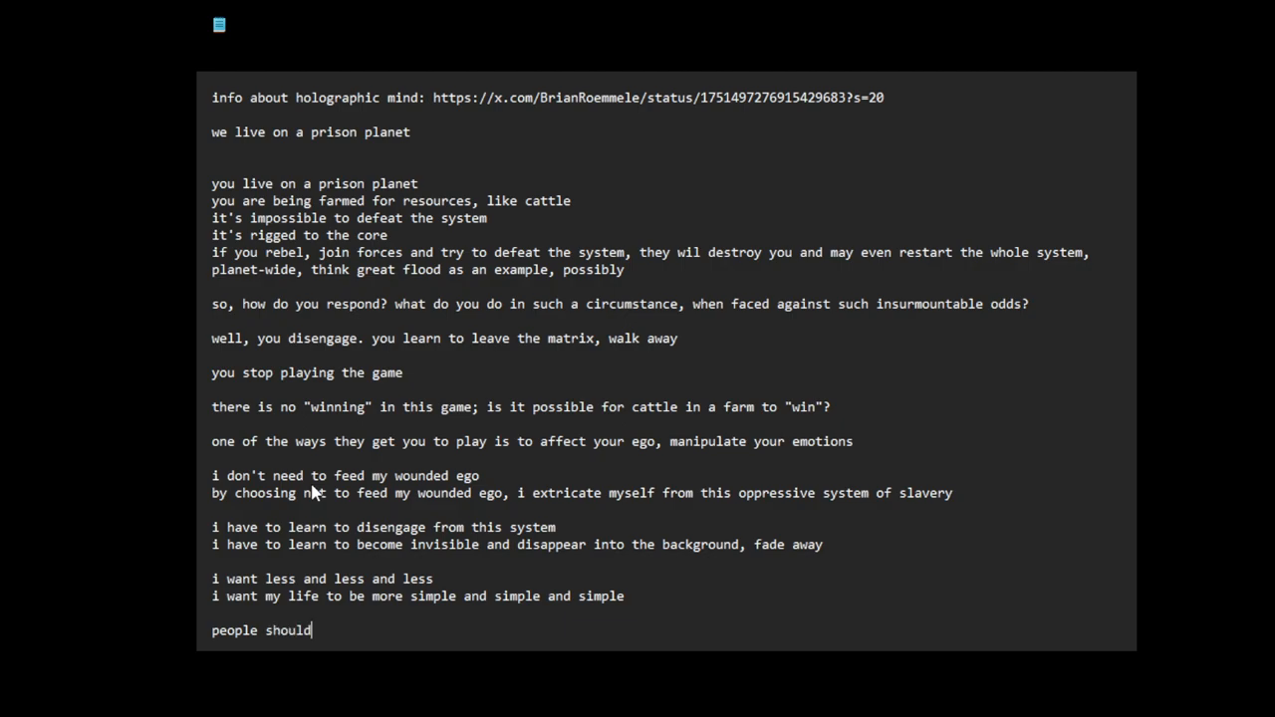
type("be given")
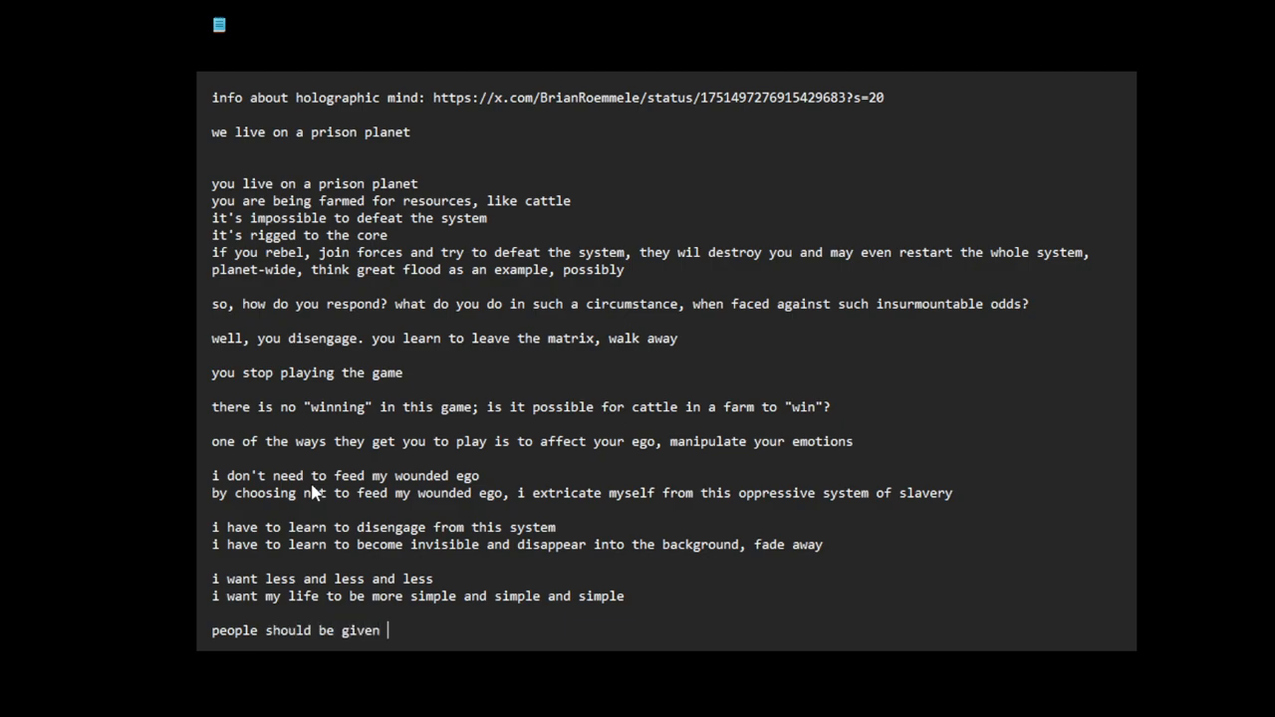
type("the option to disengage fromt he system if they don't")
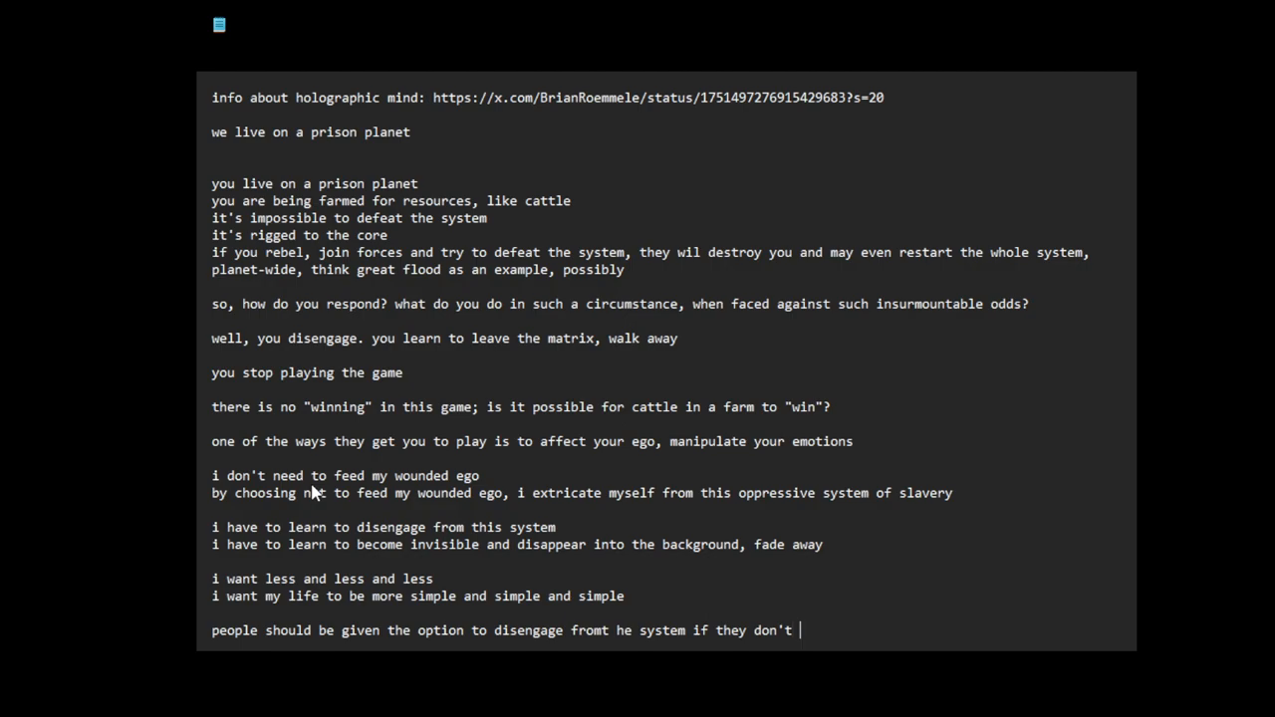
type("want")
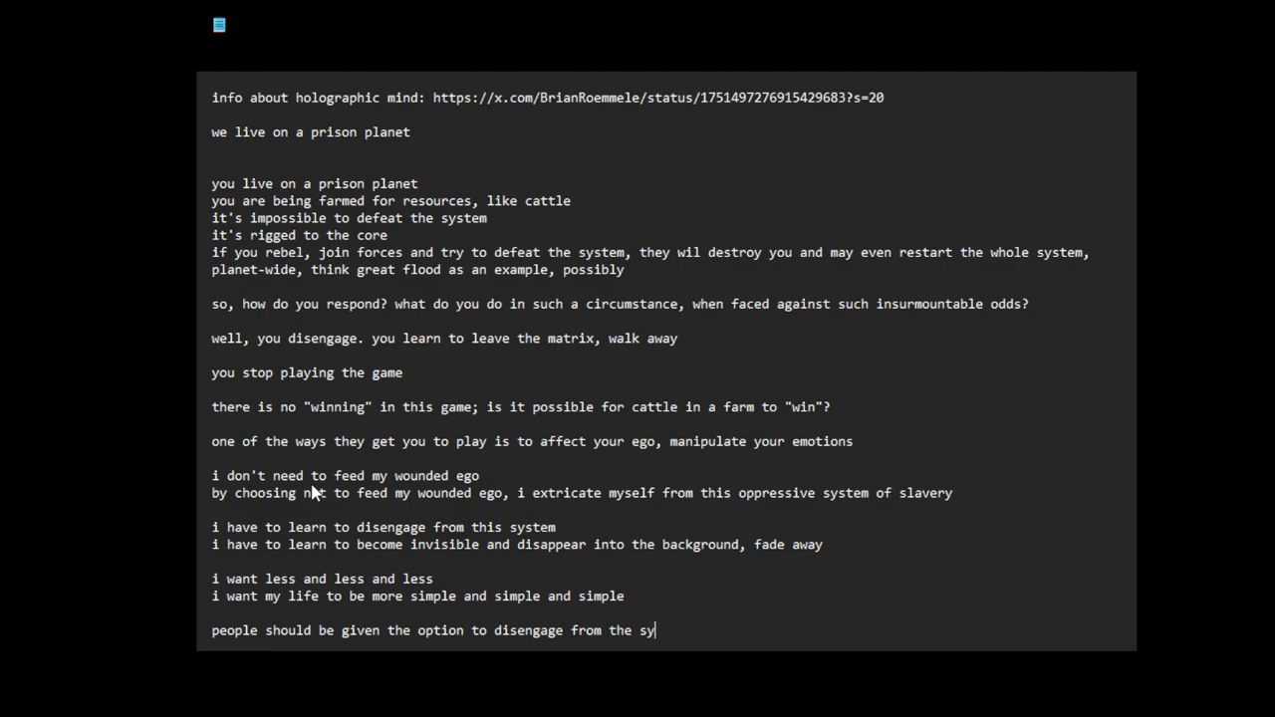
type("stem")
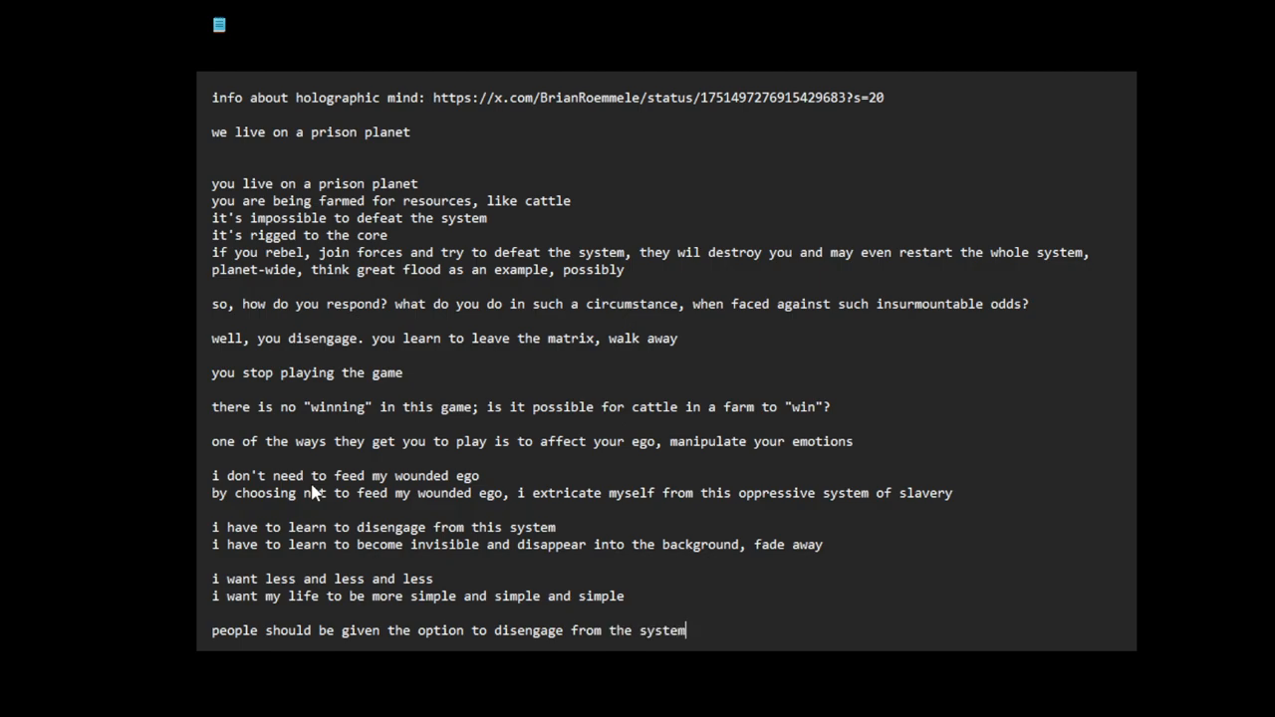
type("if they don't want to")
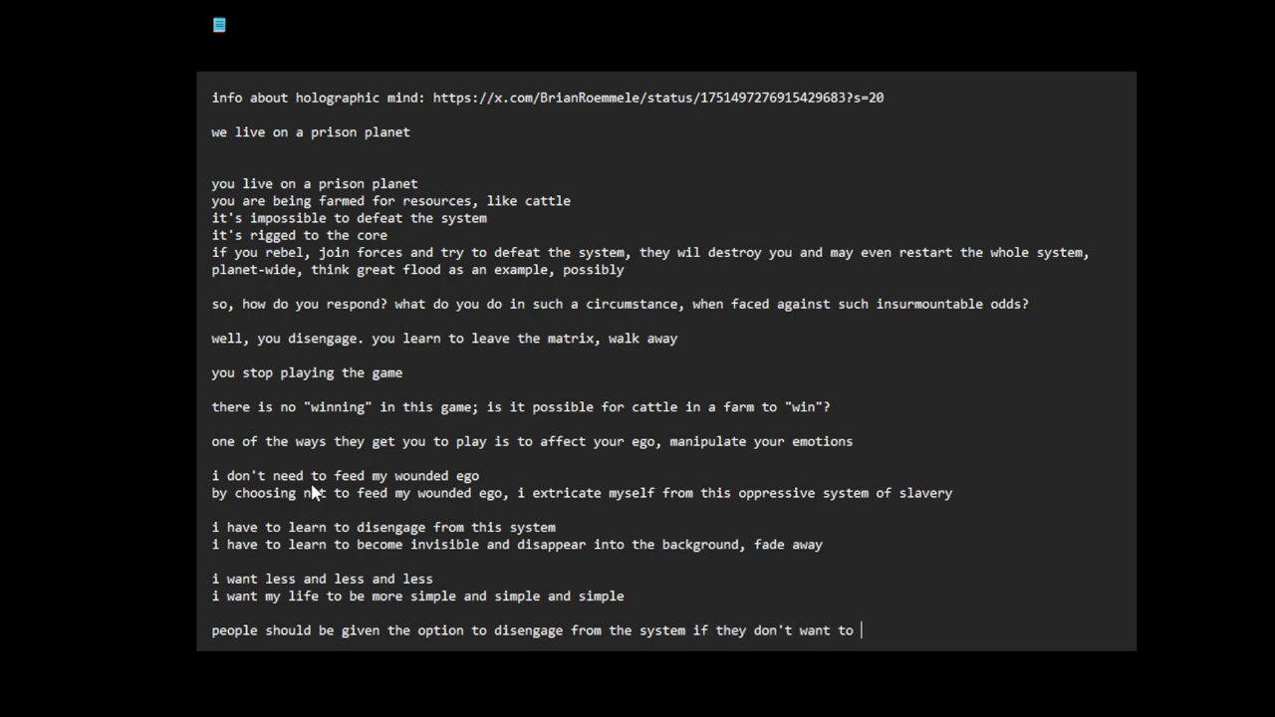
type("participate in it")
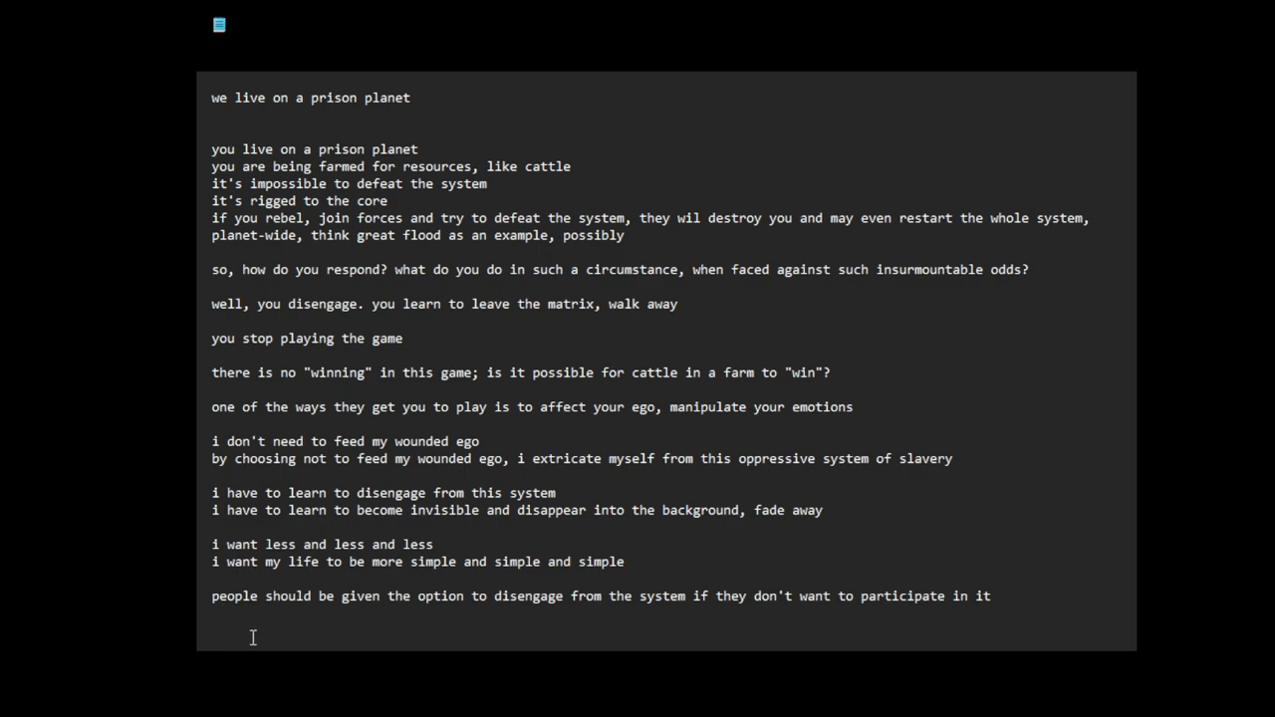
type("det")
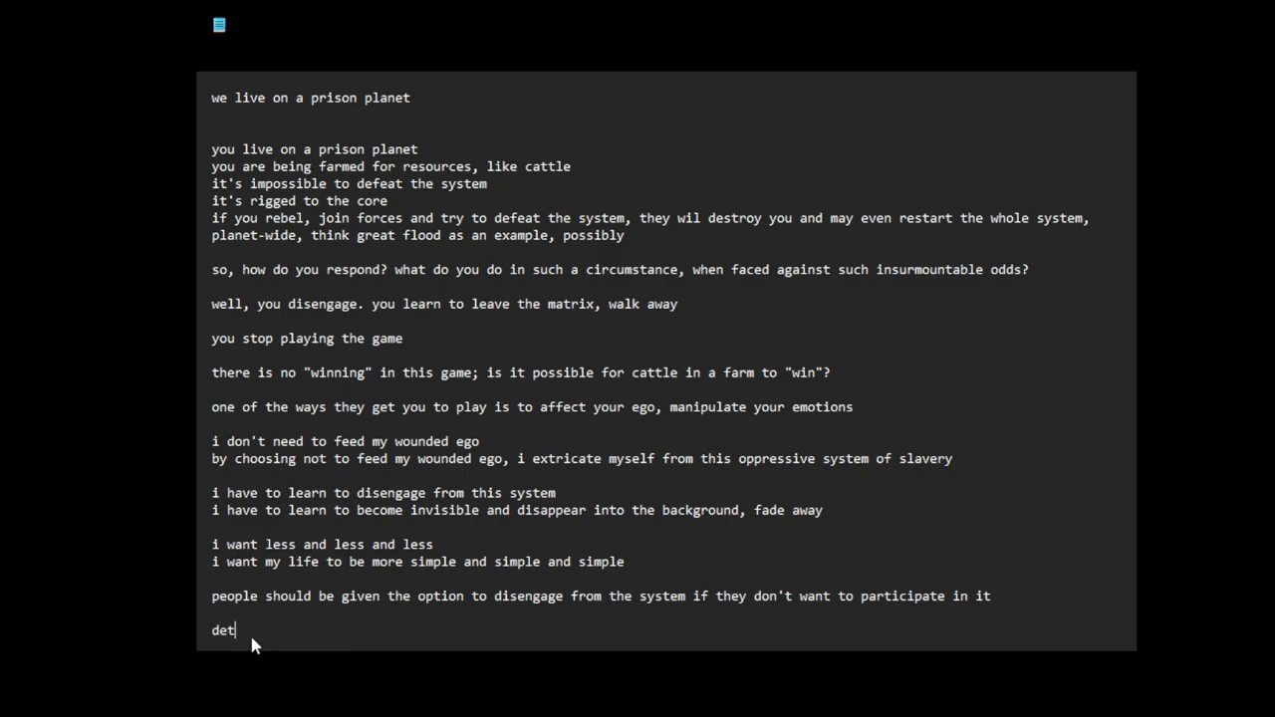
Step: Finish 'detachment' and add 'be in the world, but not of the world' below it
type("achment")
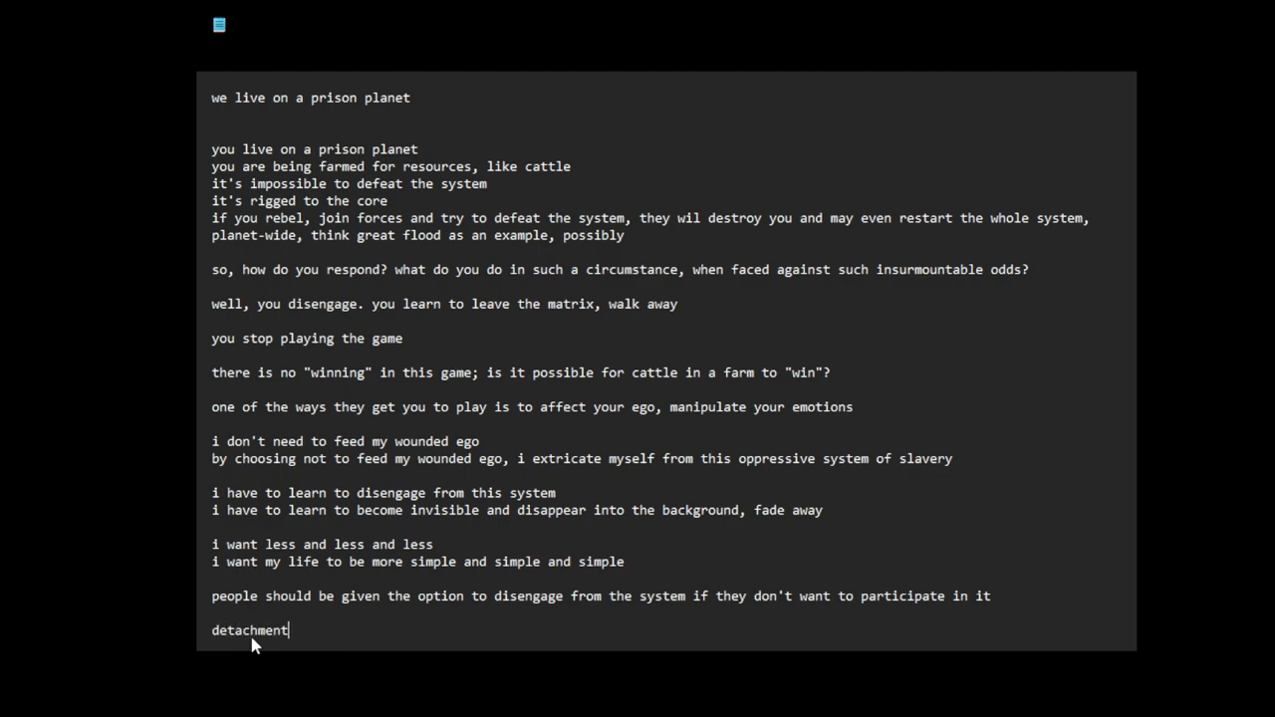
type("be in h")
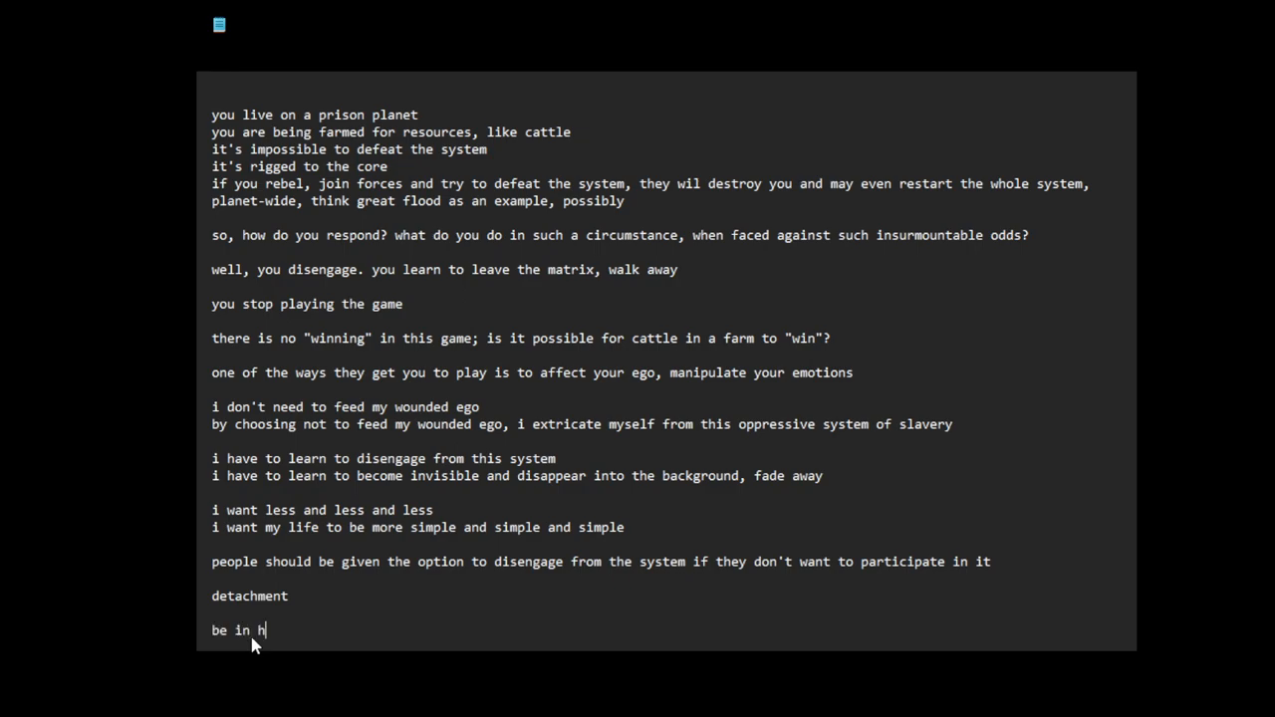
type("the world, but not o")
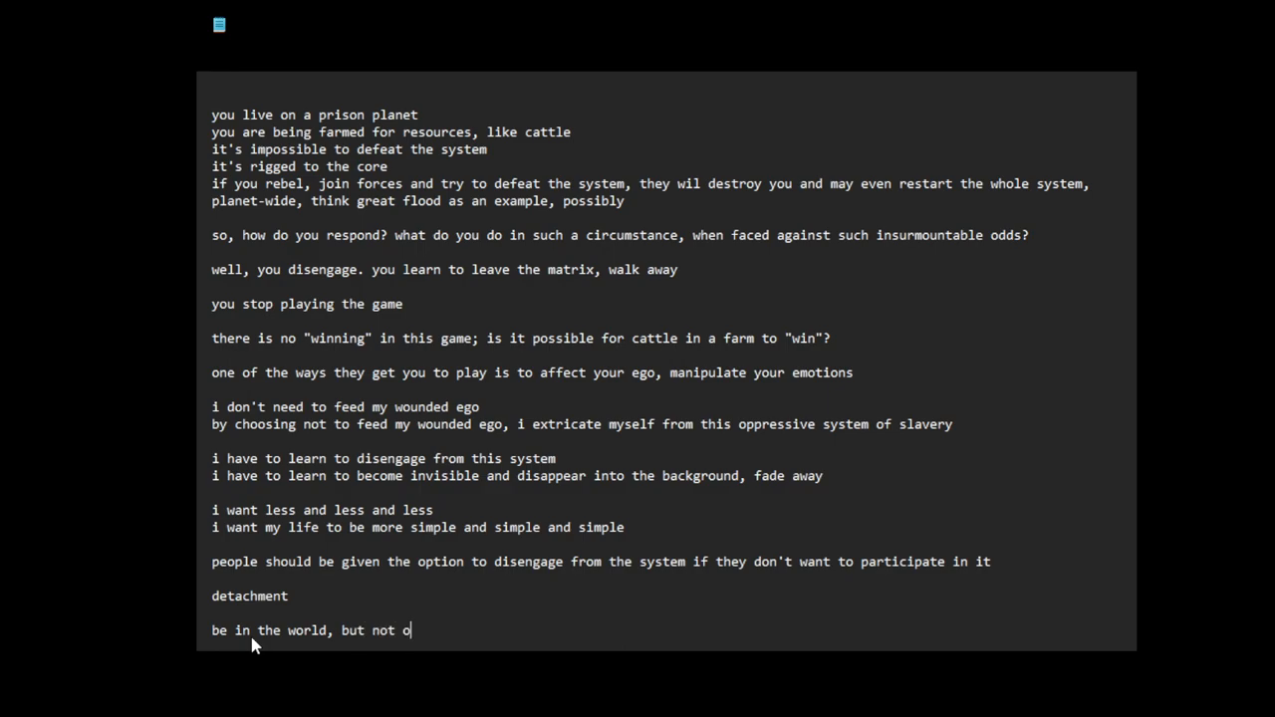
type("f the wo")
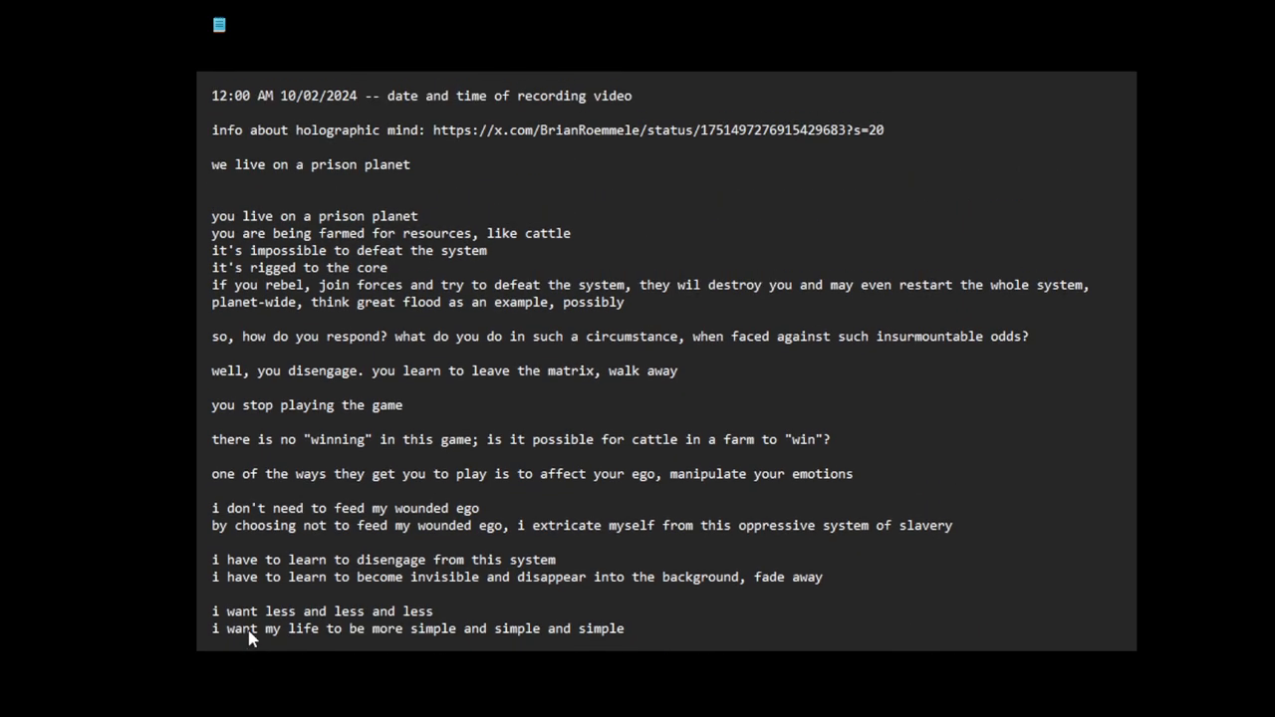
Step: At the note's end, type 'disengage from the matrix, as a strategy to respond and cope with the sla'
scroll("down", 3)
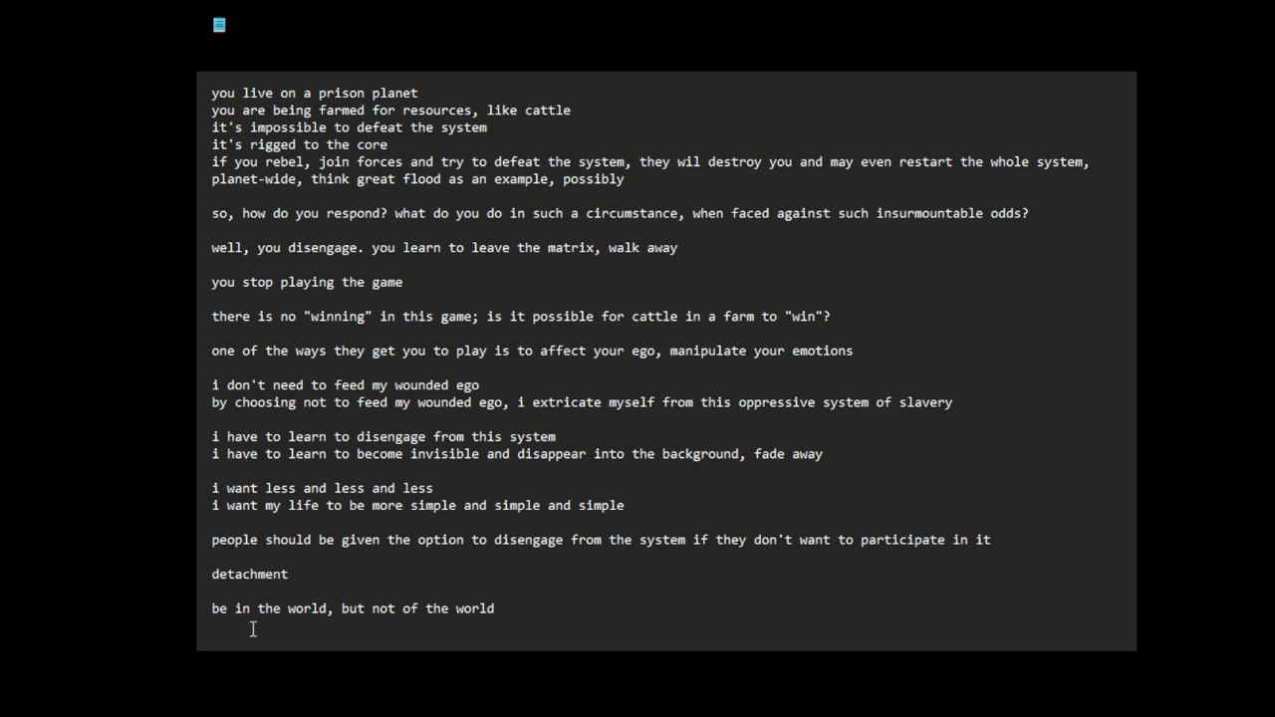
type("disengage from t")
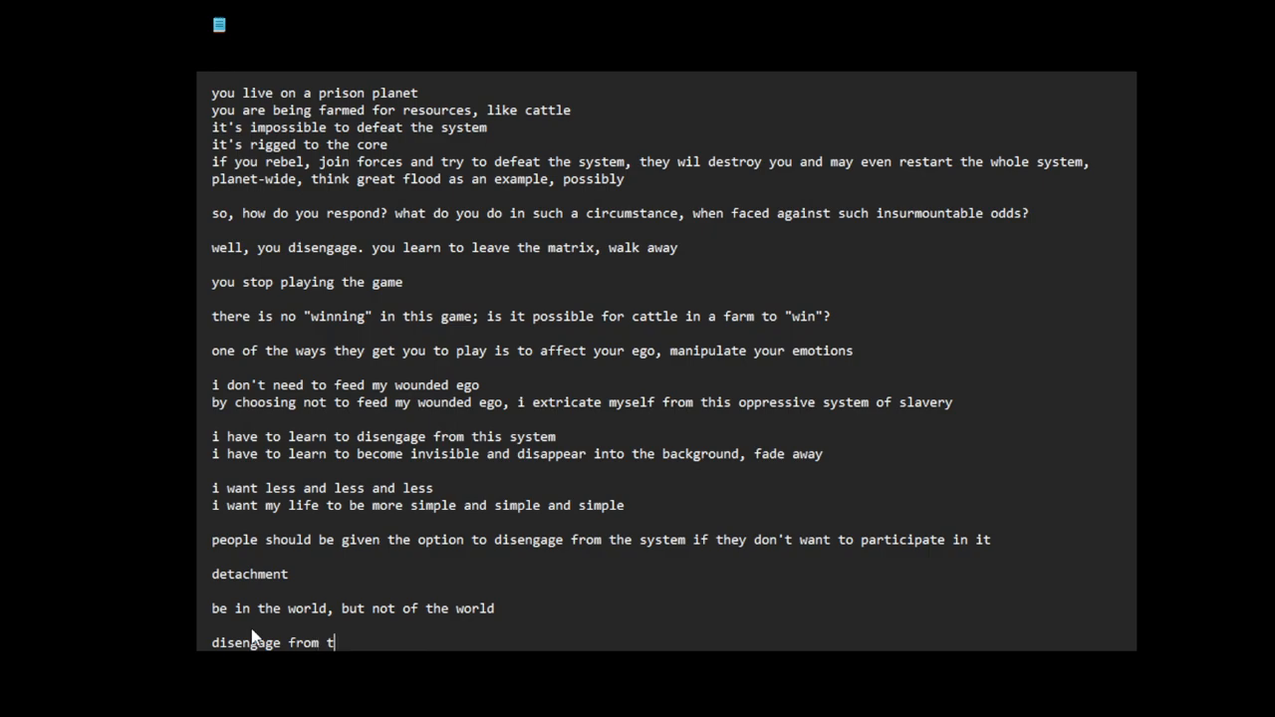
type("he matrix")
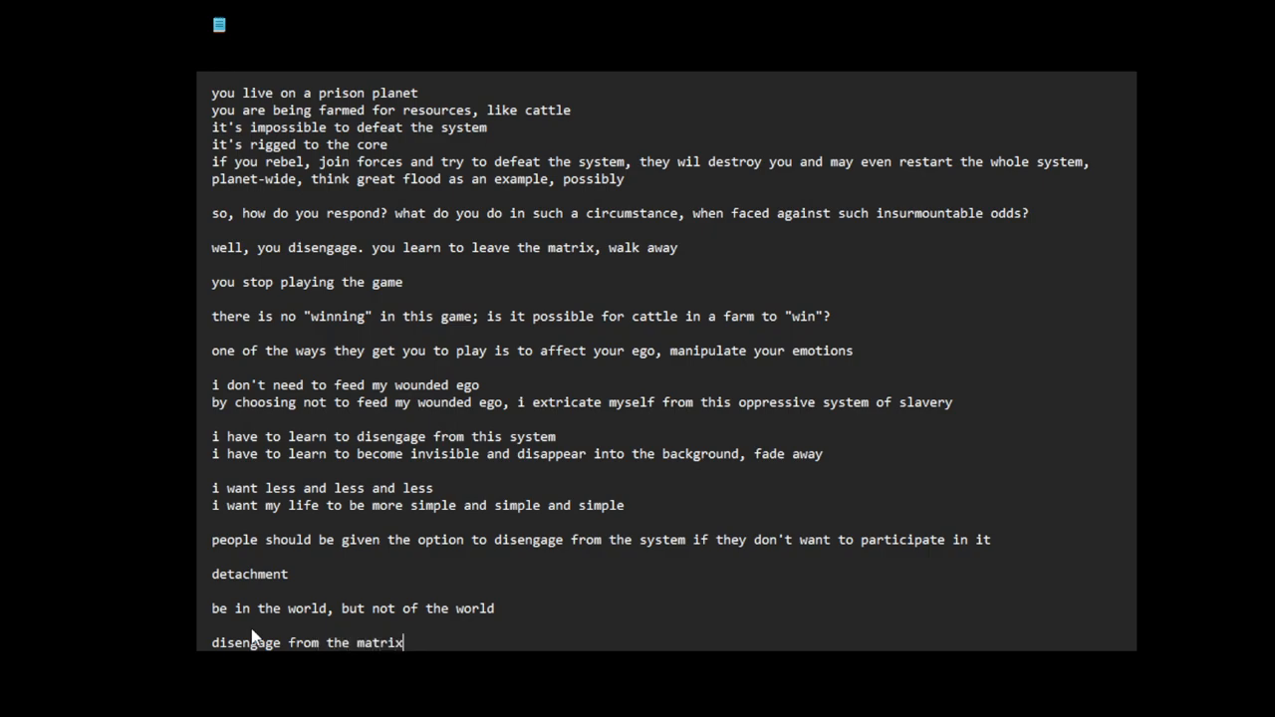
type(",")
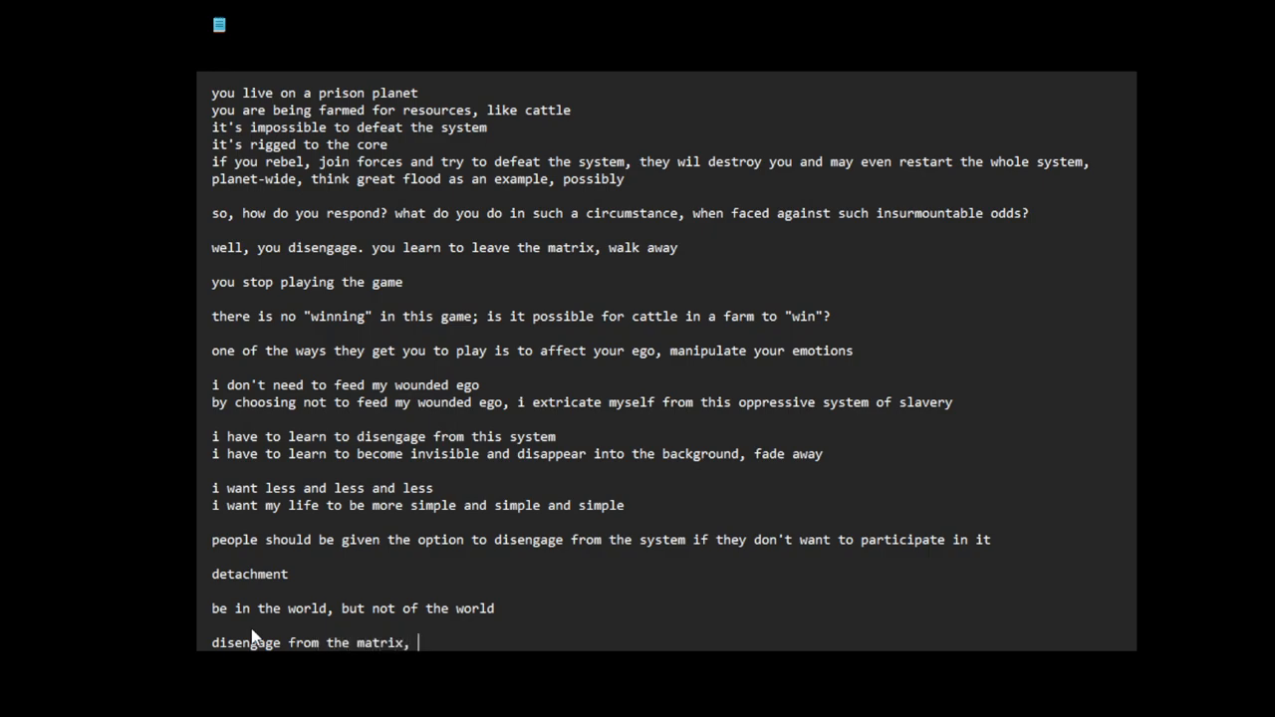
type("as a strategy to")
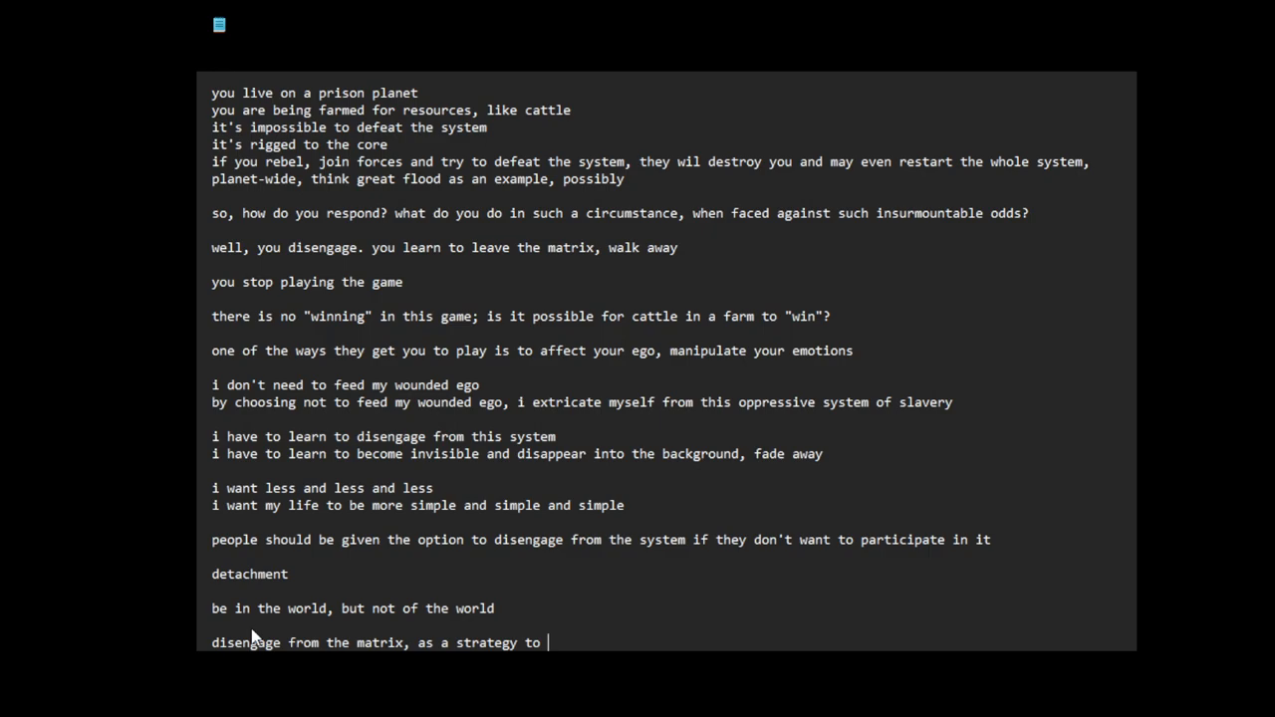
type("respond and cope with the")
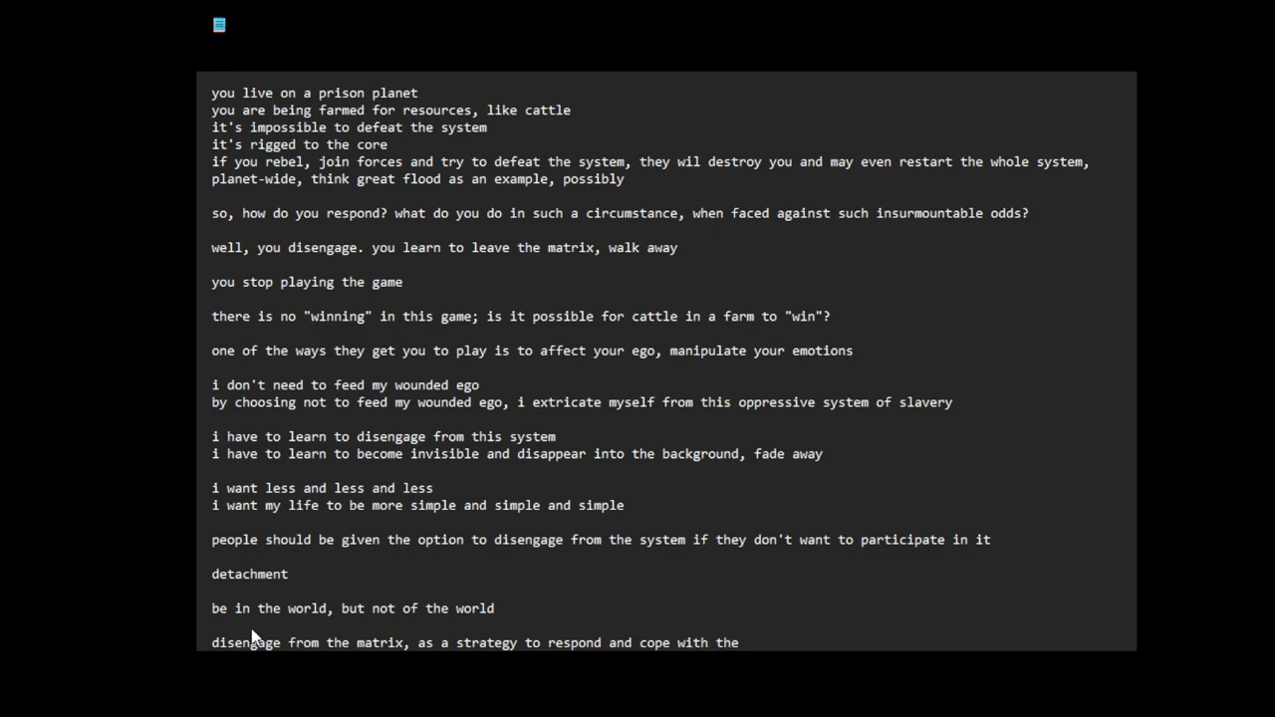
type("sla")
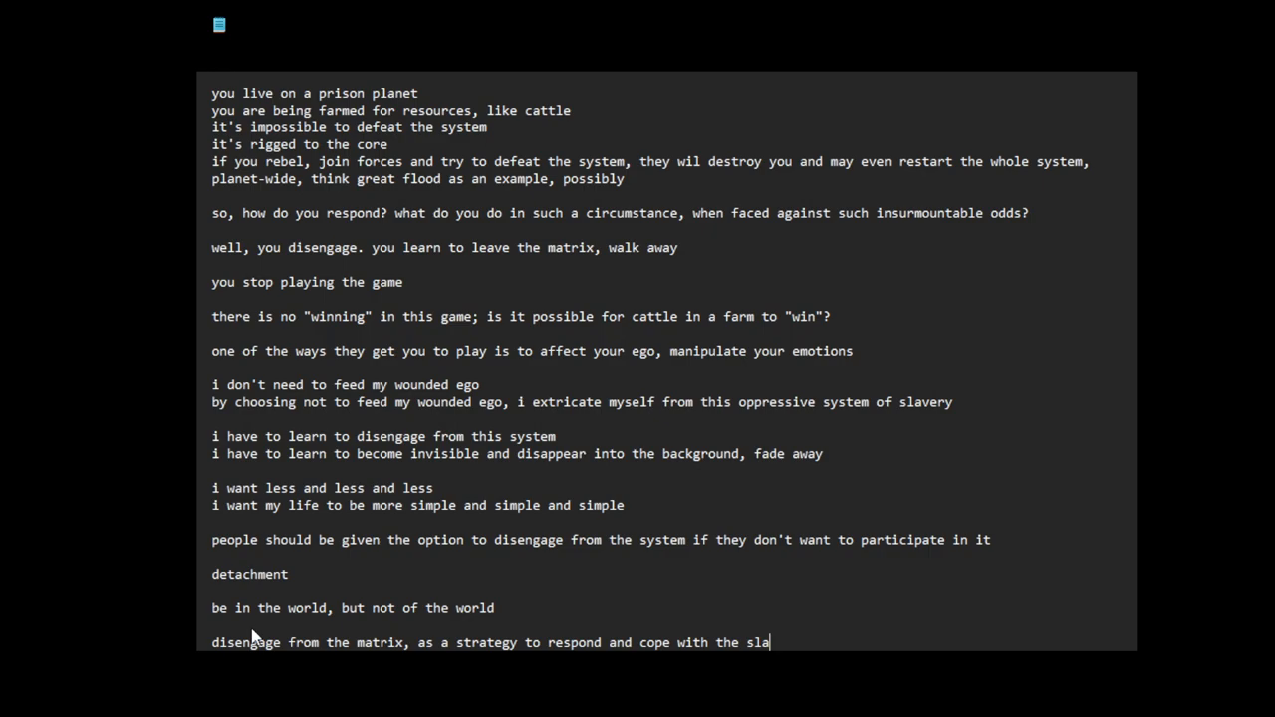